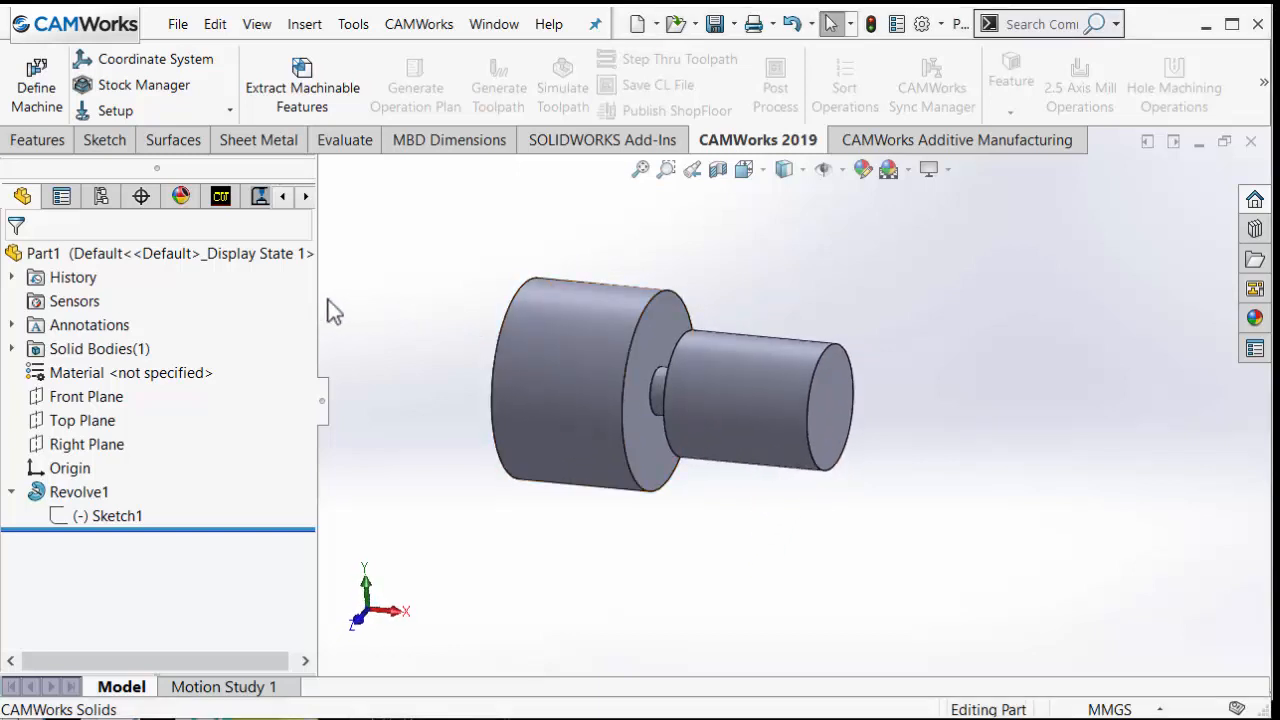
mouse_move(318, 293)
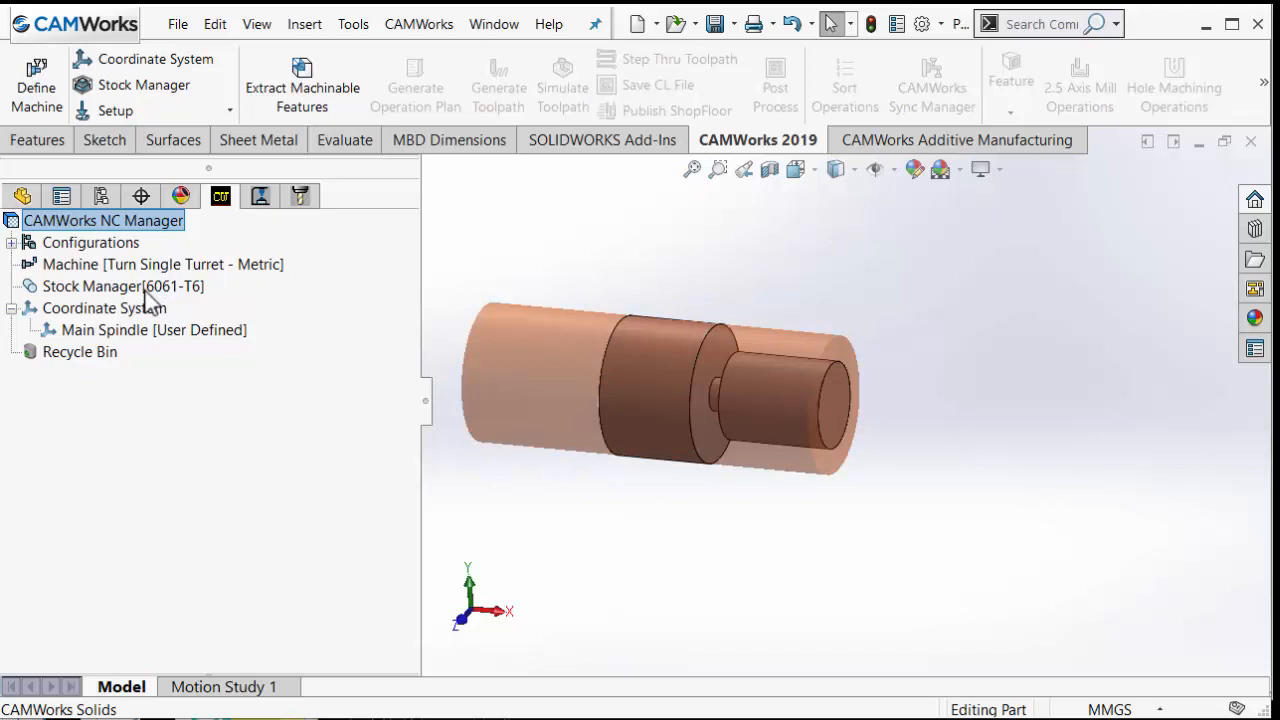
Show the 6061-T6 stock, extract turning features, then generate the Turn Setup1 operation plan and toolpaths.
click(122, 286)
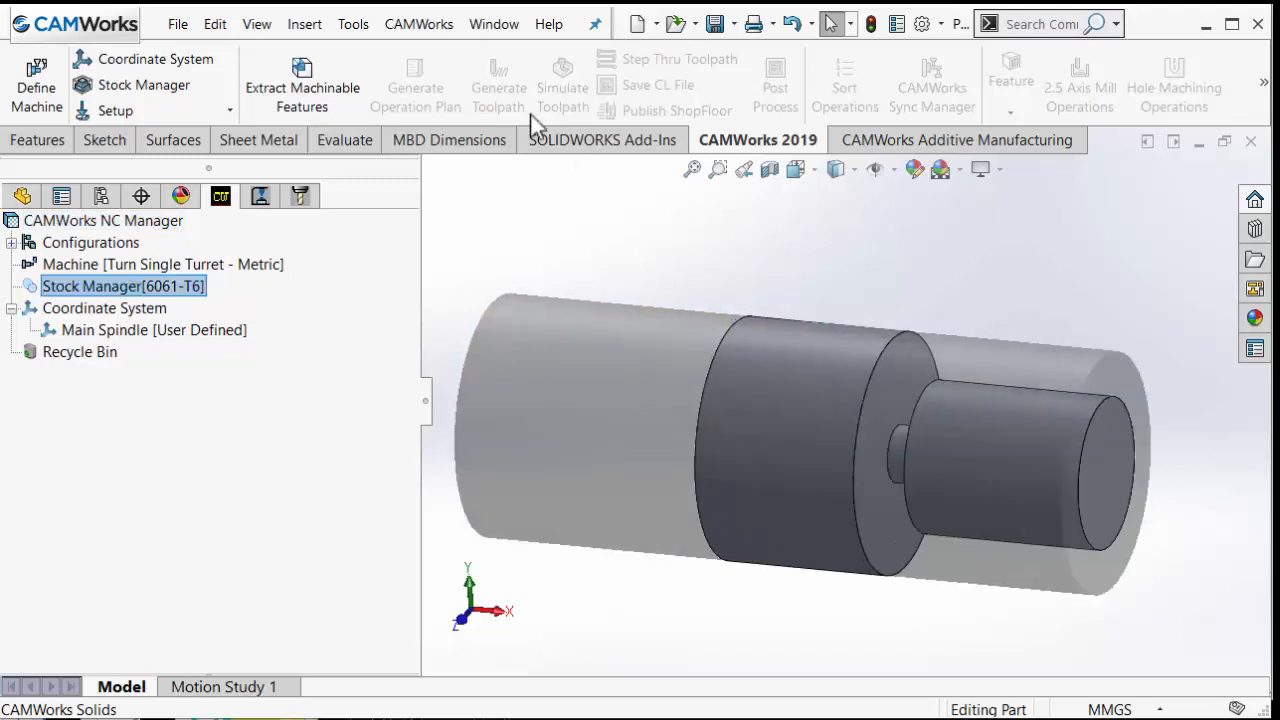
mouse_move(295, 94)
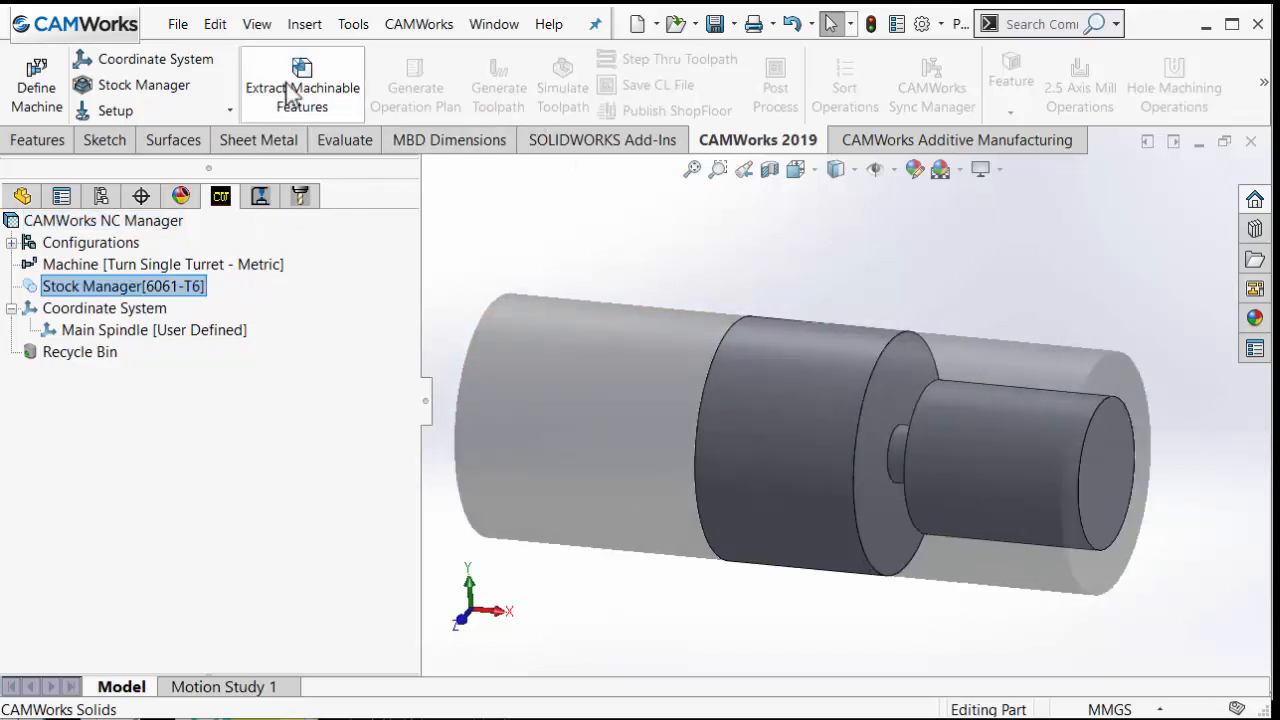
click(301, 85)
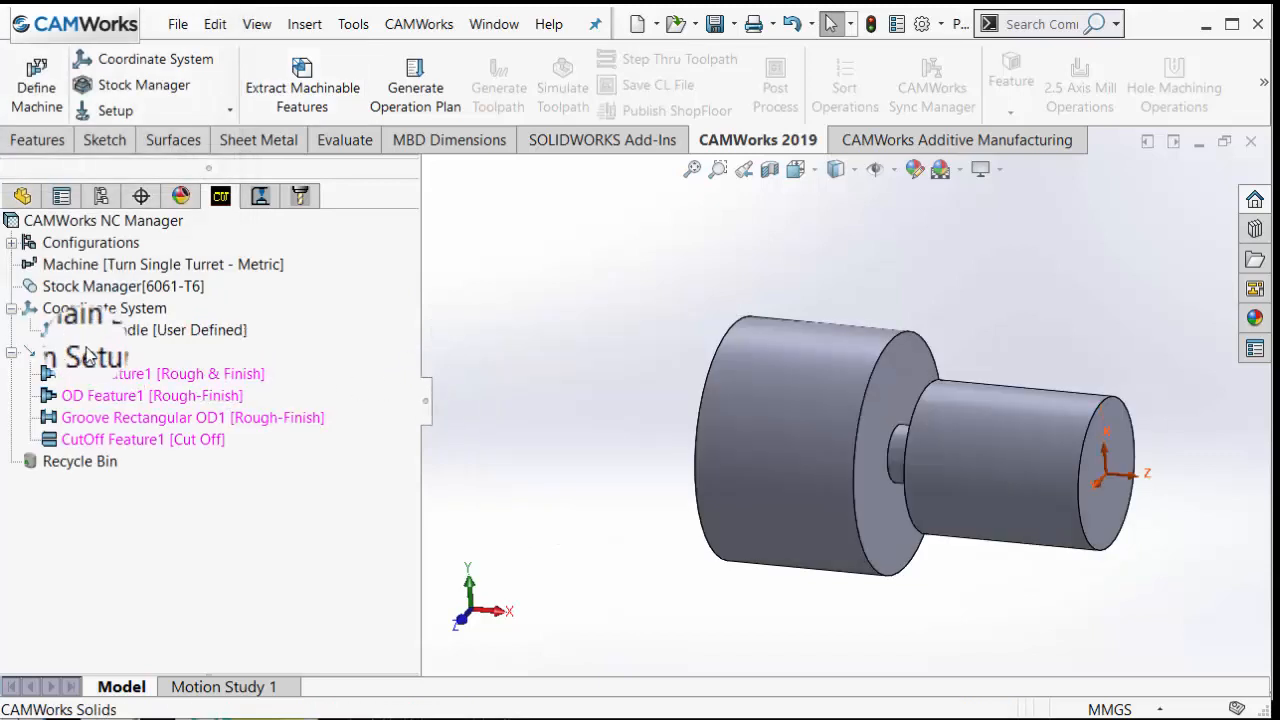
right_click(80, 352)
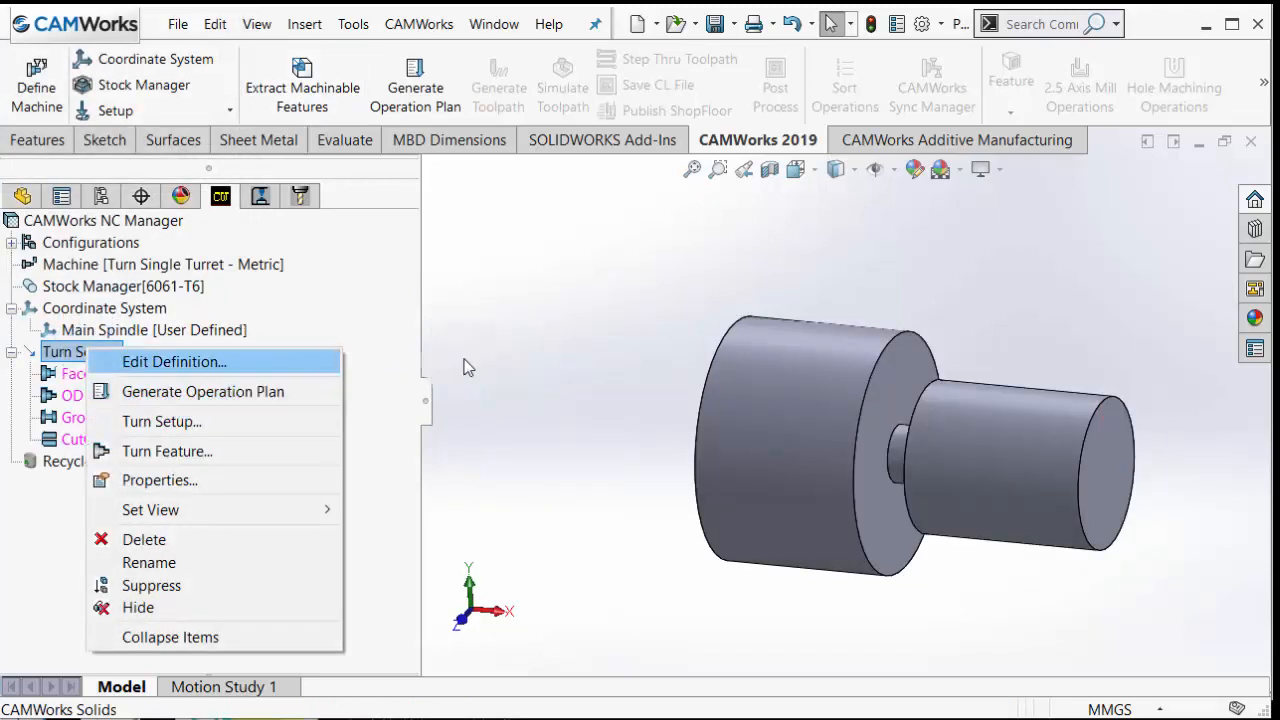
click(203, 391)
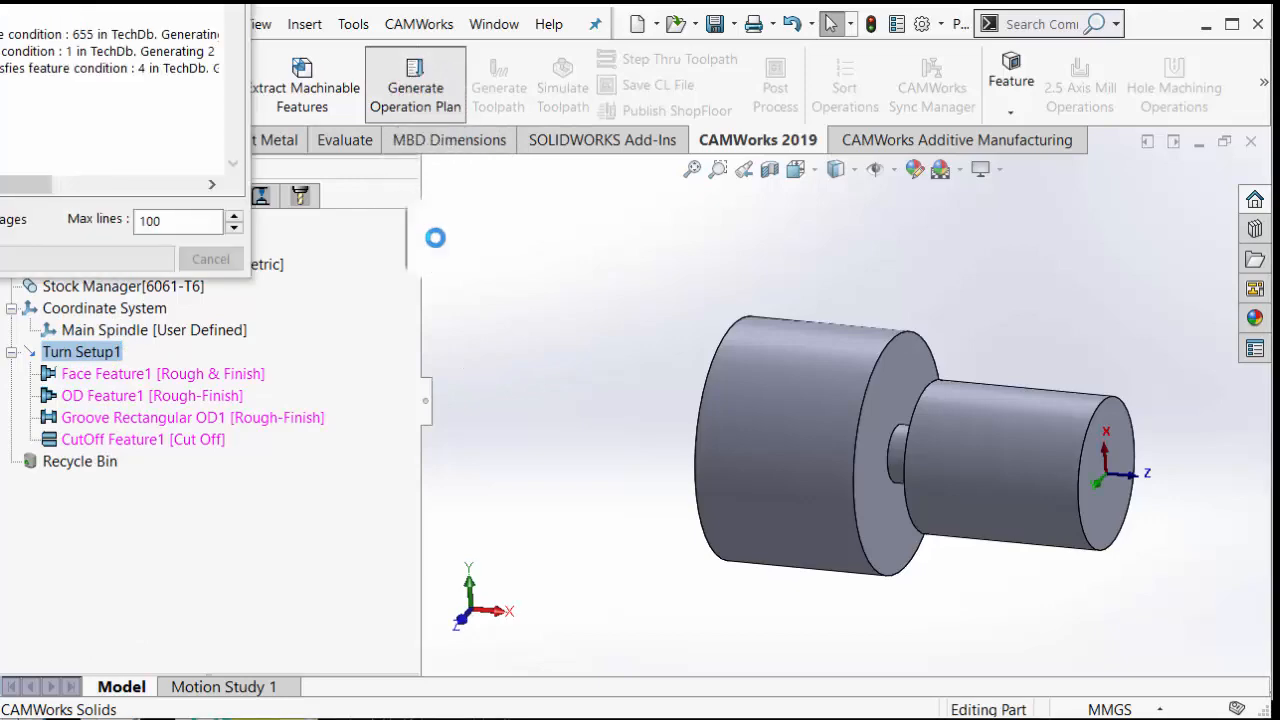
click(415, 85)
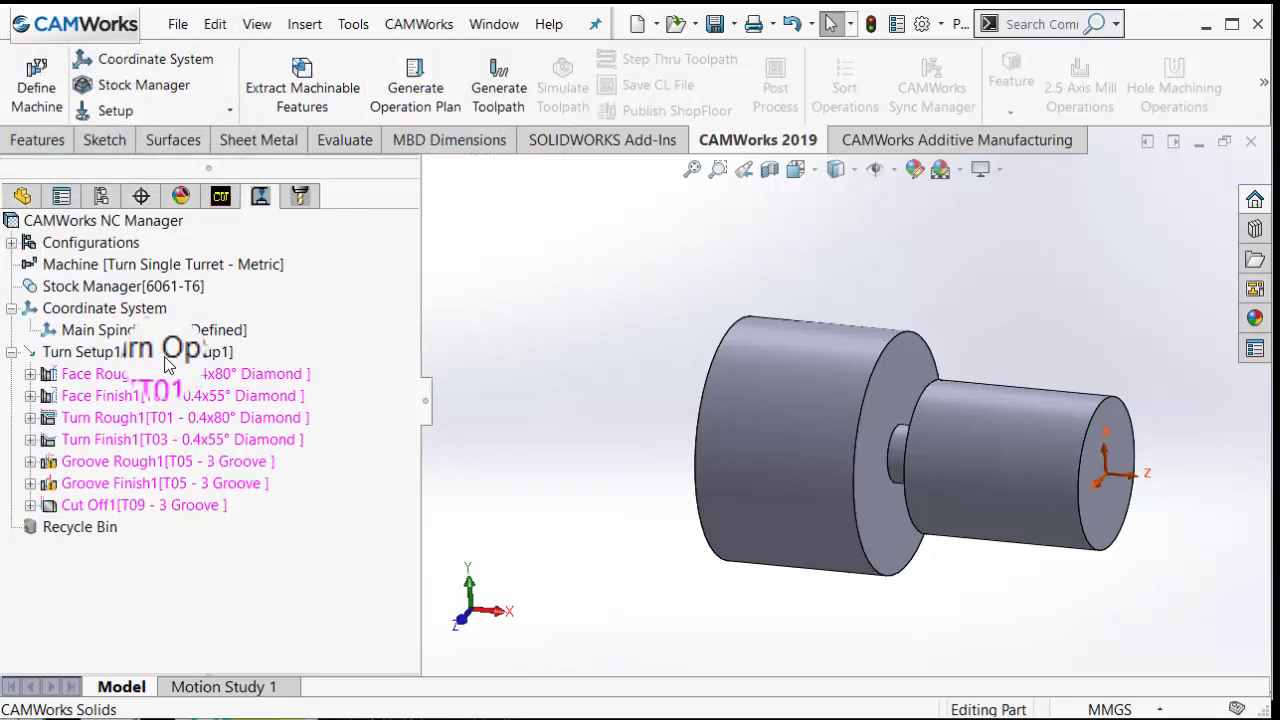
click(80, 351)
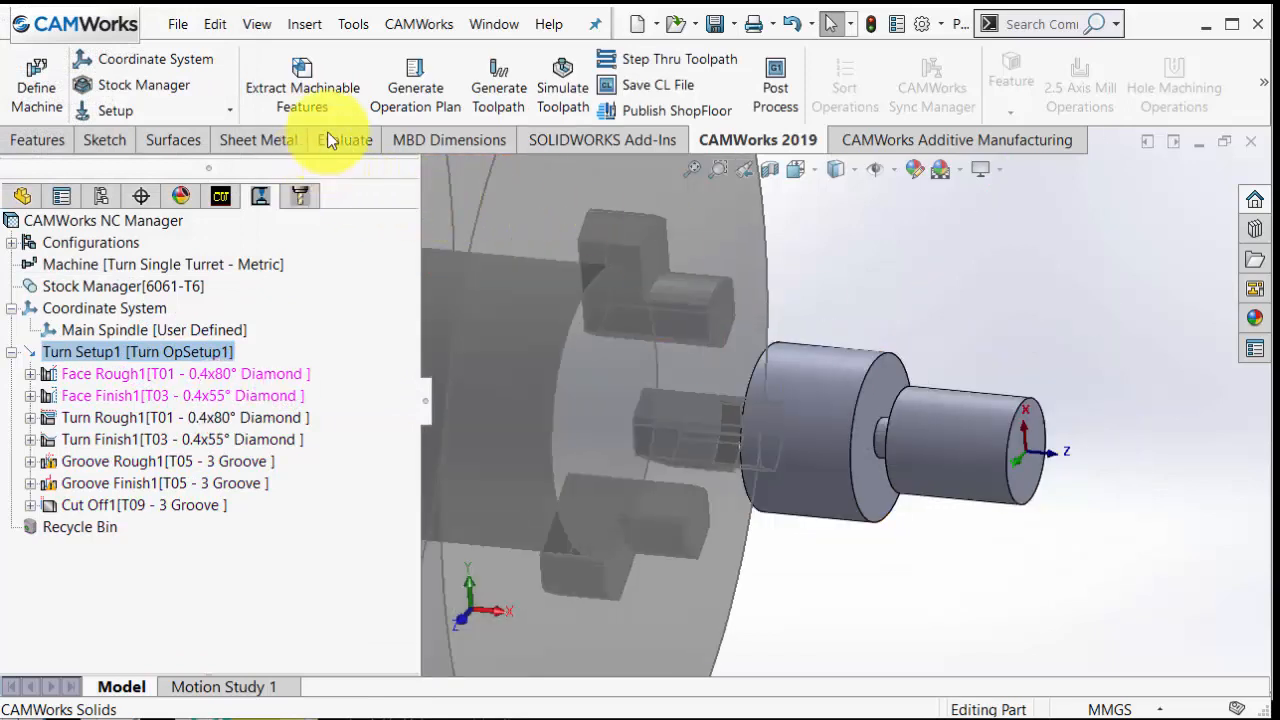
Play the material-removal simulation, cutting the stock down to the shaft's turned profile.
click(561, 85)
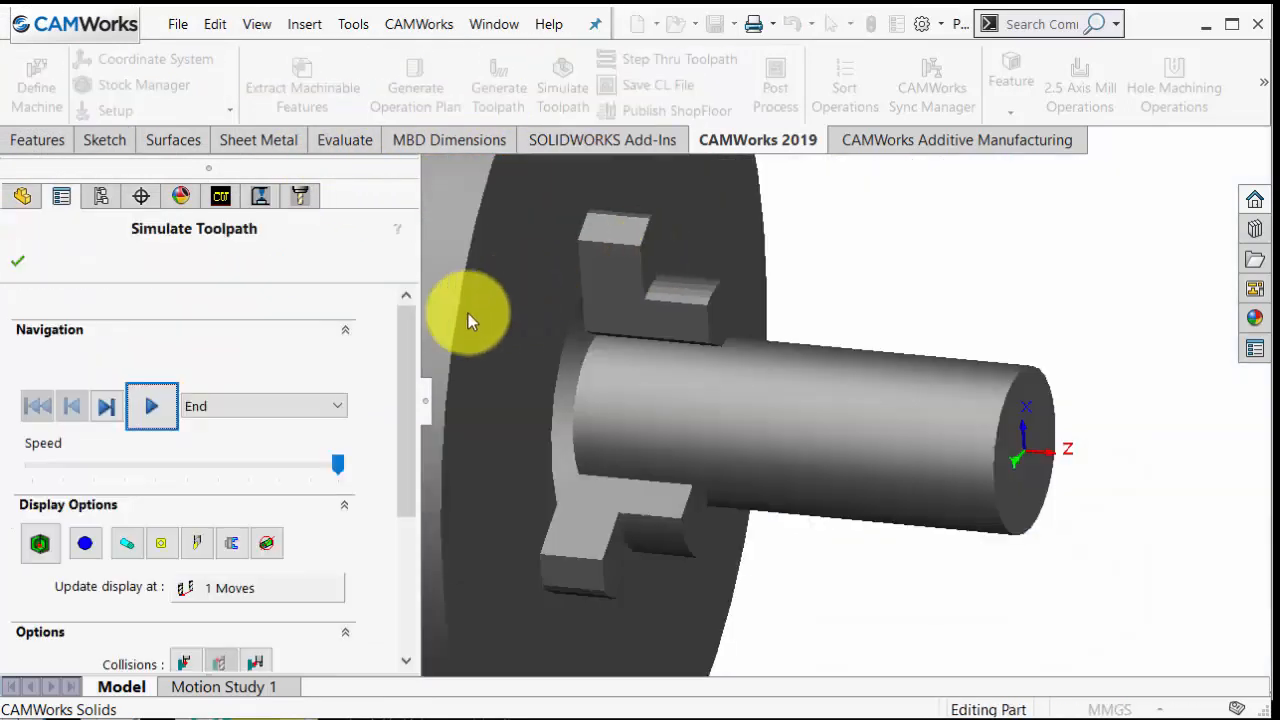
click(151, 406)
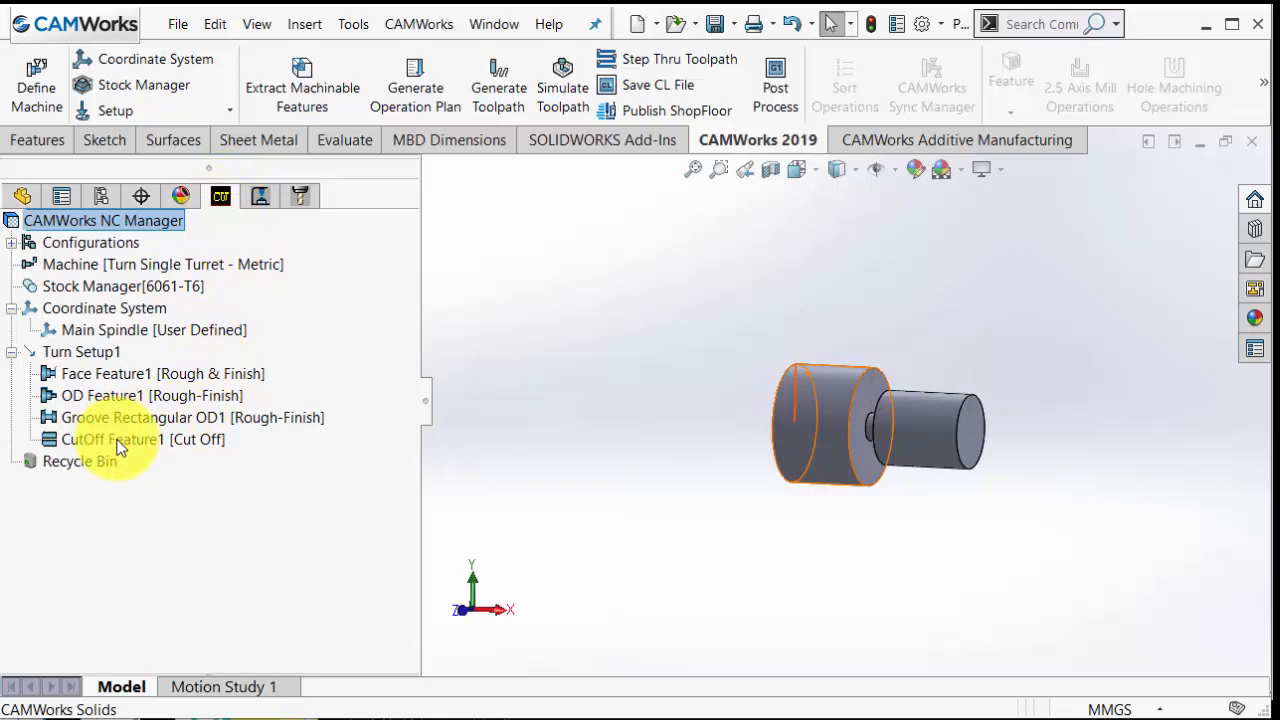
Create an OD turn feature with Thread strategy on the 24 mm diameter, before CutOff Feature1.
click(112, 440)
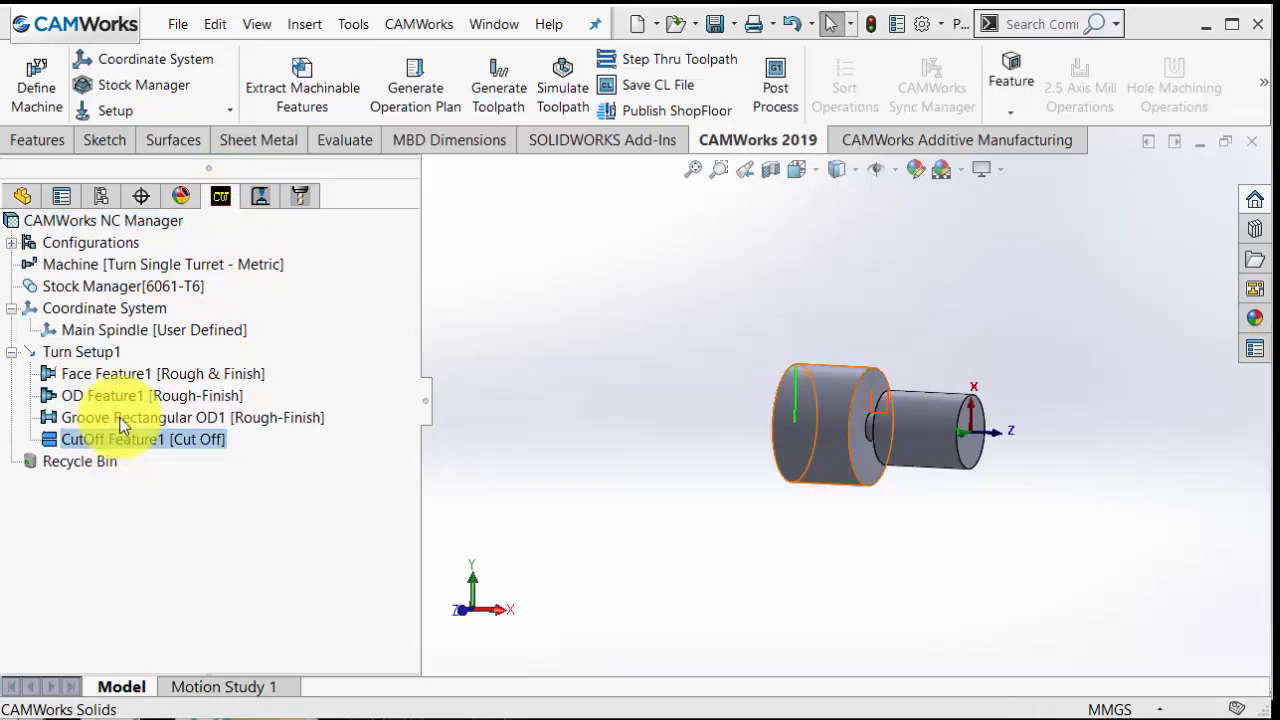
right_click(130, 417)
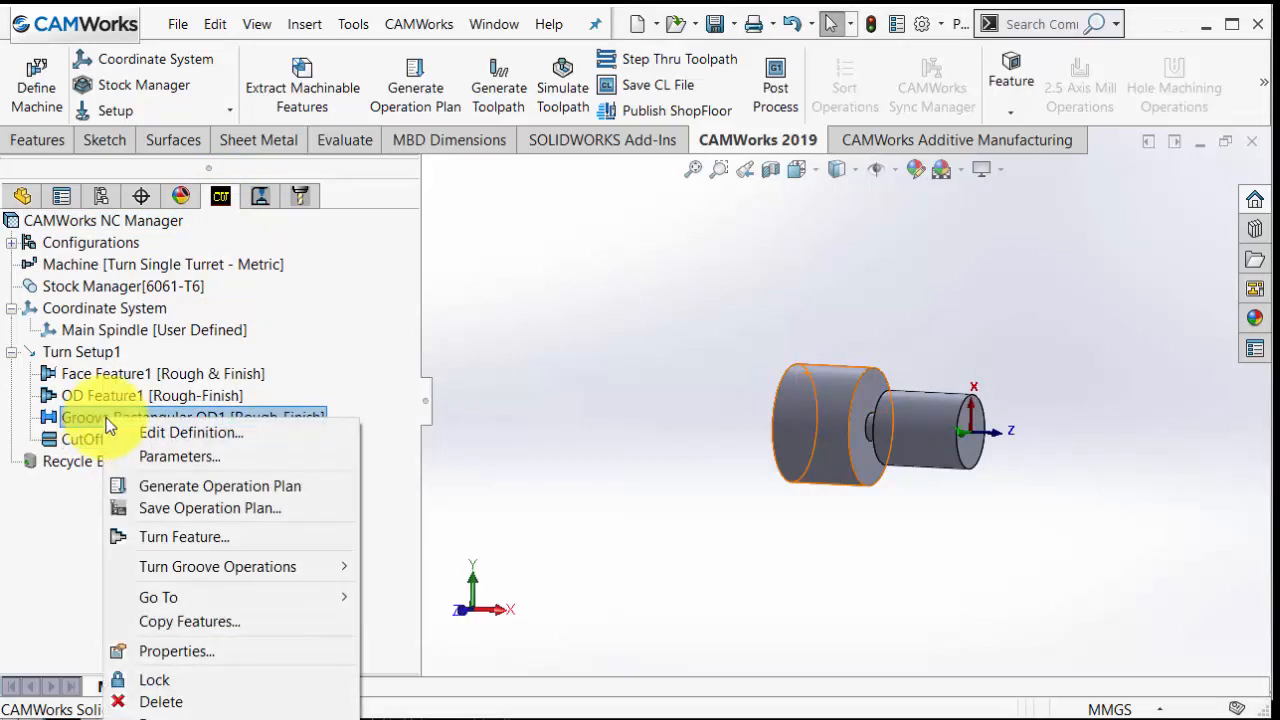
mouse_move(183, 566)
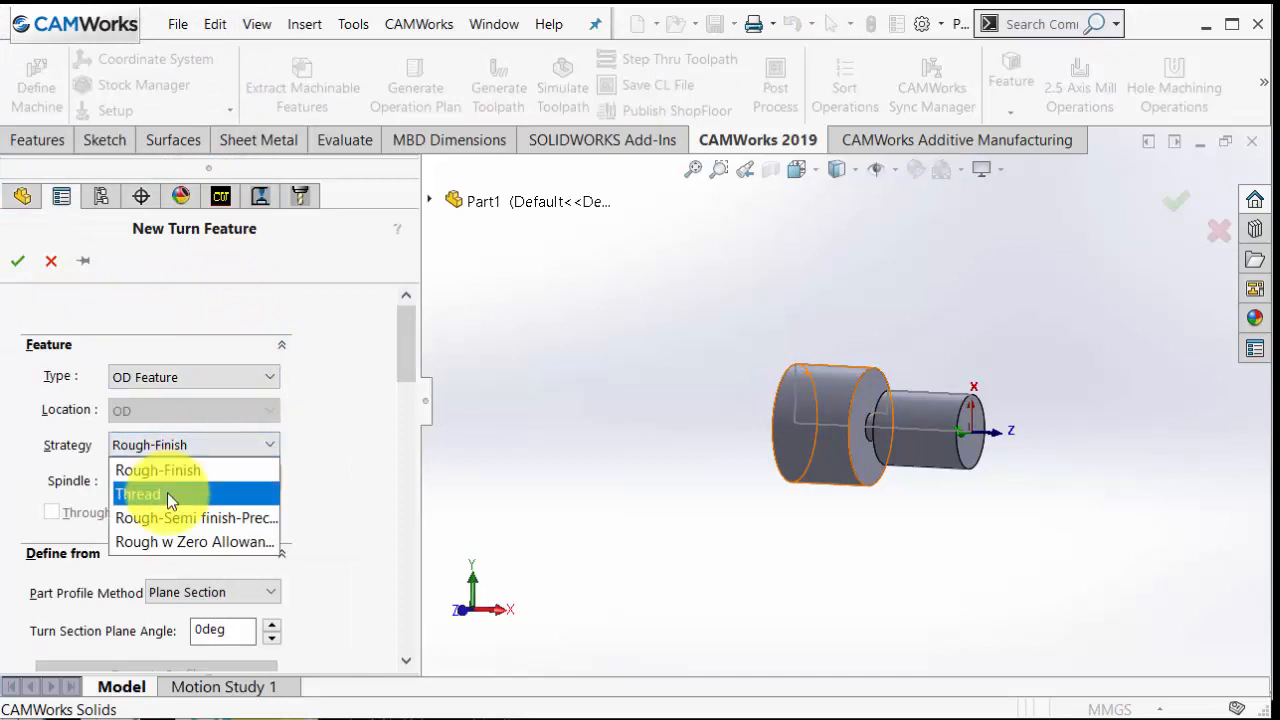
click(137, 494)
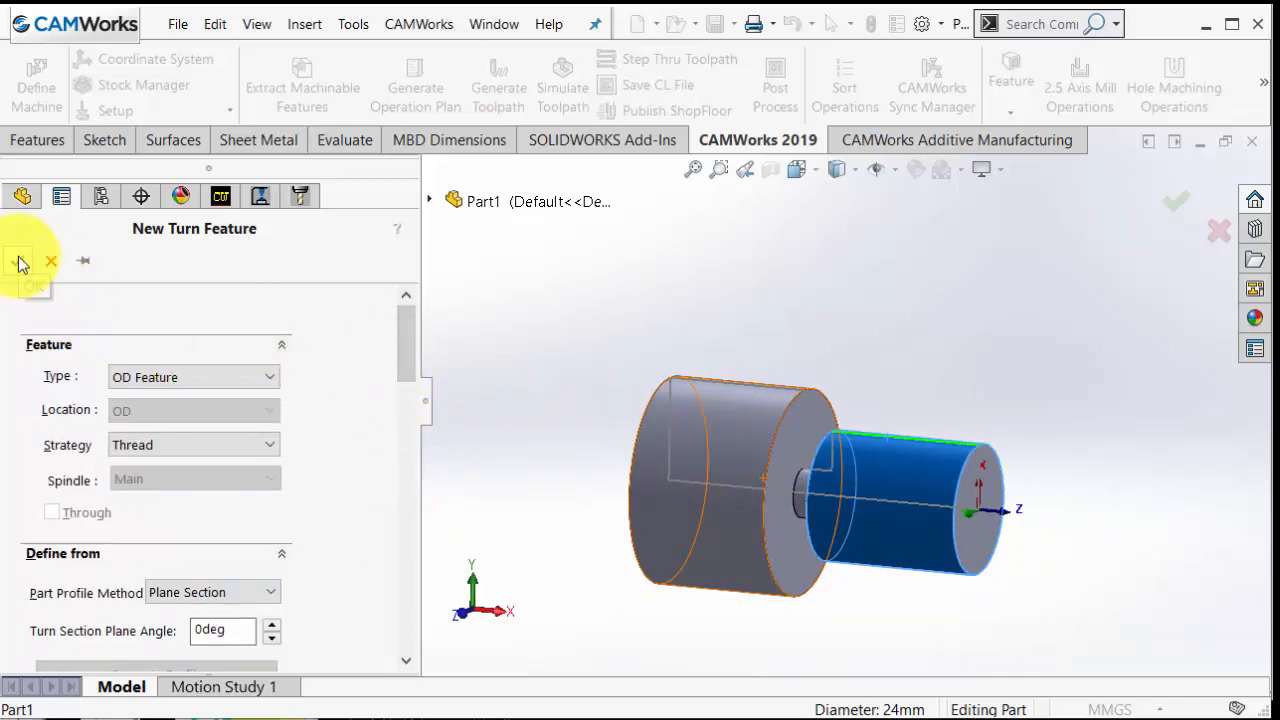
click(20, 262)
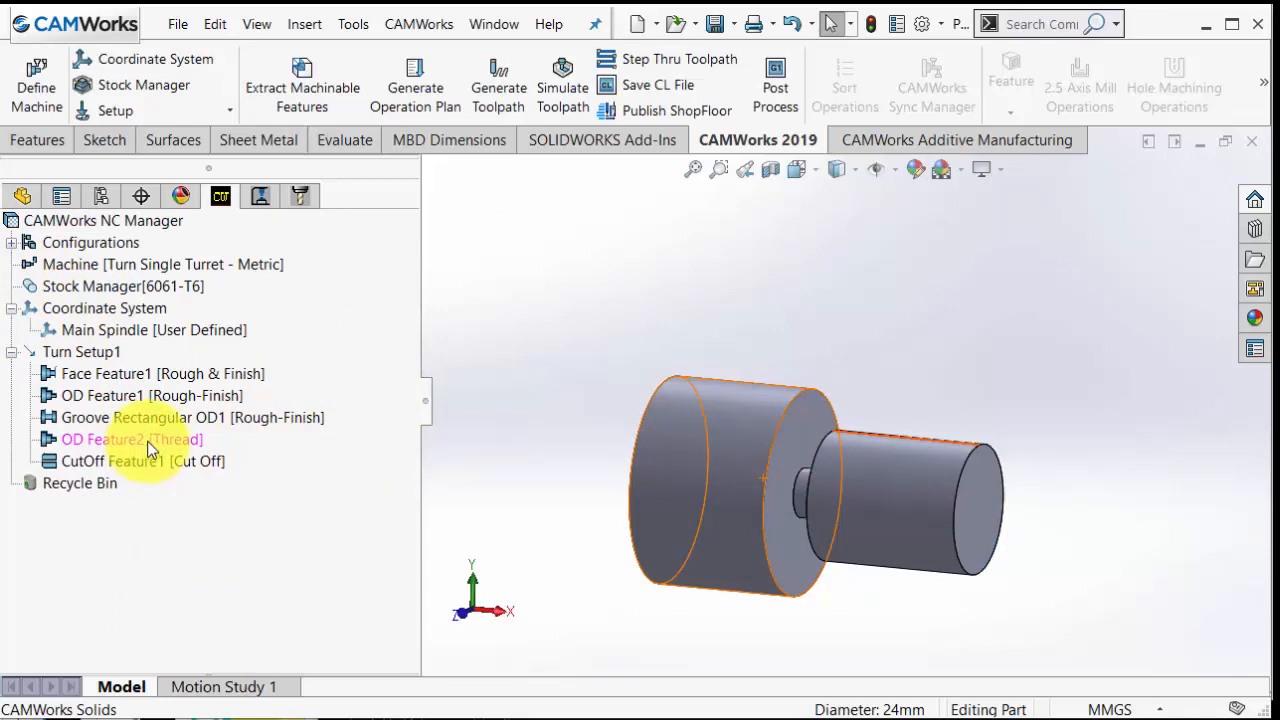
Assign the library thread condition M 24.0 X 3.00 (3 mm pitch, 1.84 mm depth) to OD Feature2.
right_click(130, 440)
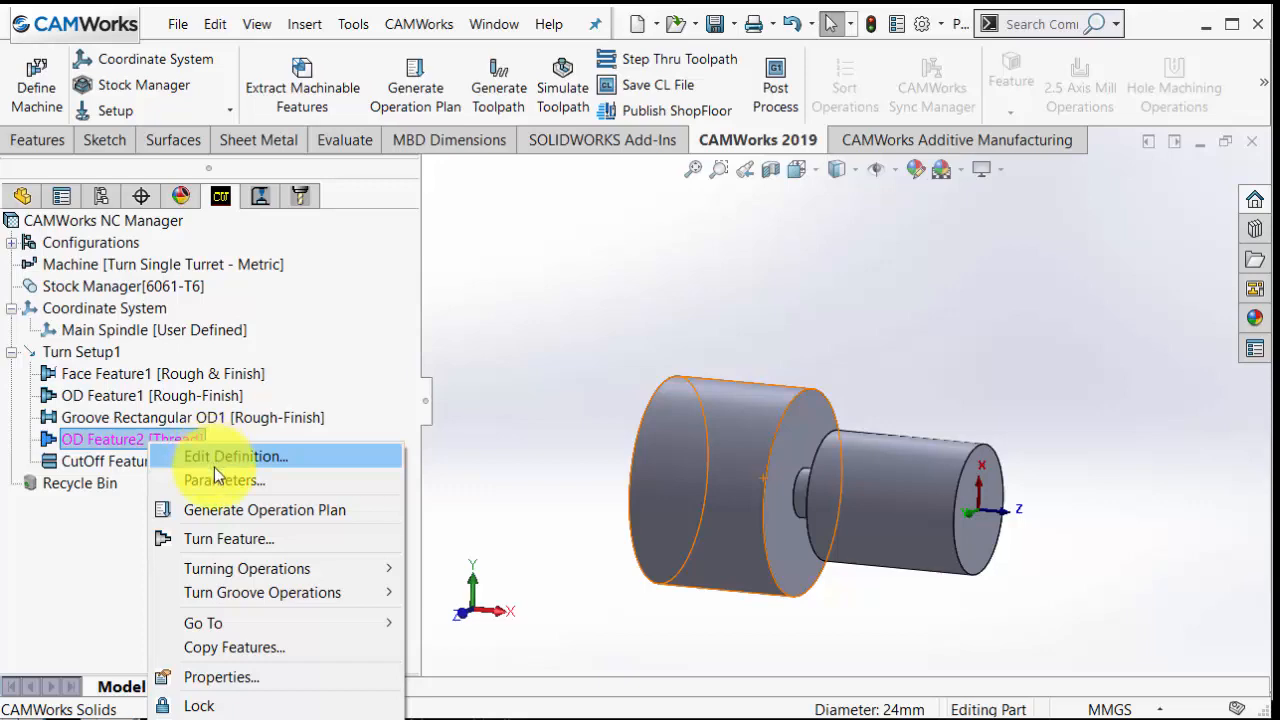
click(234, 456)
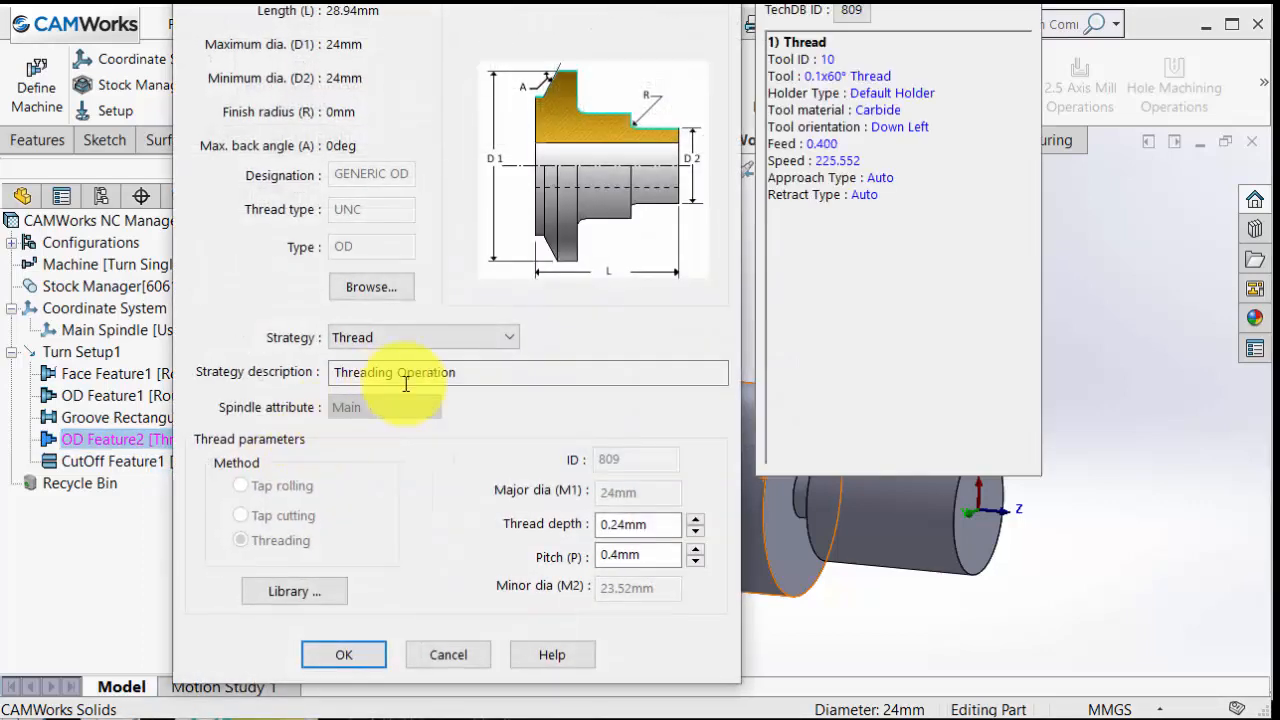
click(294, 591)
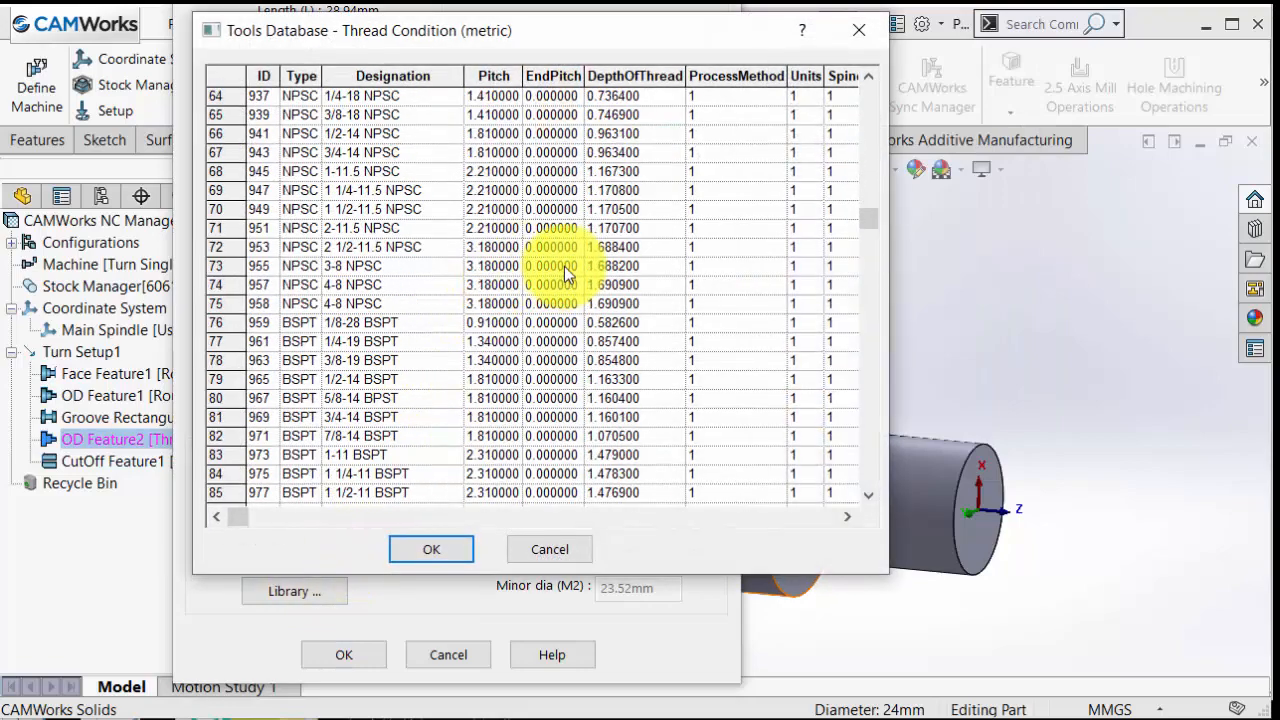
scroll(down, 3)
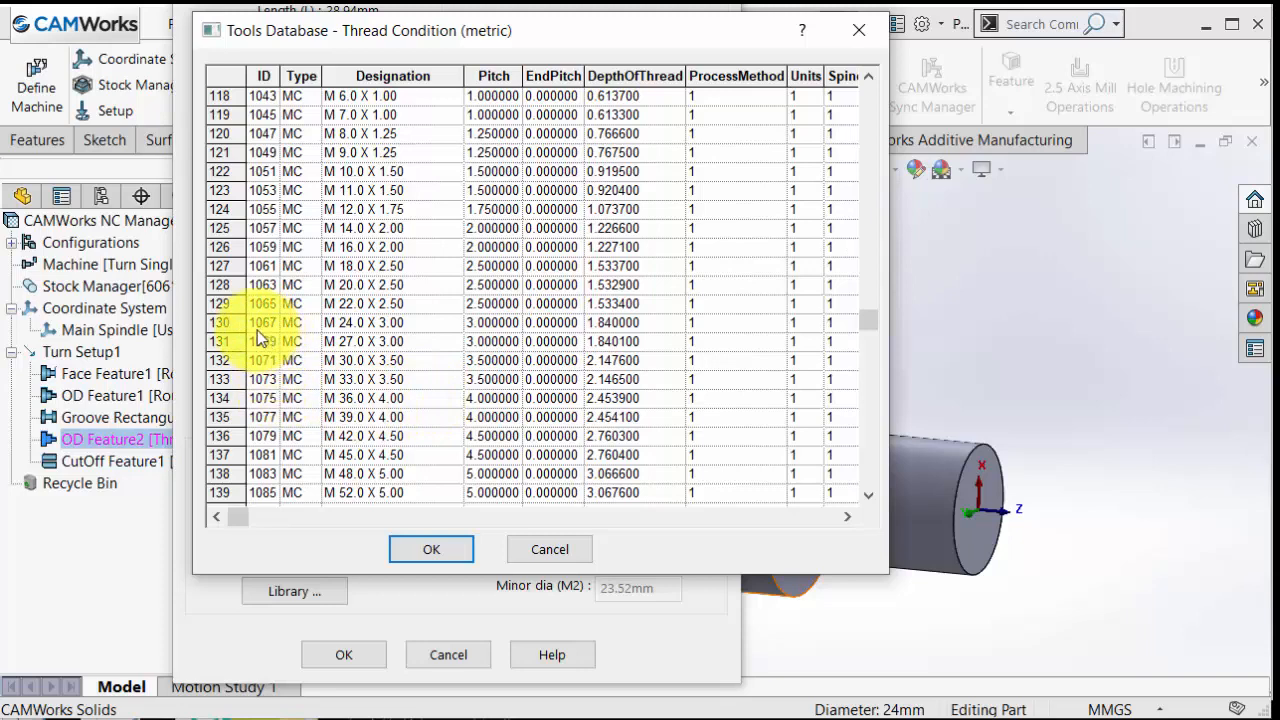
click(380, 322)
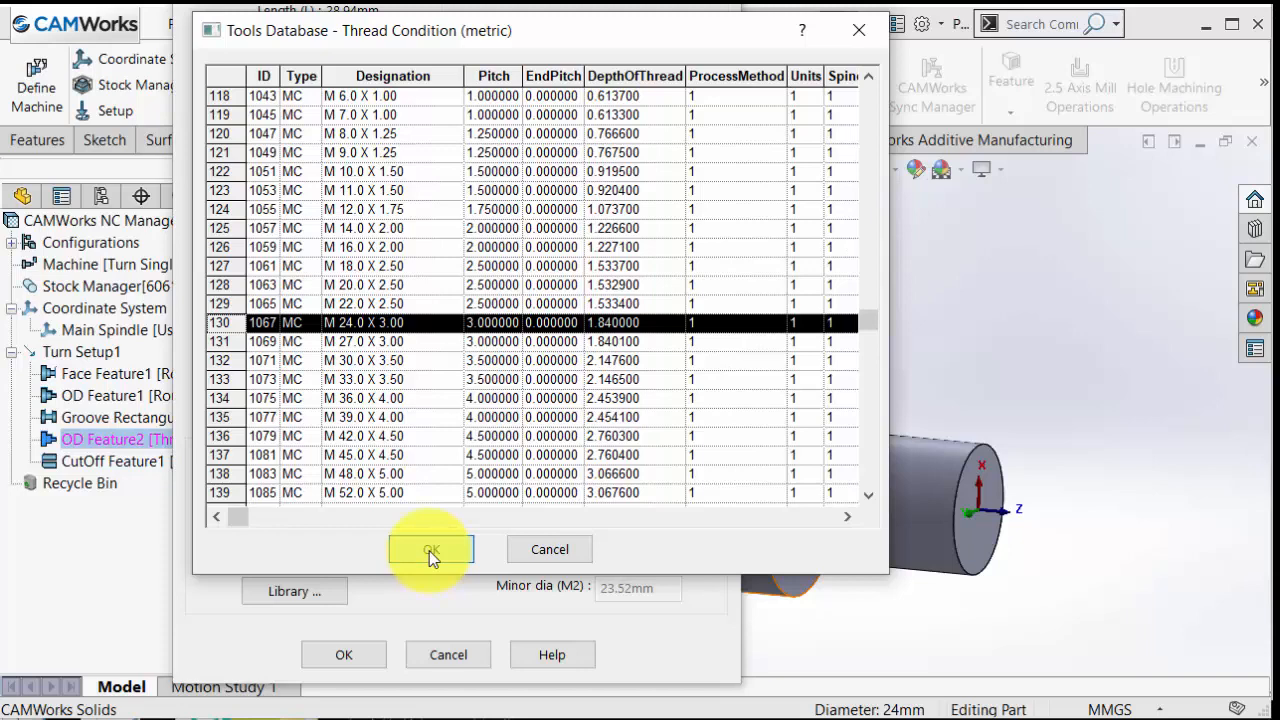
click(431, 549)
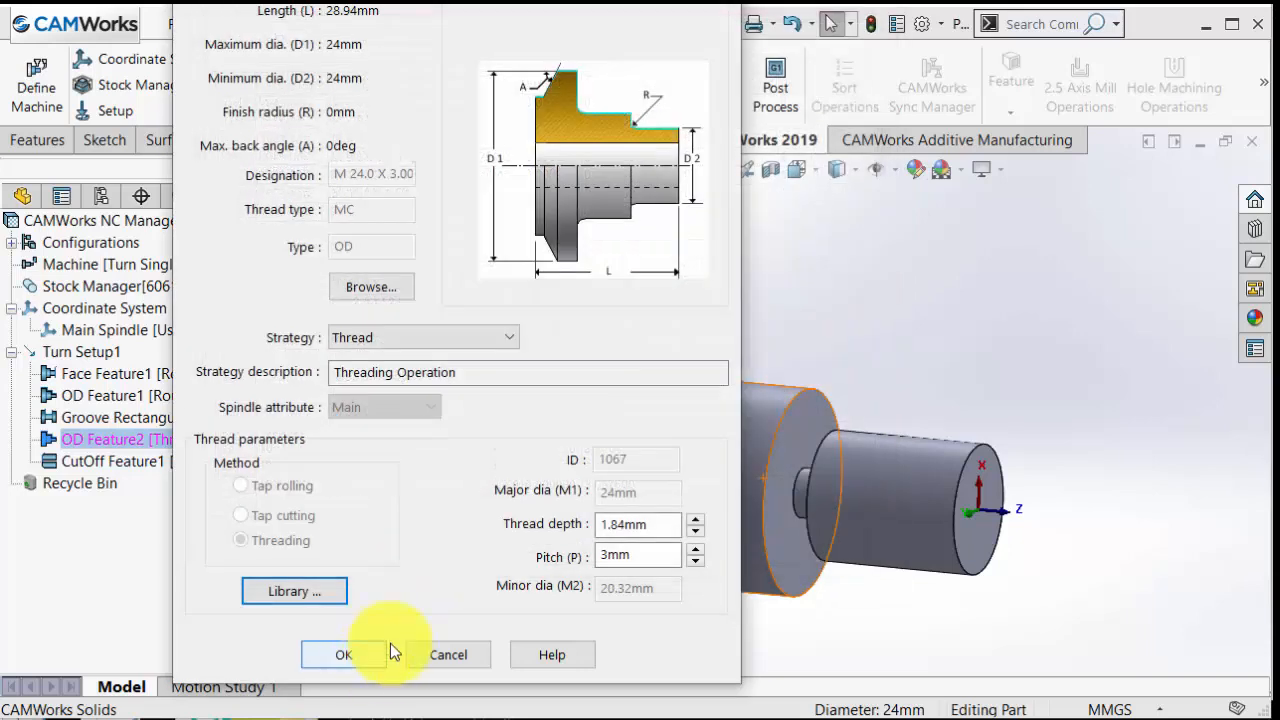
click(343, 654)
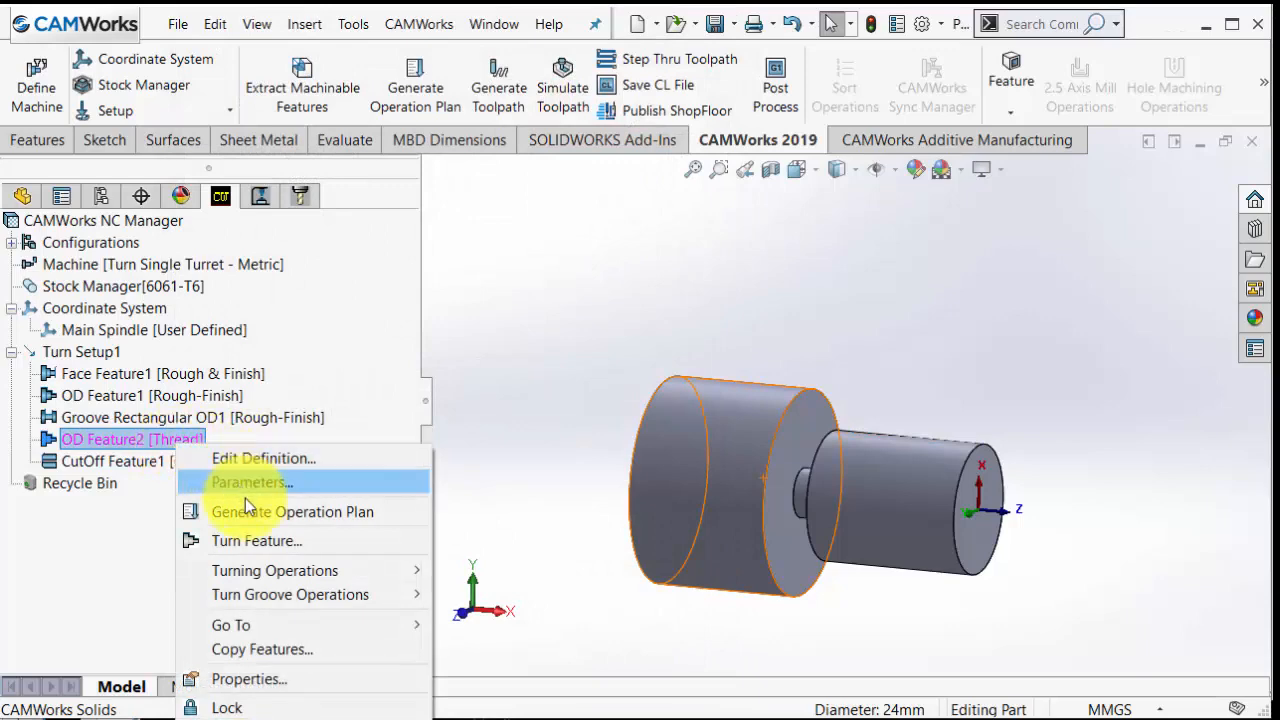
Generate an operation plan for OD Feature2 and view the resulting operation tree.
click(250, 482)
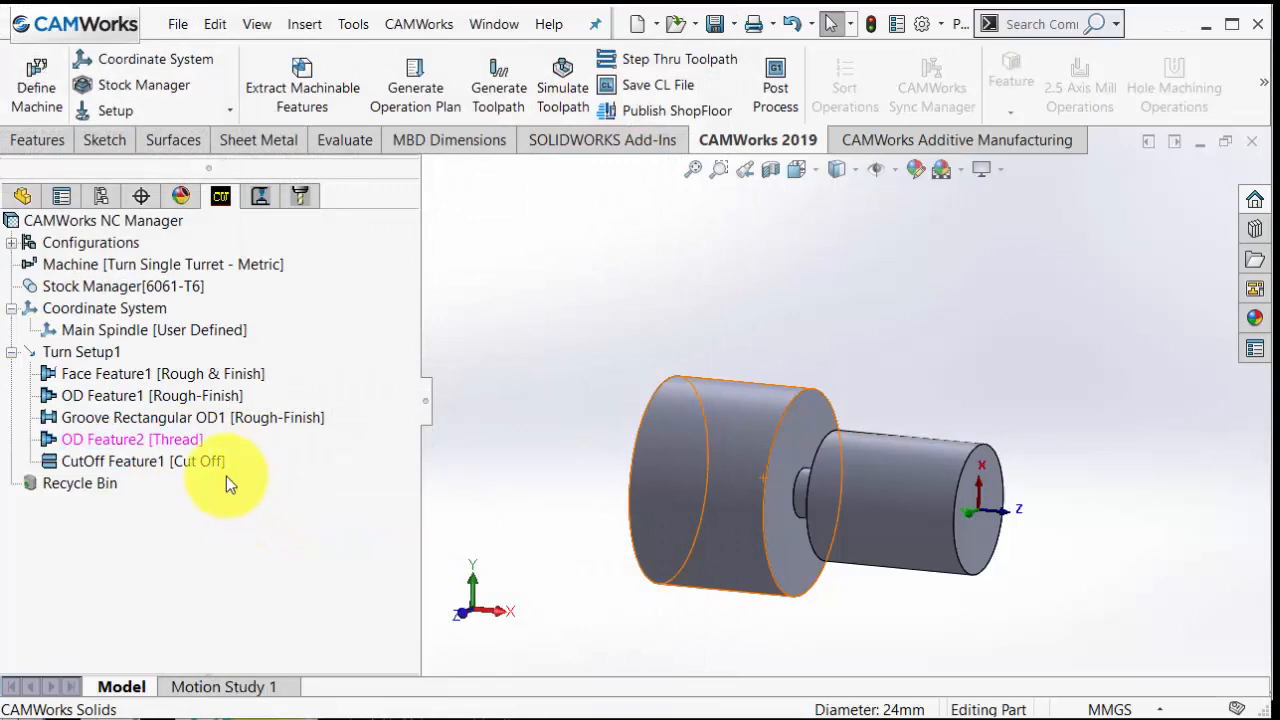
right_click(120, 439)
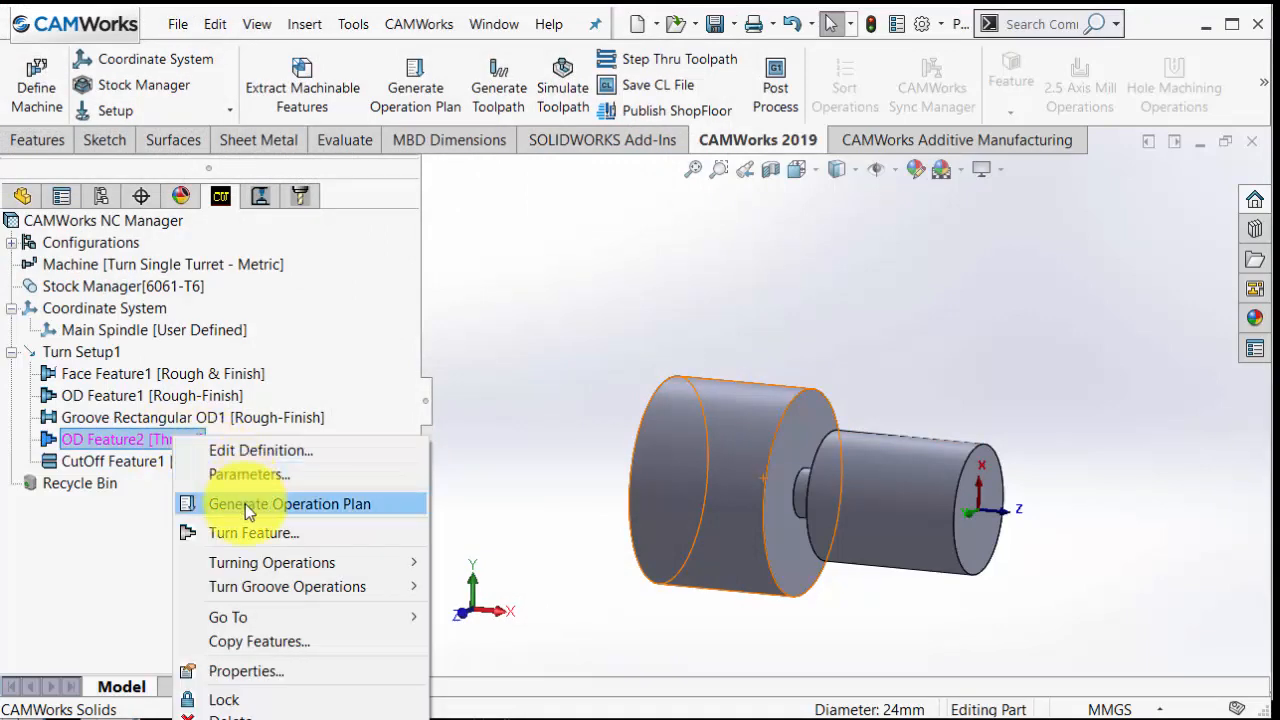
click(290, 503)
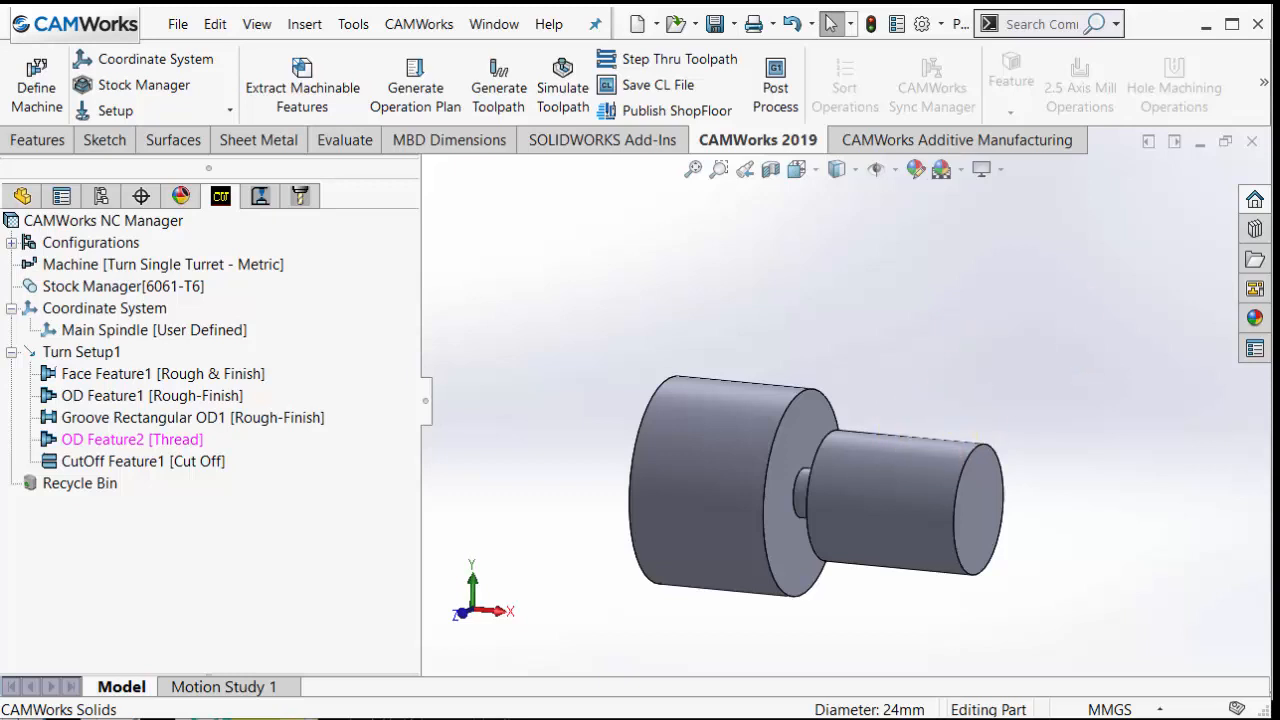
mouse_move(260, 196)
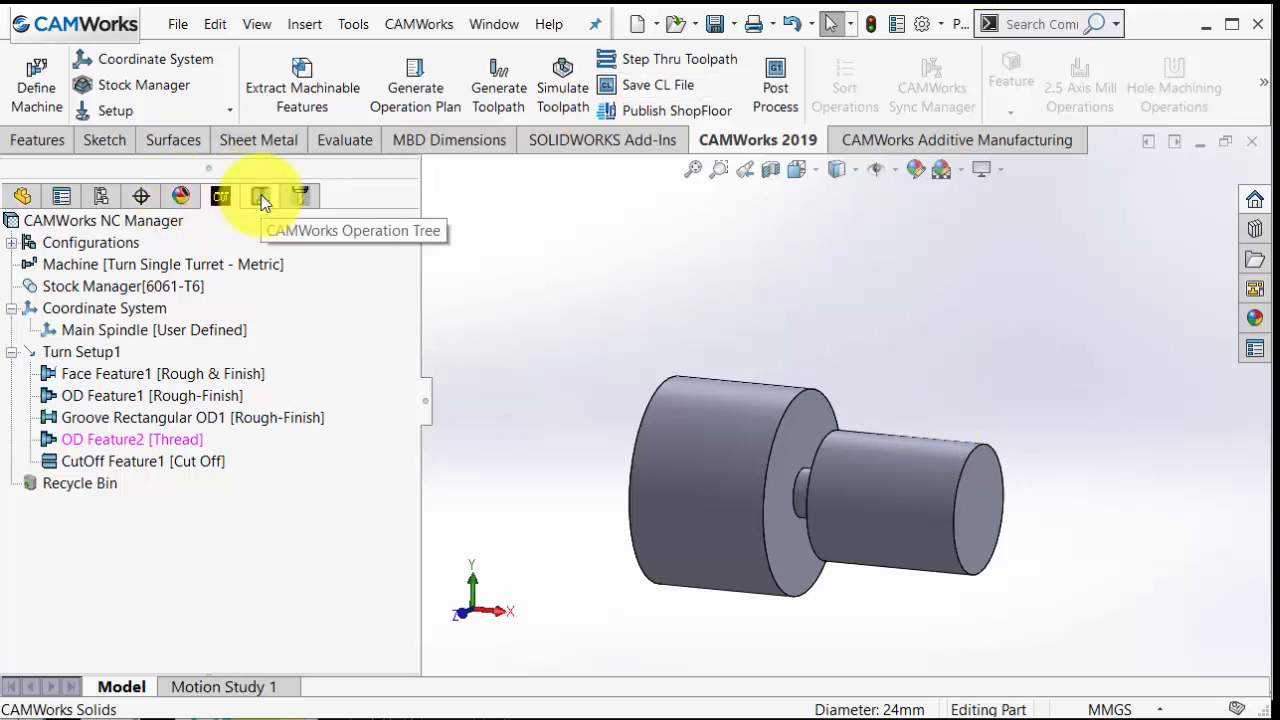
click(260, 196)
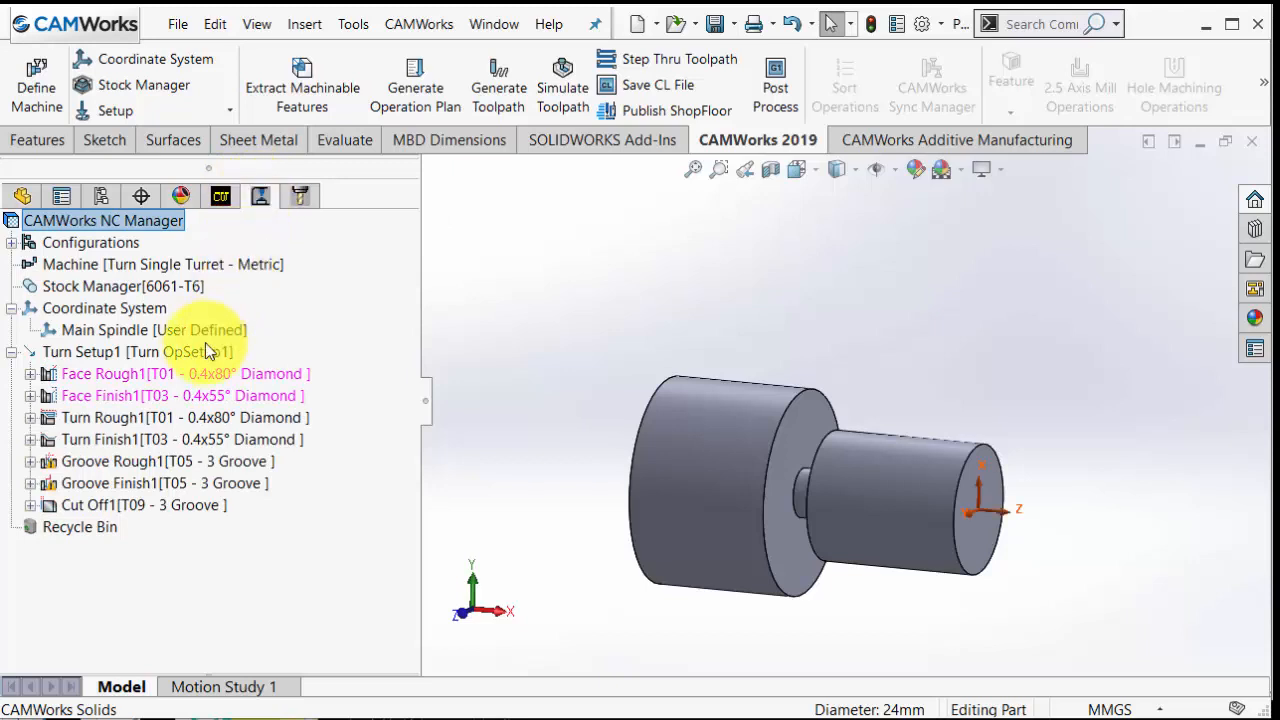
Add a thread operation filtered to thread inserts, using T07 0.1x60° tool on OD Feature2.
right_click(80, 351)
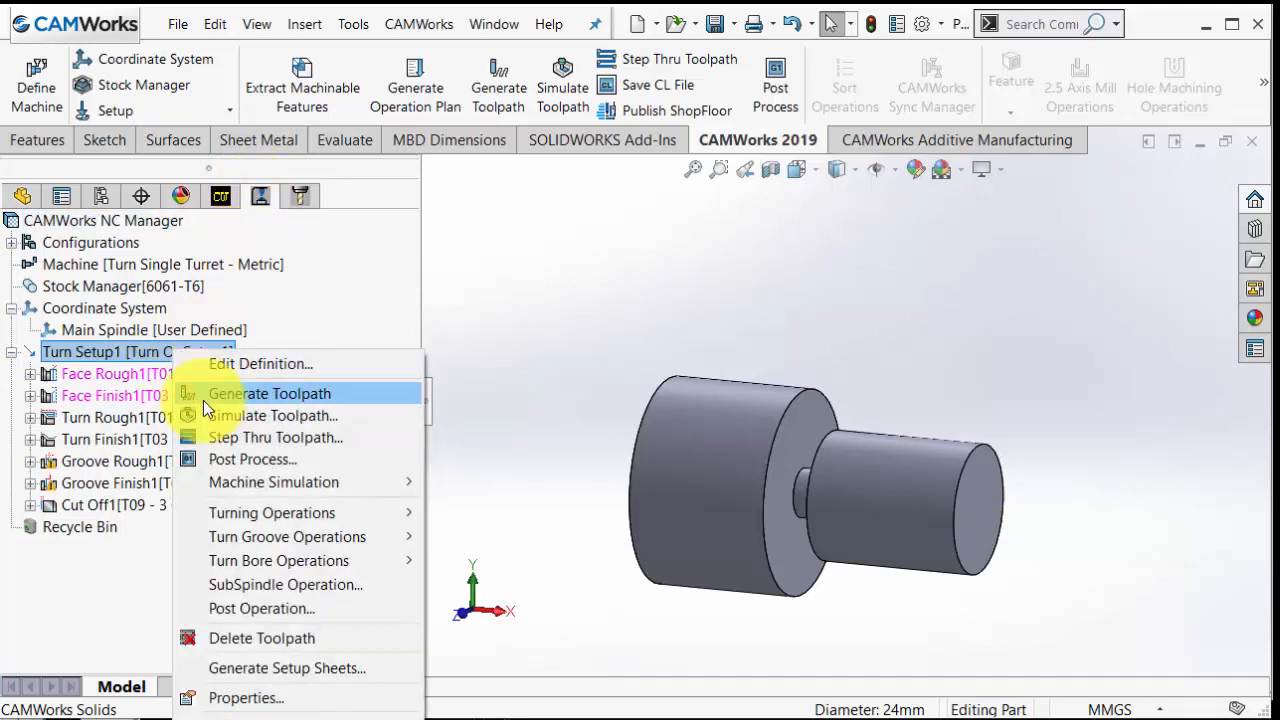
mouse_move(271, 512)
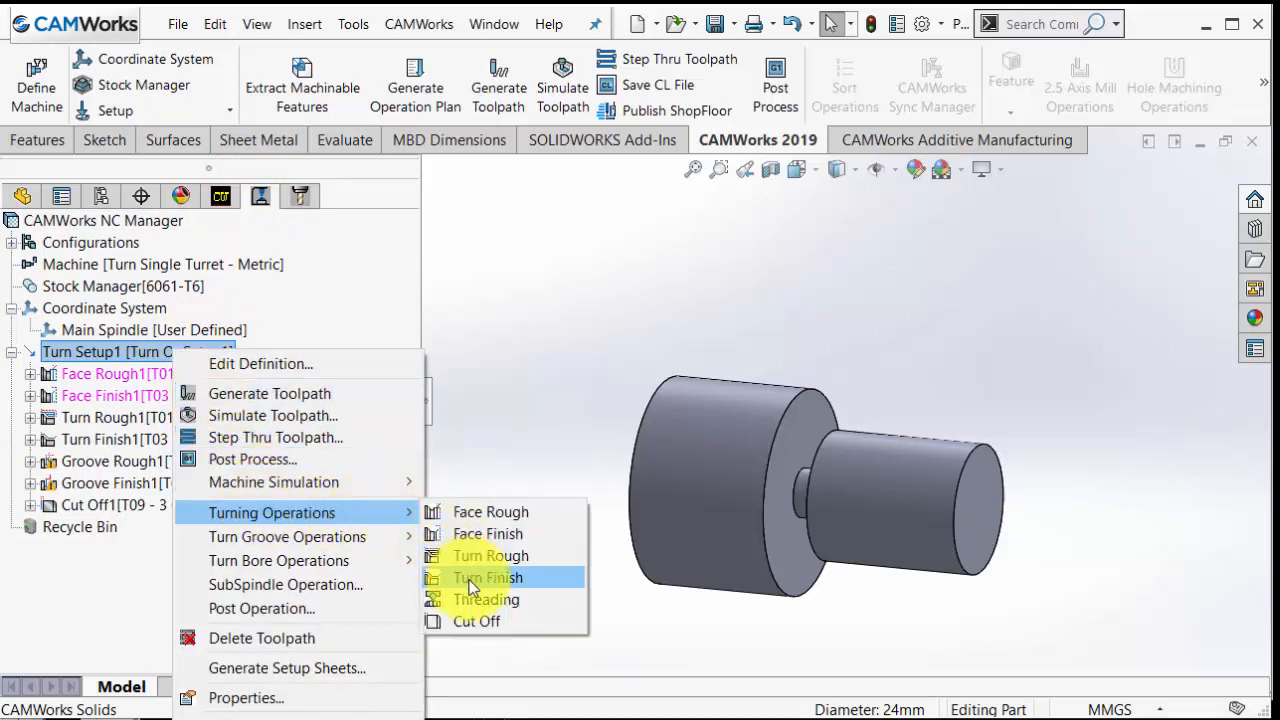
click(486, 599)
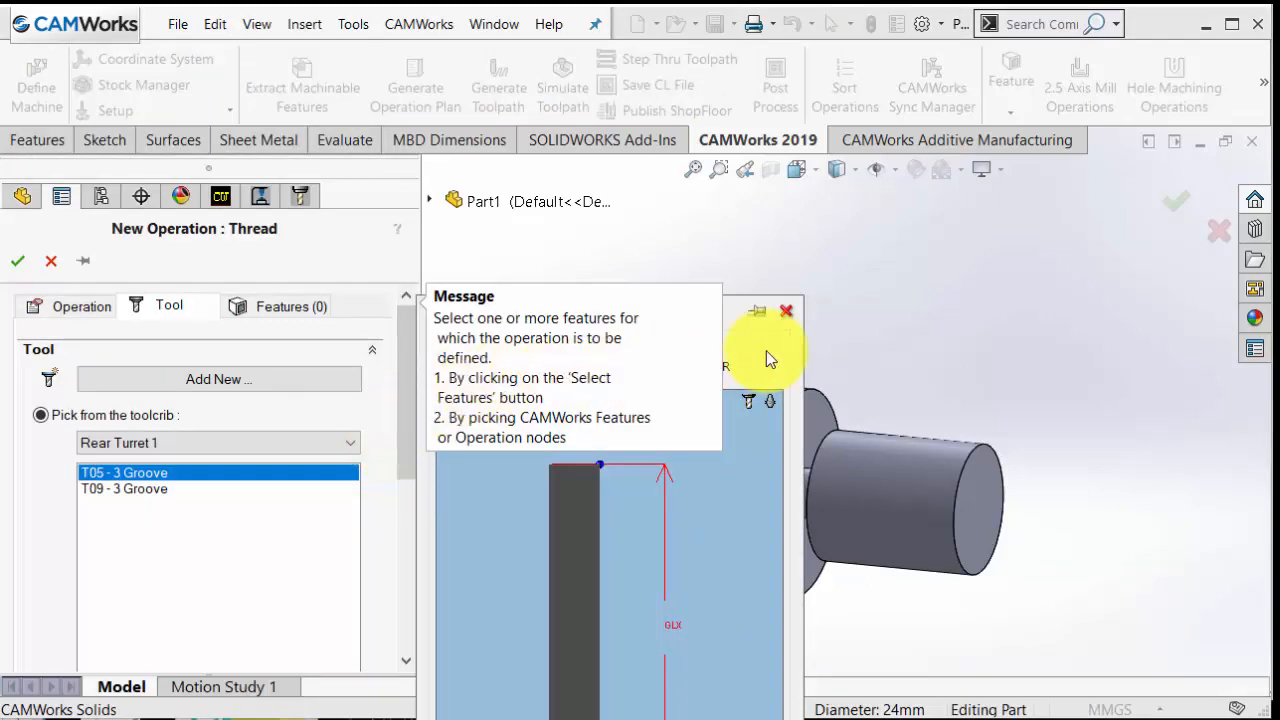
click(786, 311)
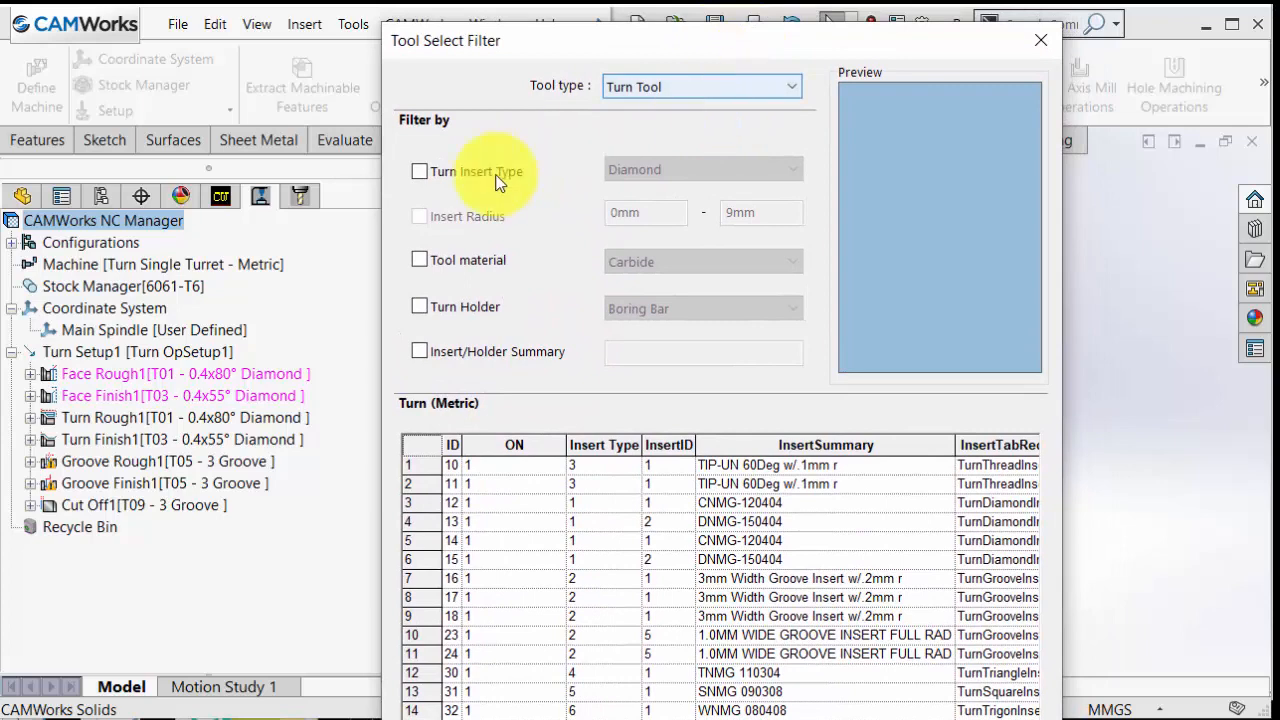
click(418, 171)
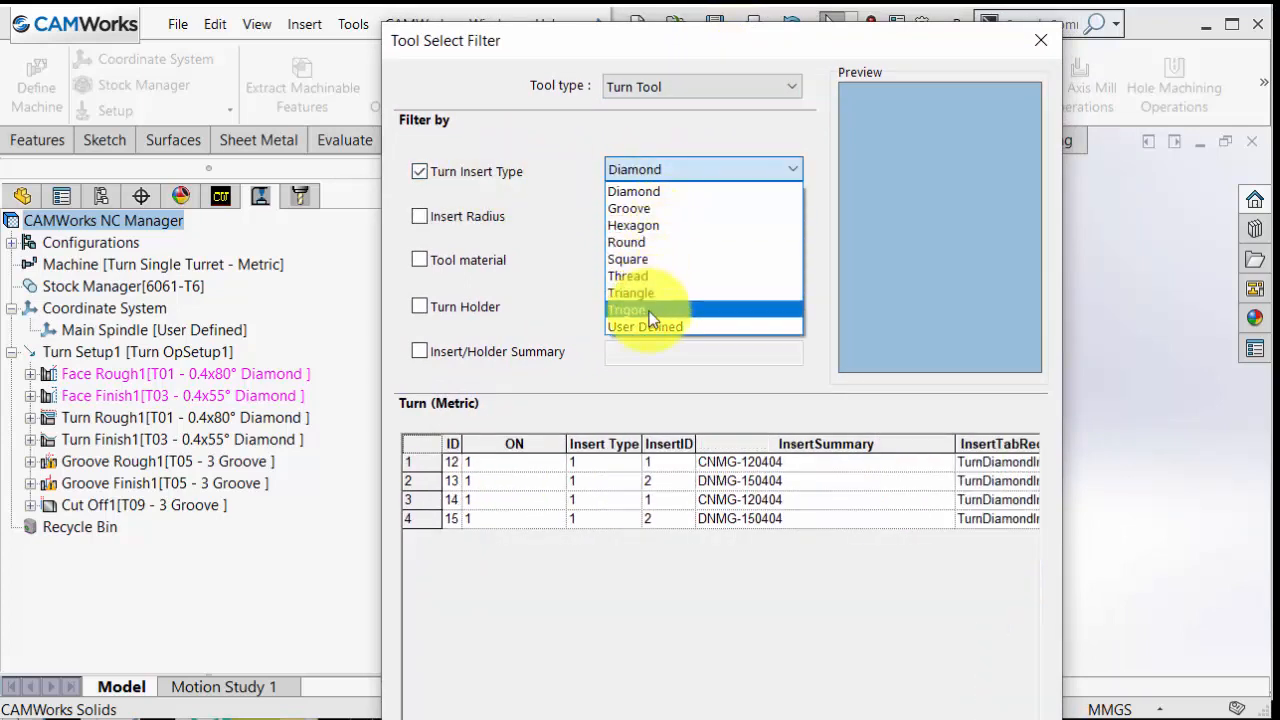
click(628, 276)
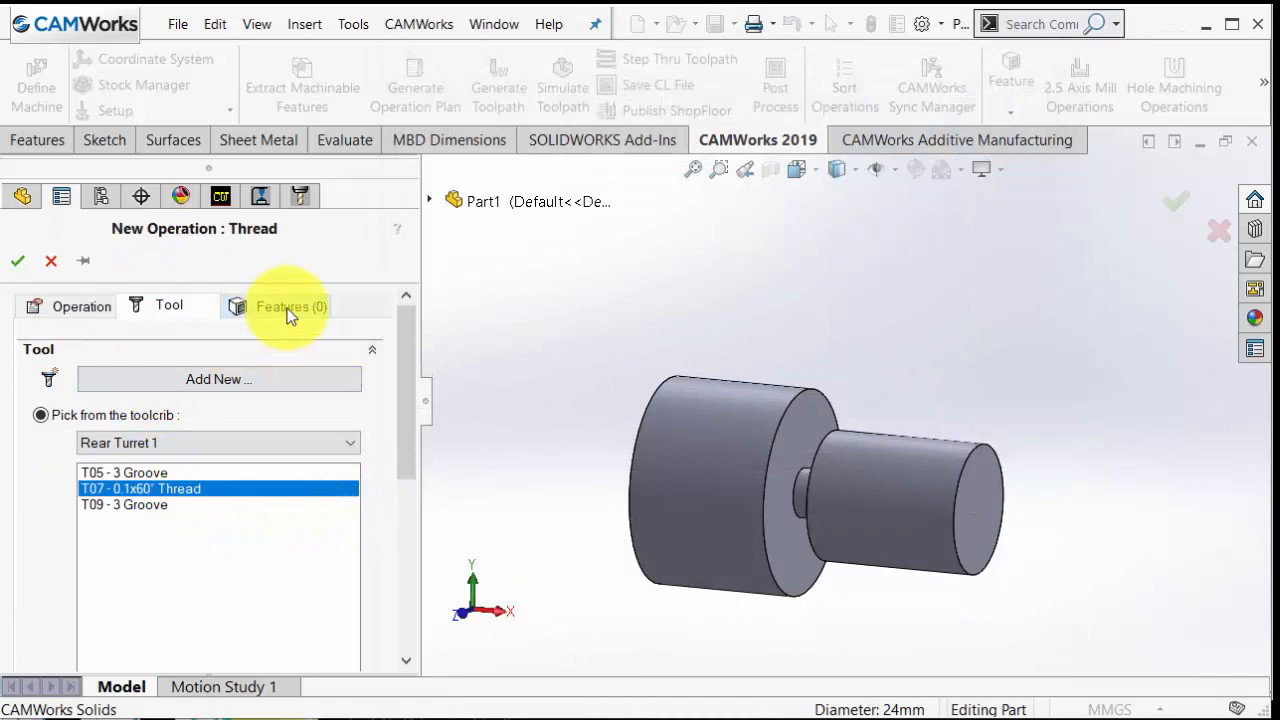
click(291, 305)
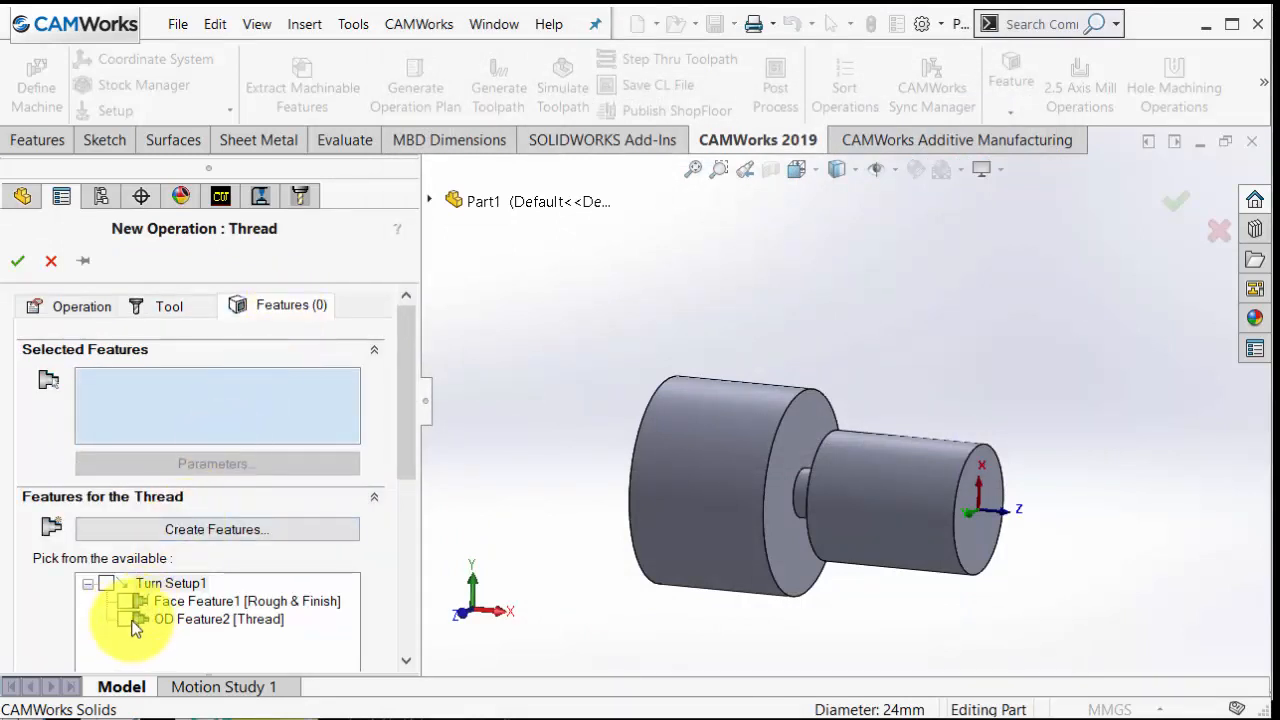
click(123, 621)
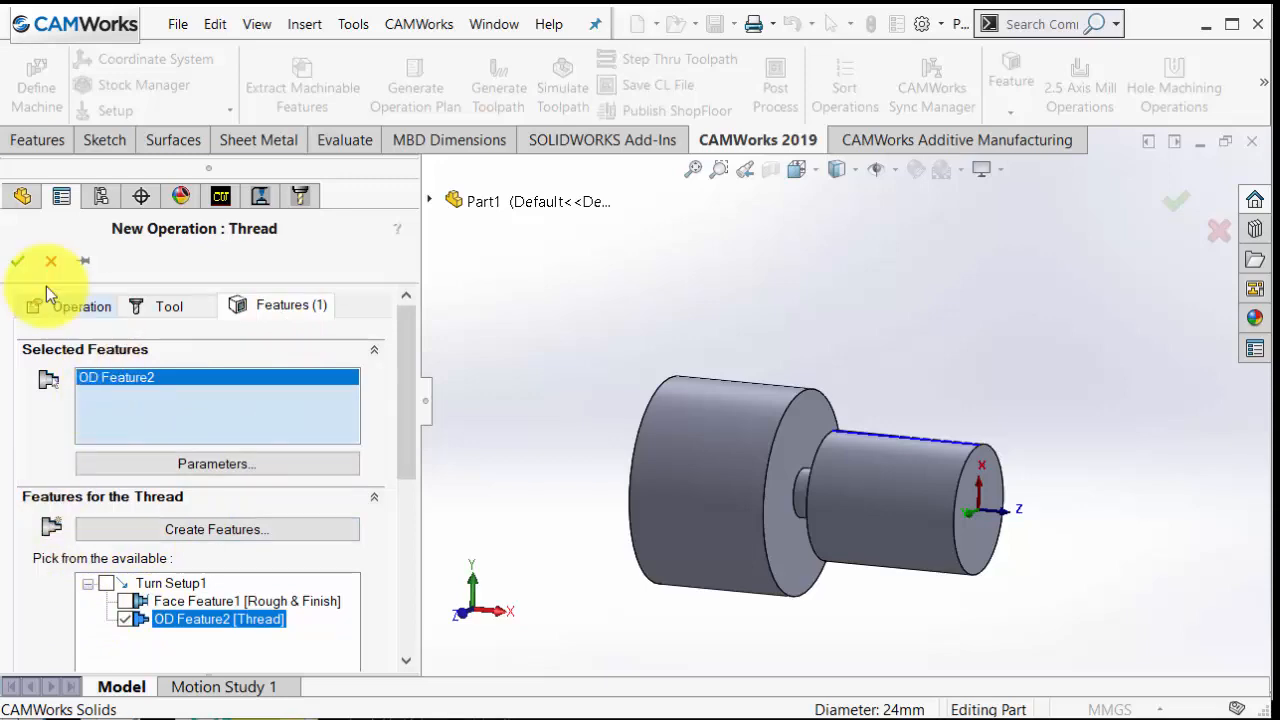
Accept the Thread1 operation and review its thread and feature options (28.94 mm length).
click(17, 261)
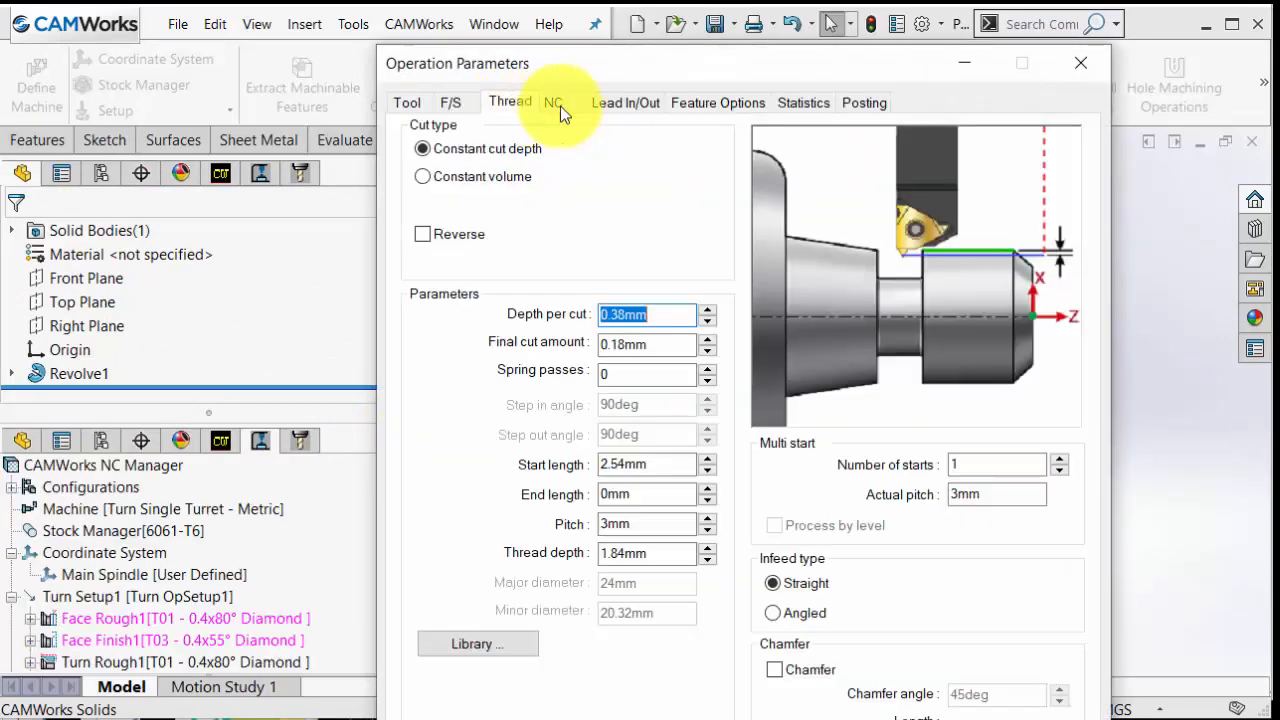
click(717, 102)
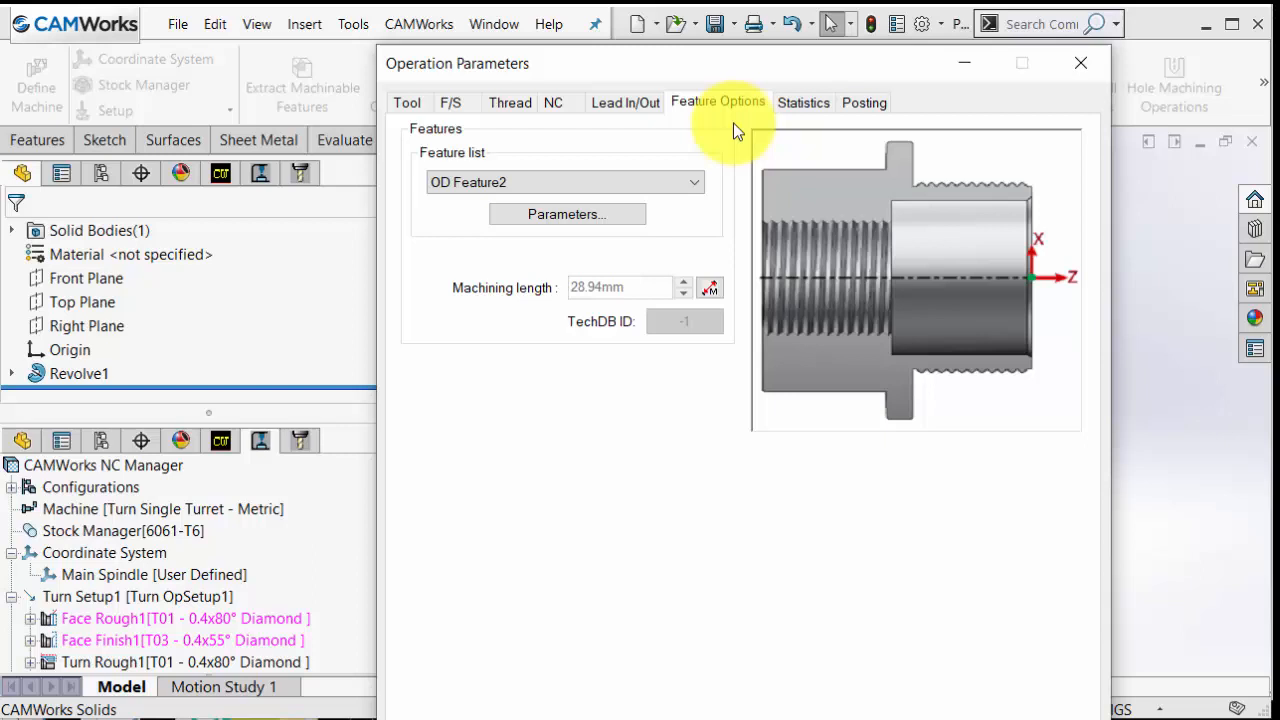
mouse_move(595, 300)
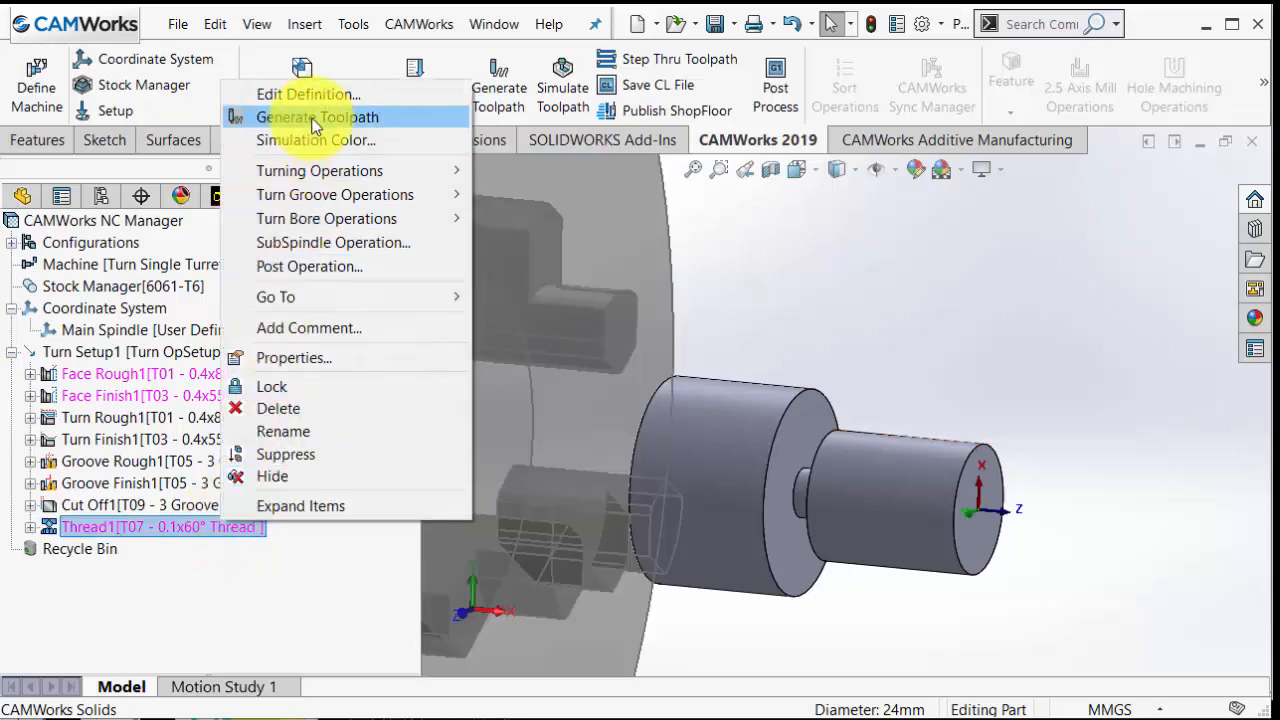
Generate the Thread1 toolpath and launch the simulation for Turn Setup1.
click(317, 117)
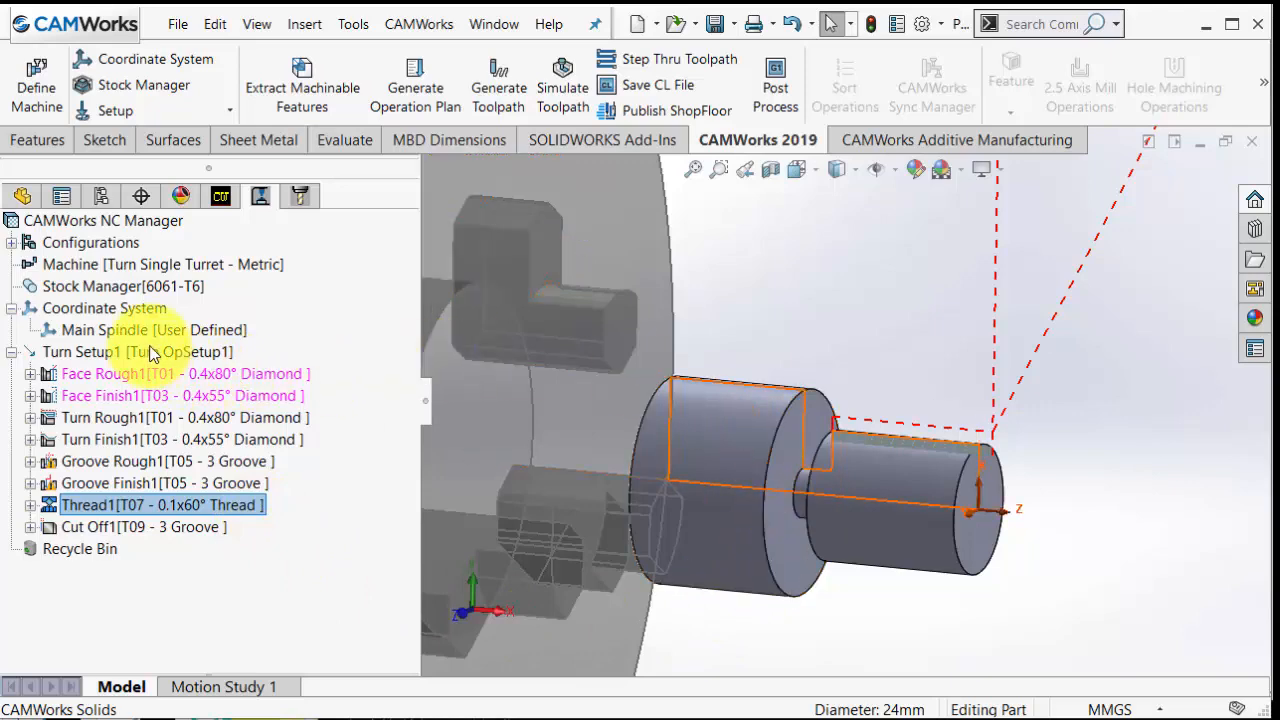
click(137, 351)
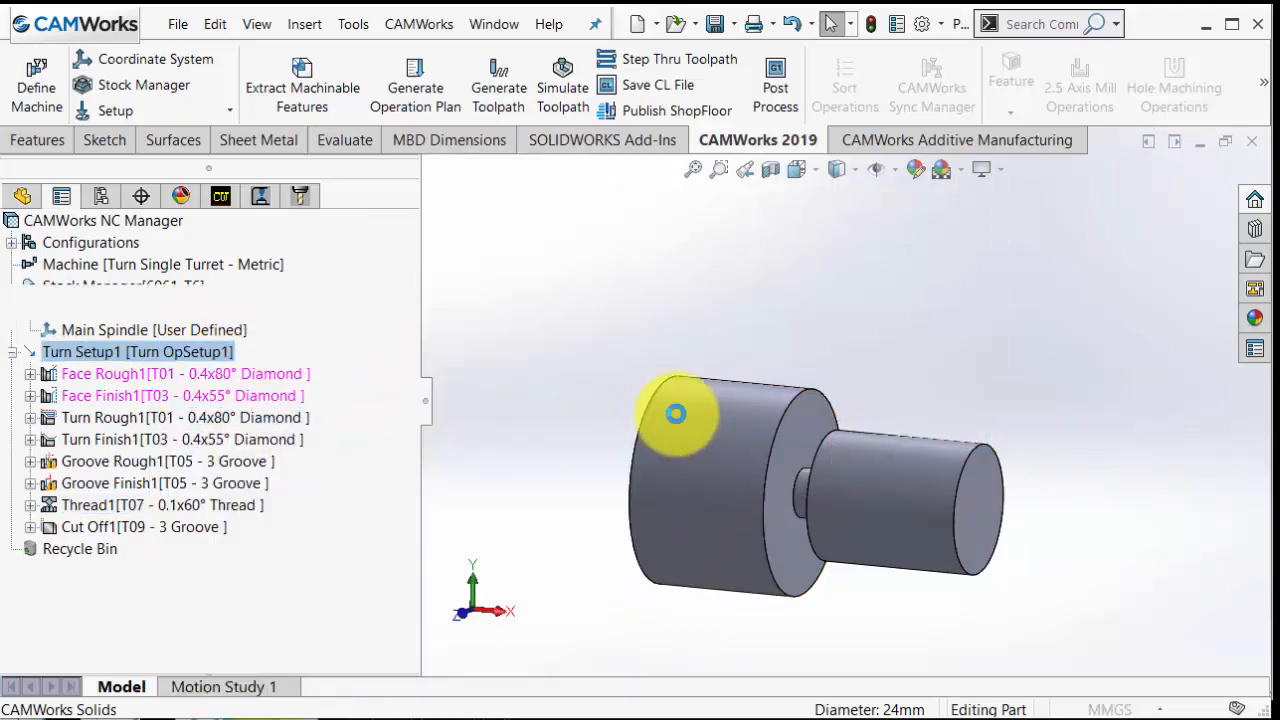
click(561, 85)
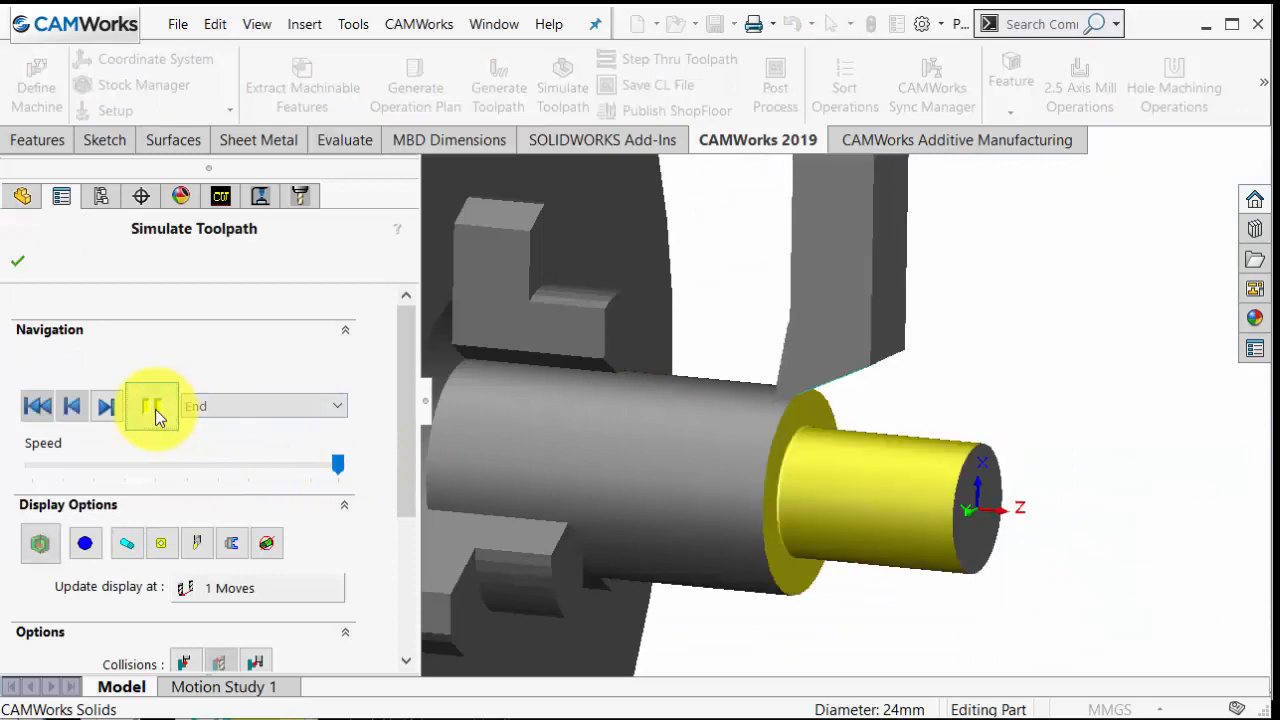
Play the simulation cutting threads on the smaller diameter, then exit it.
click(151, 406)
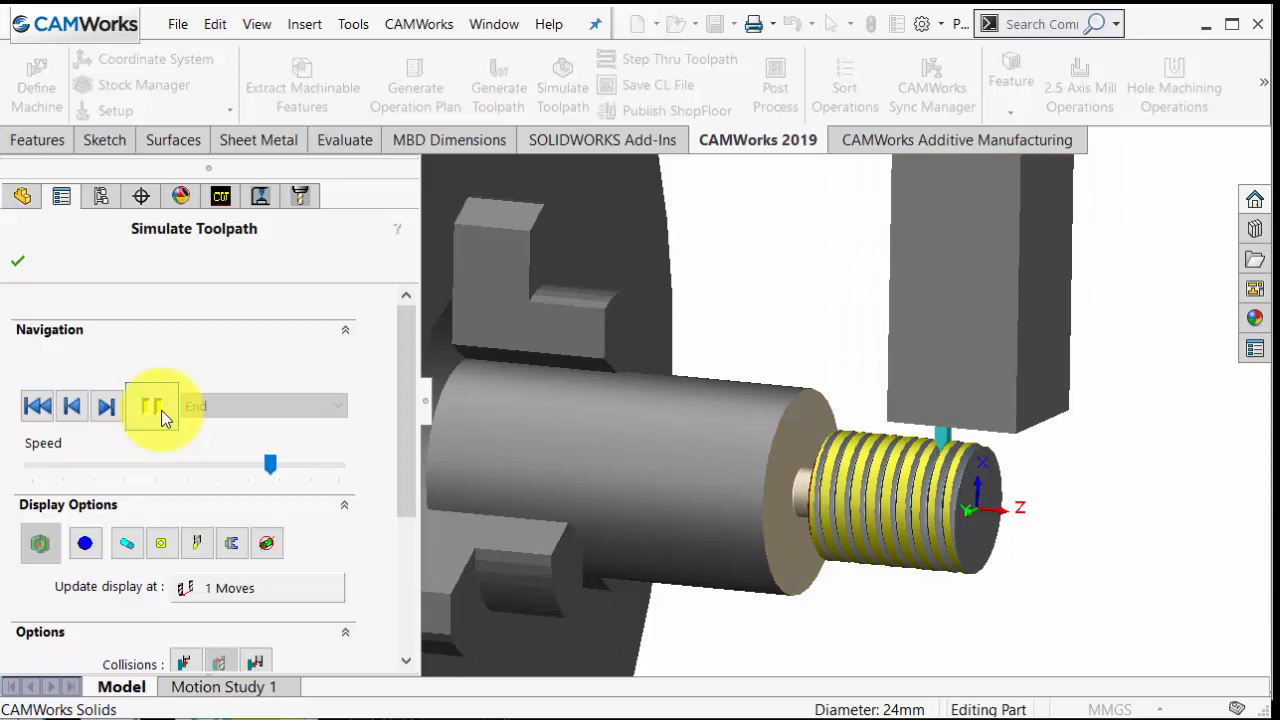
click(152, 406)
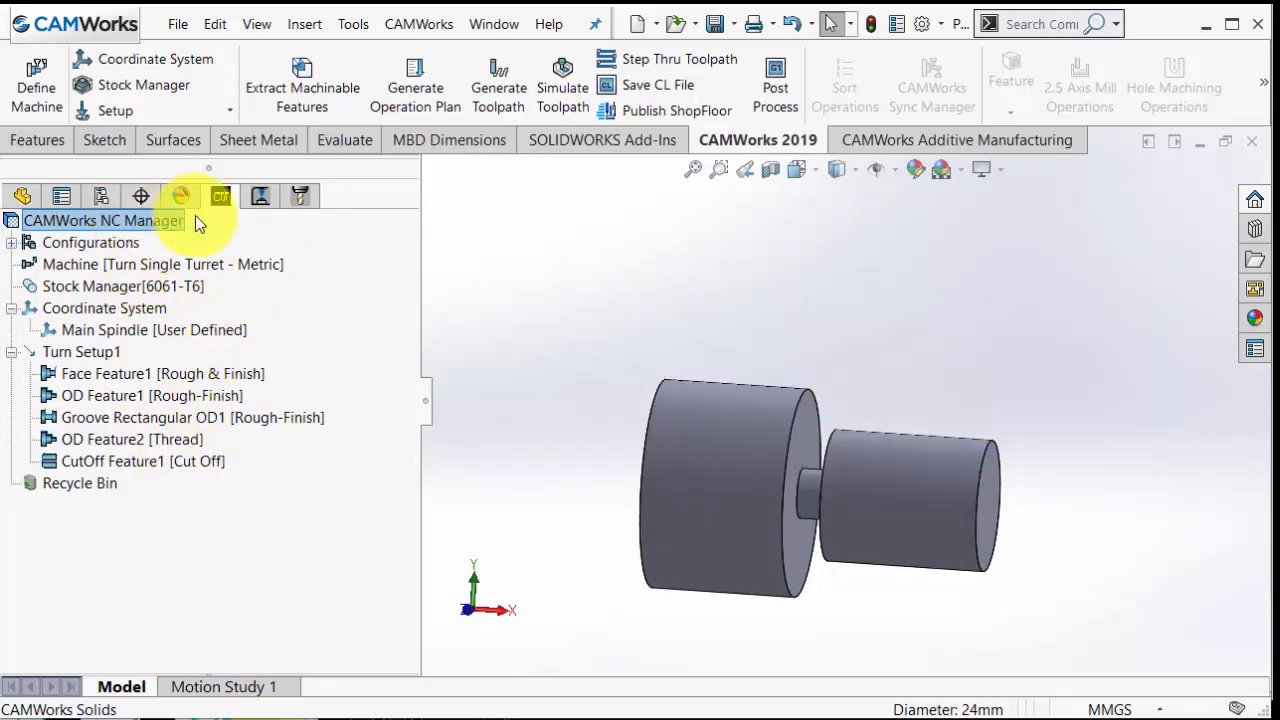
Delete OD Feature2, edit the shaft's Sketch1, and return to the CAMWorks tree for rebuild.
click(142, 461)
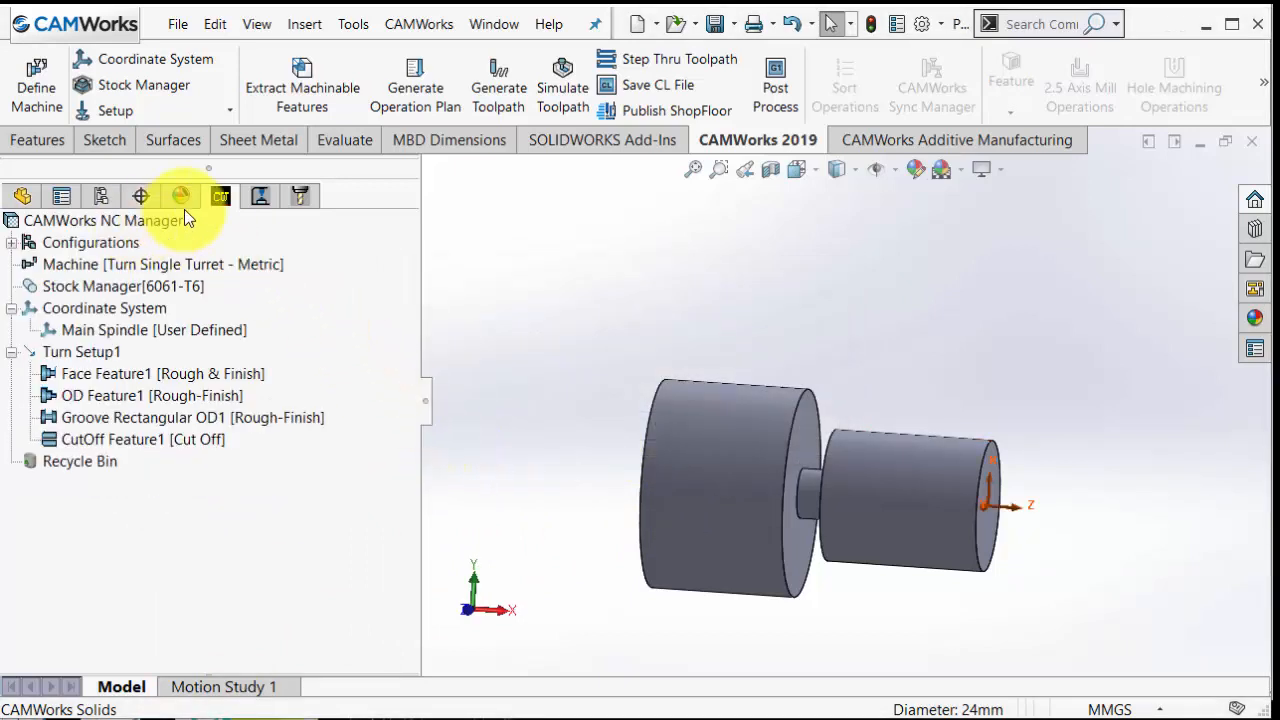
mouse_move(22, 196)
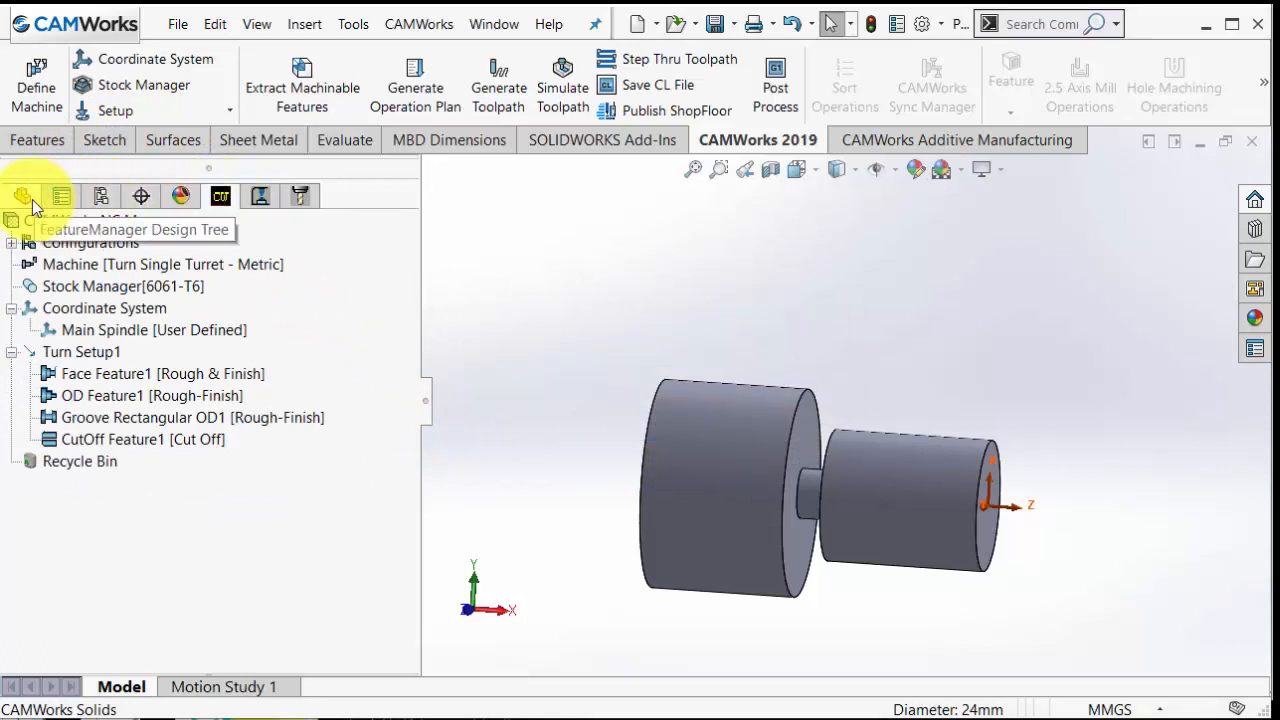
click(21, 196)
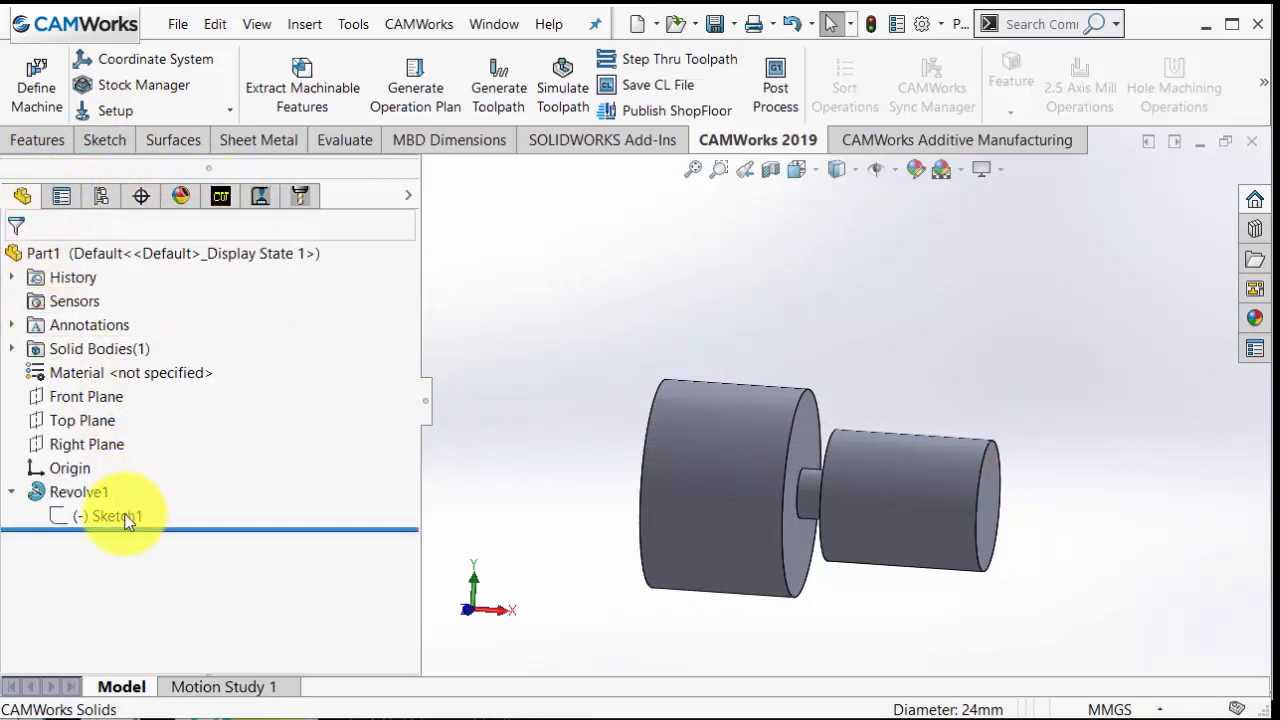
double_click(112, 515)
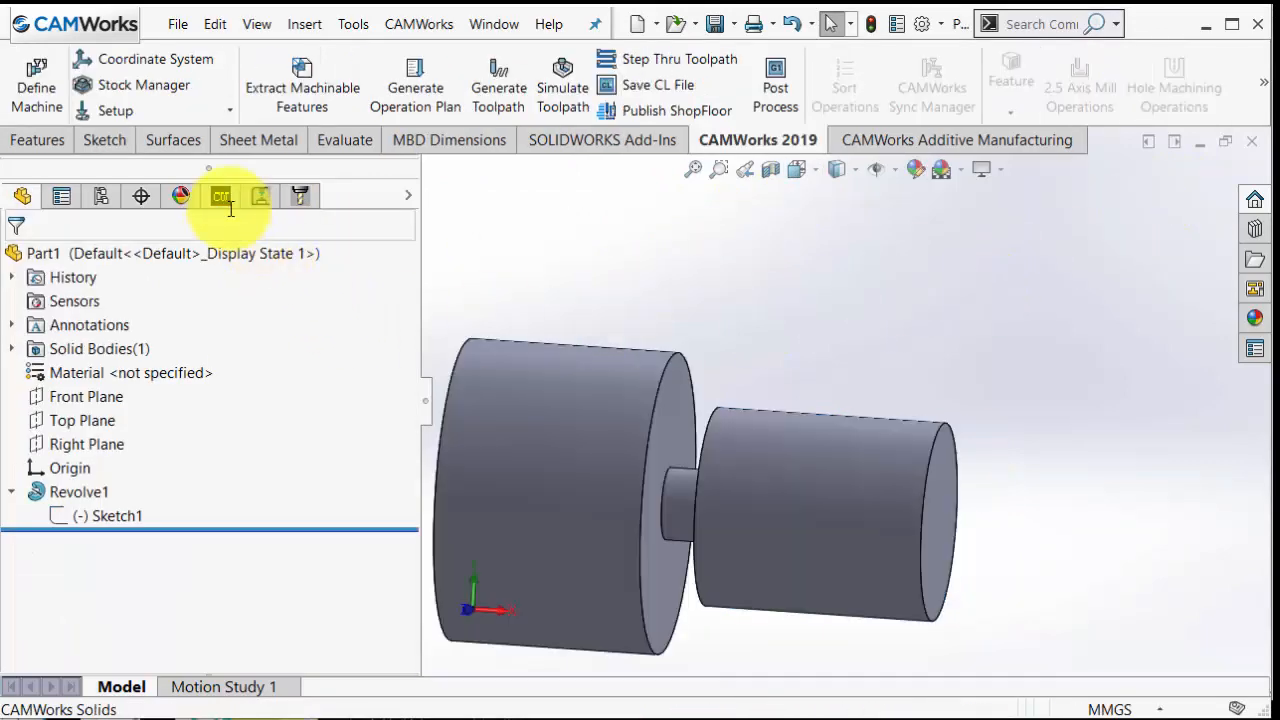
click(220, 195)
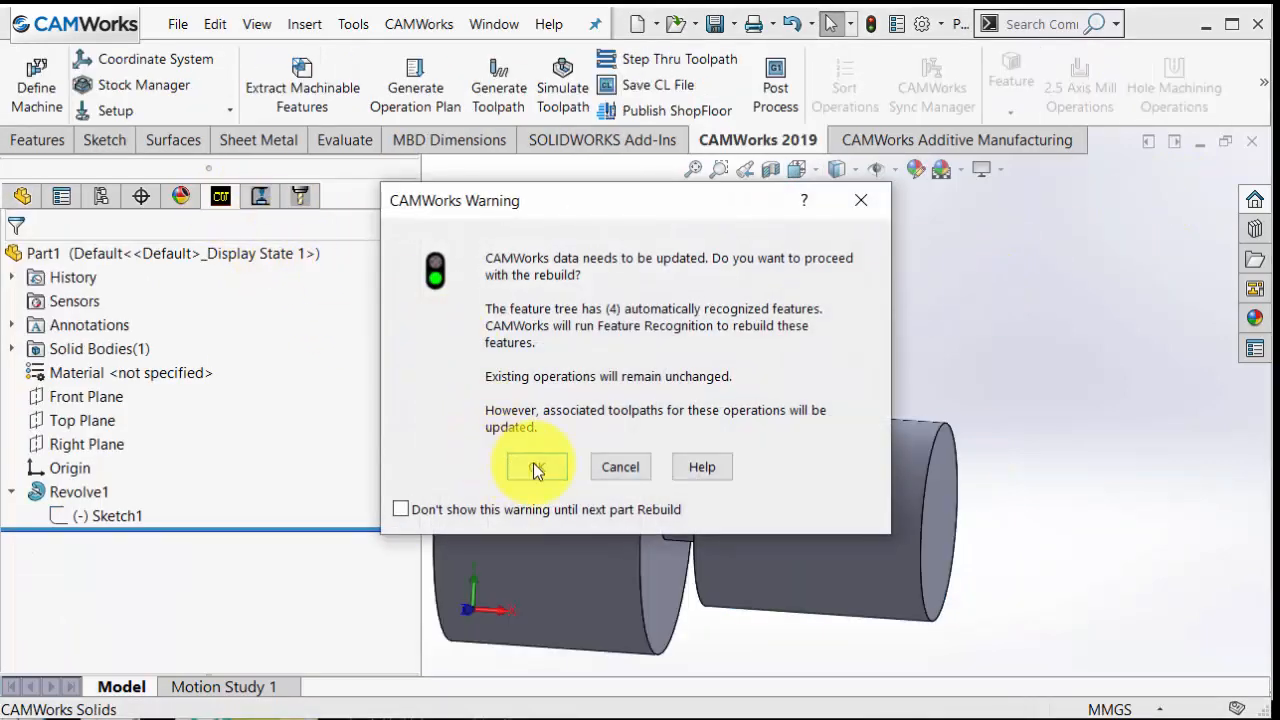
Confirm the rebuild and add thread-strategy OD Feature3 on the 25 mm cylinder.
click(536, 467)
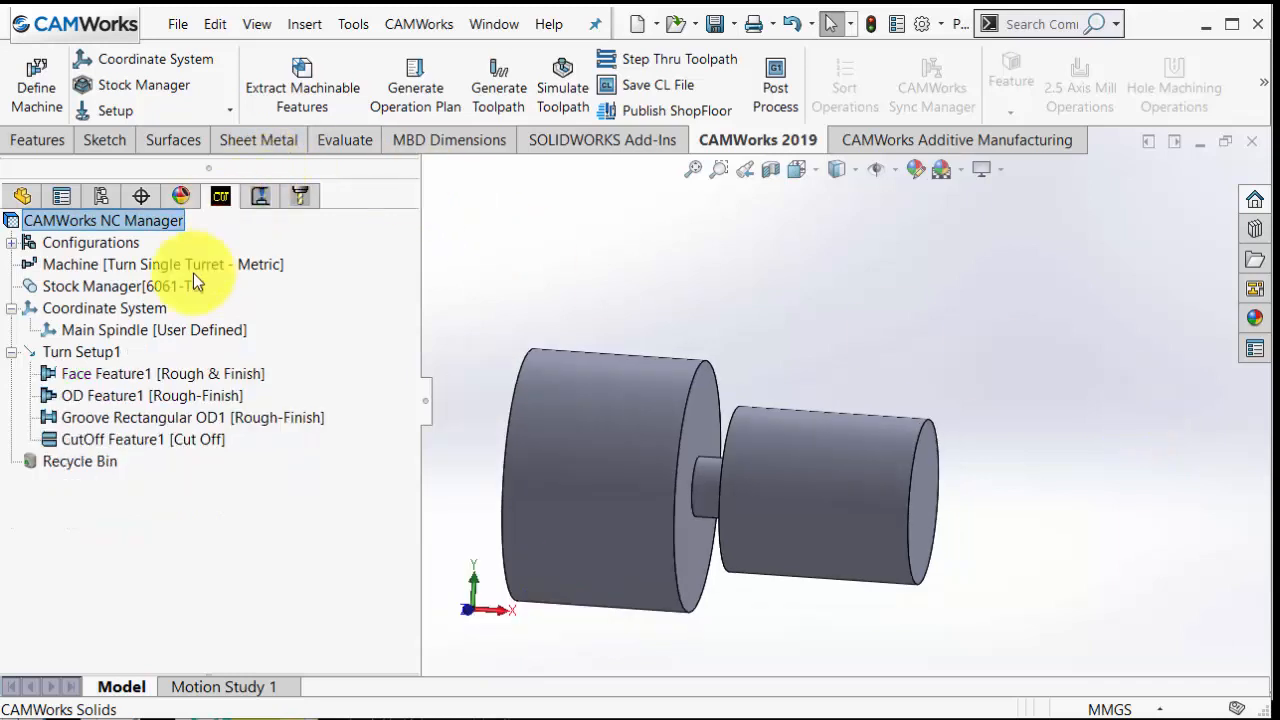
right_click(75, 351)
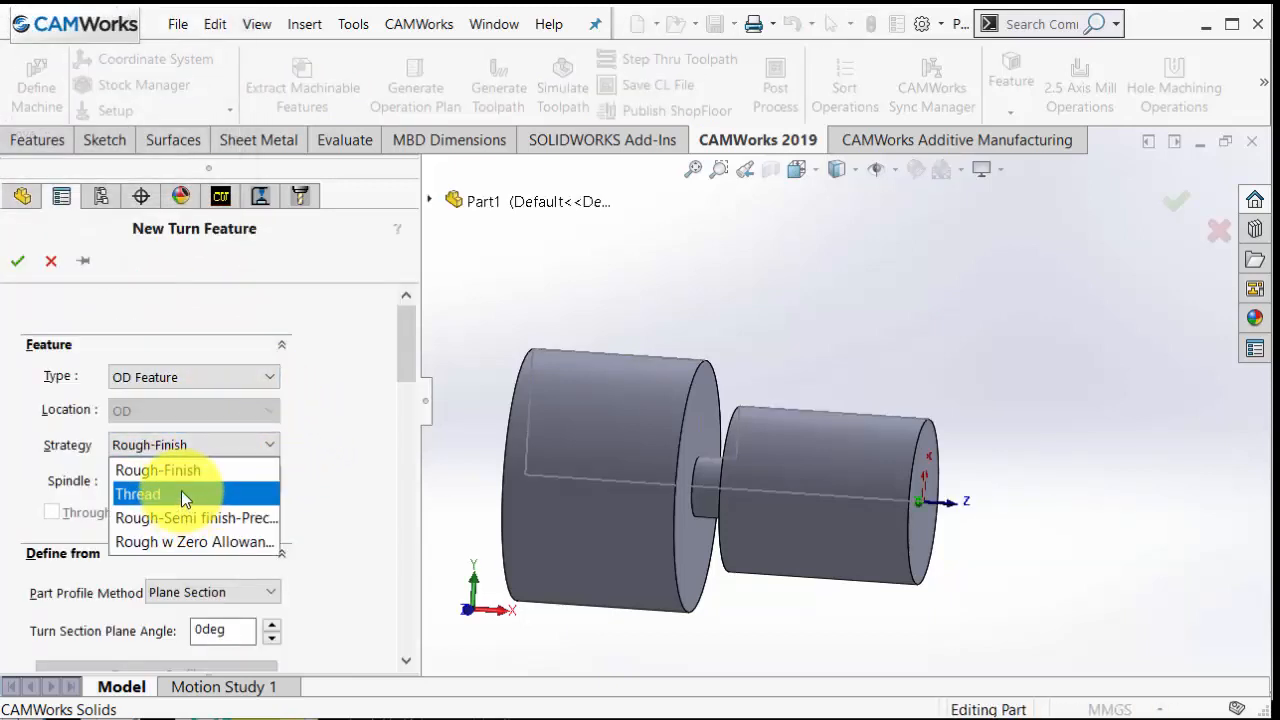
click(138, 494)
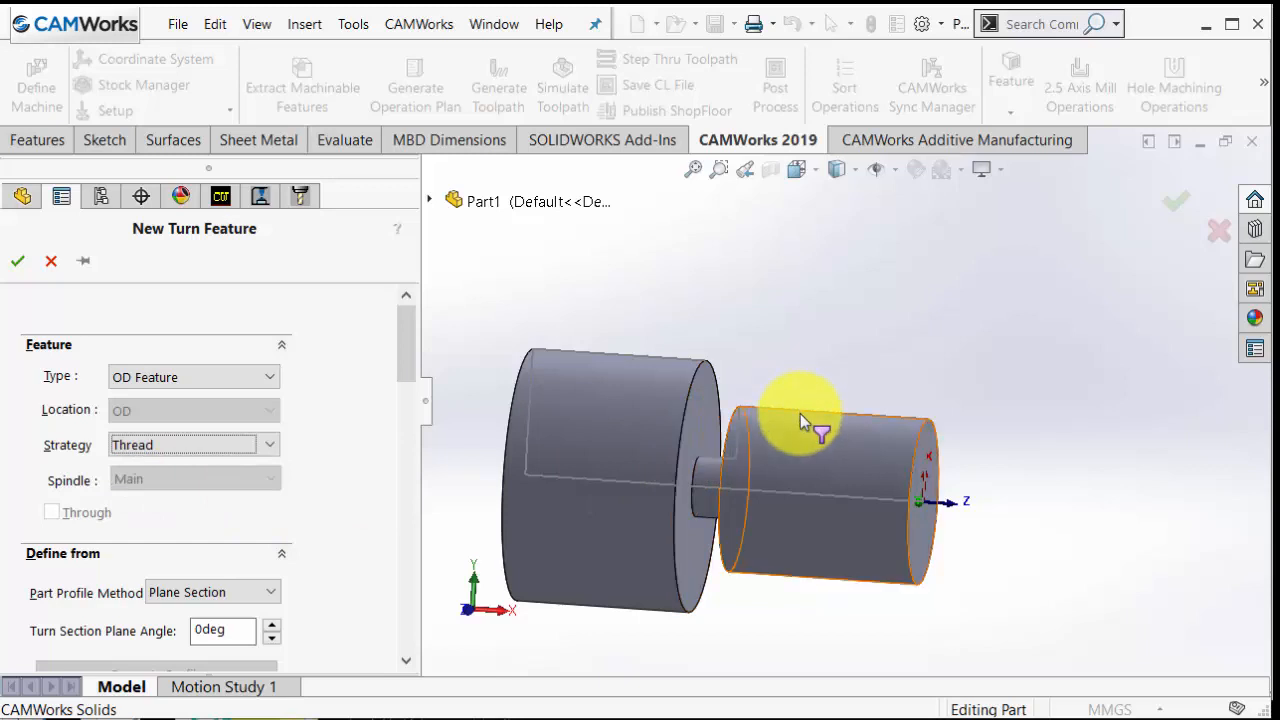
click(805, 430)
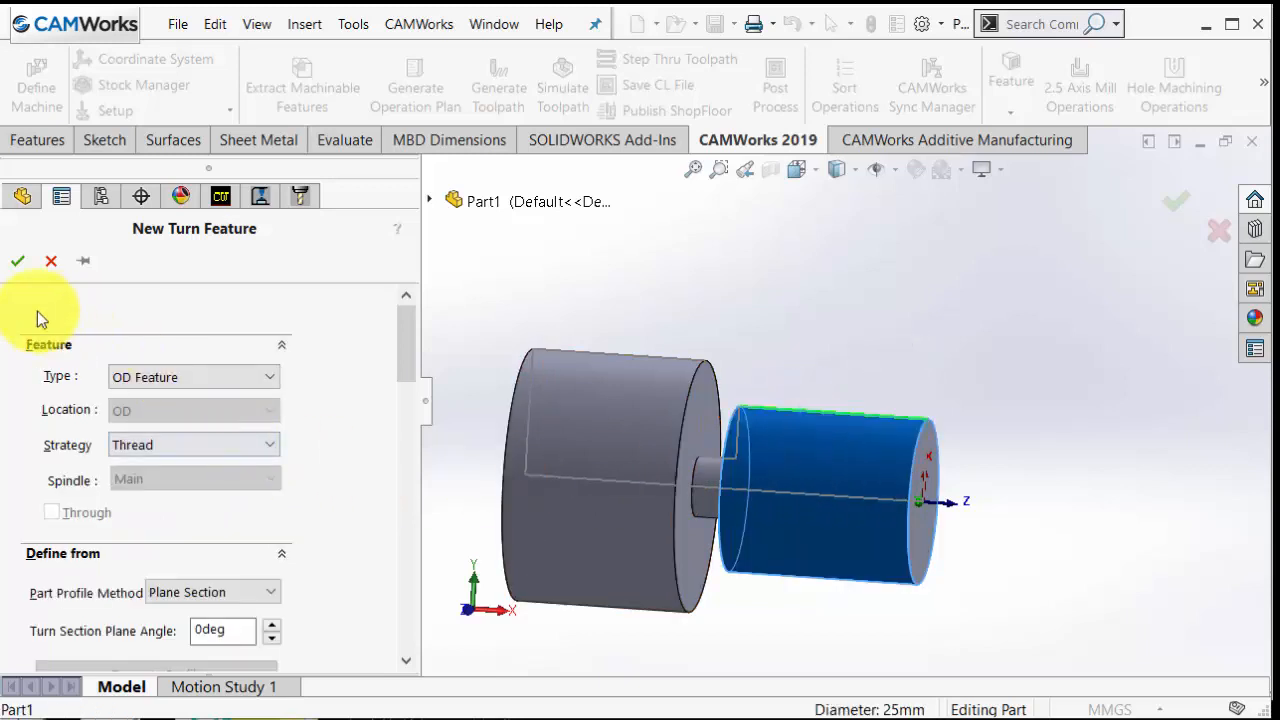
mouse_move(18, 261)
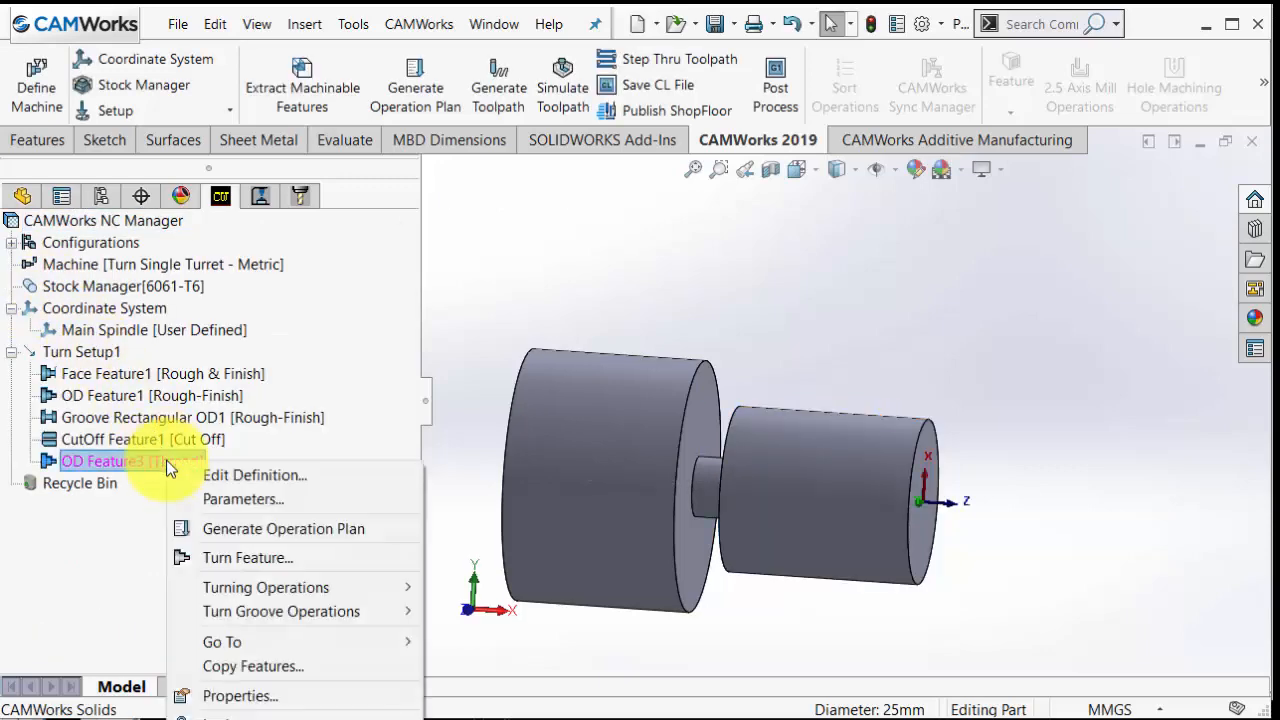
click(255, 475)
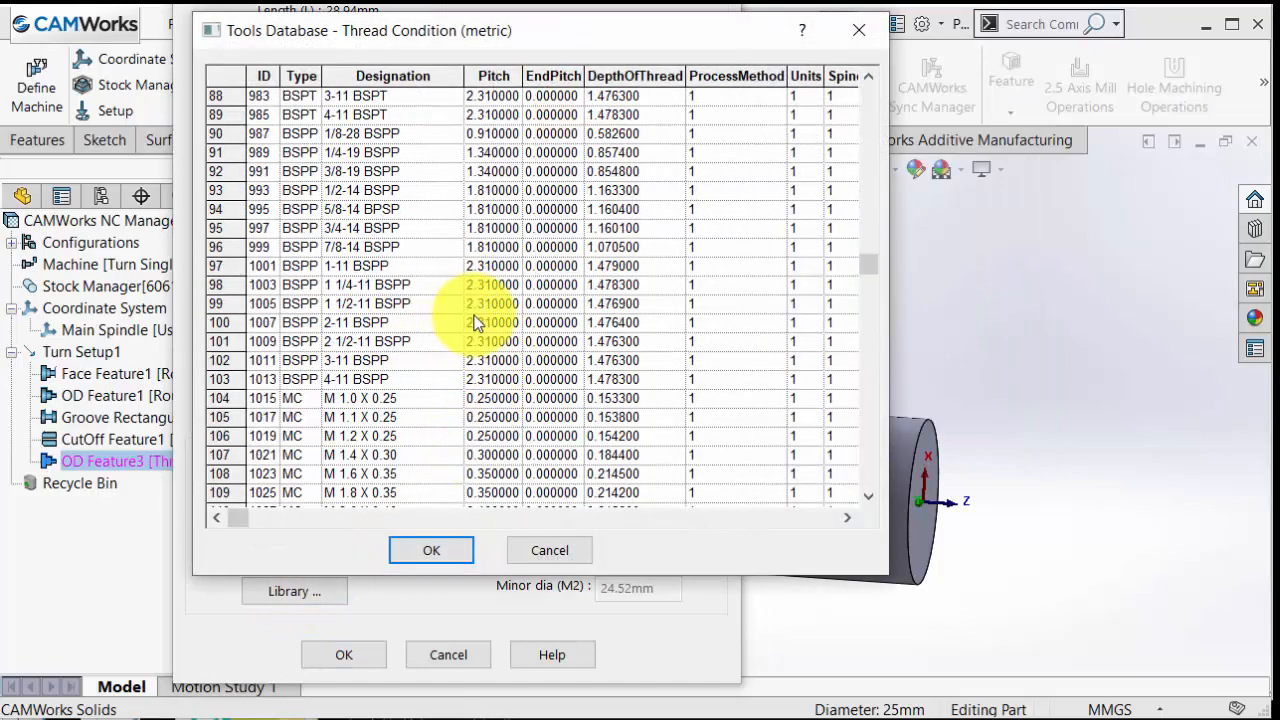
scroll(down, 3)
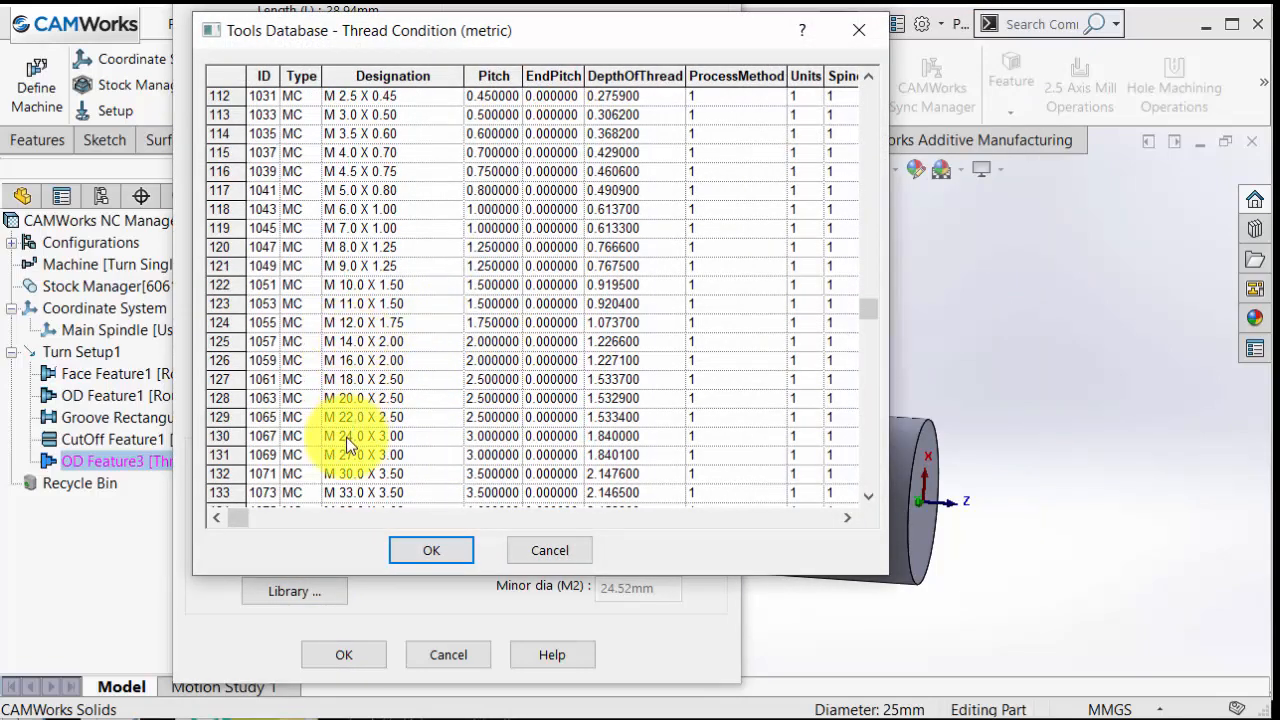
scroll(down, 3)
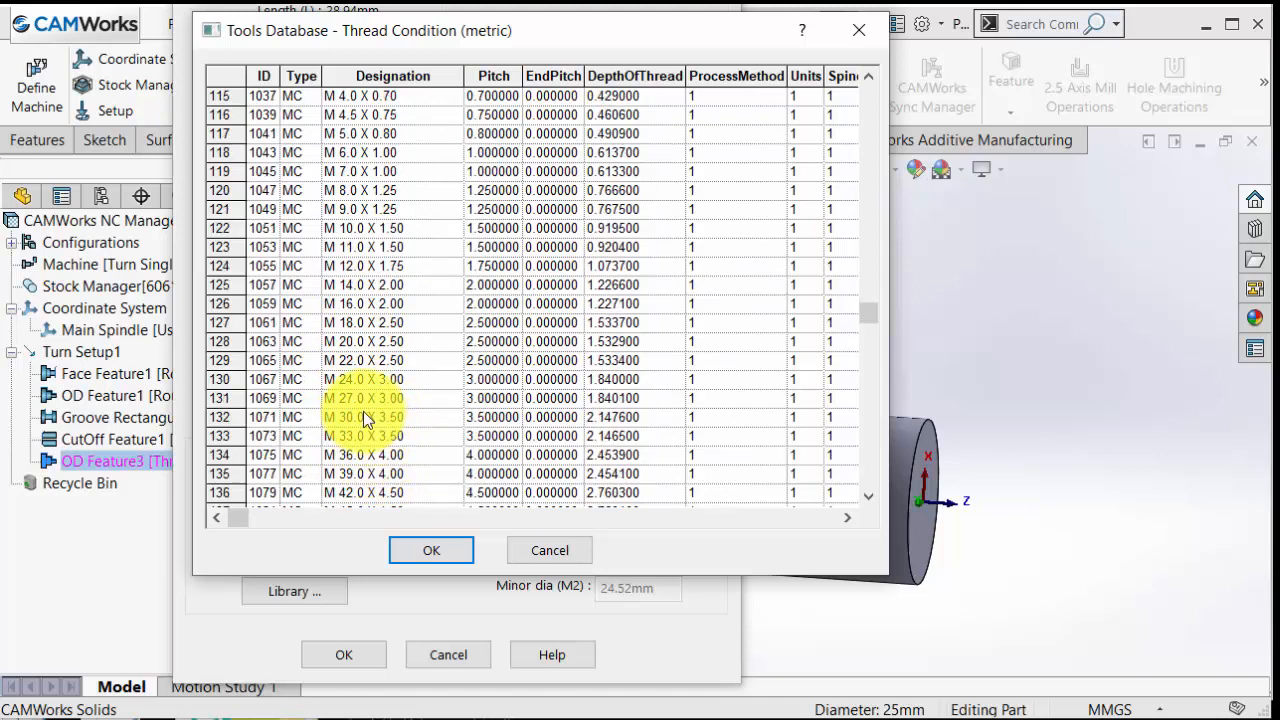
scroll(down, 3)
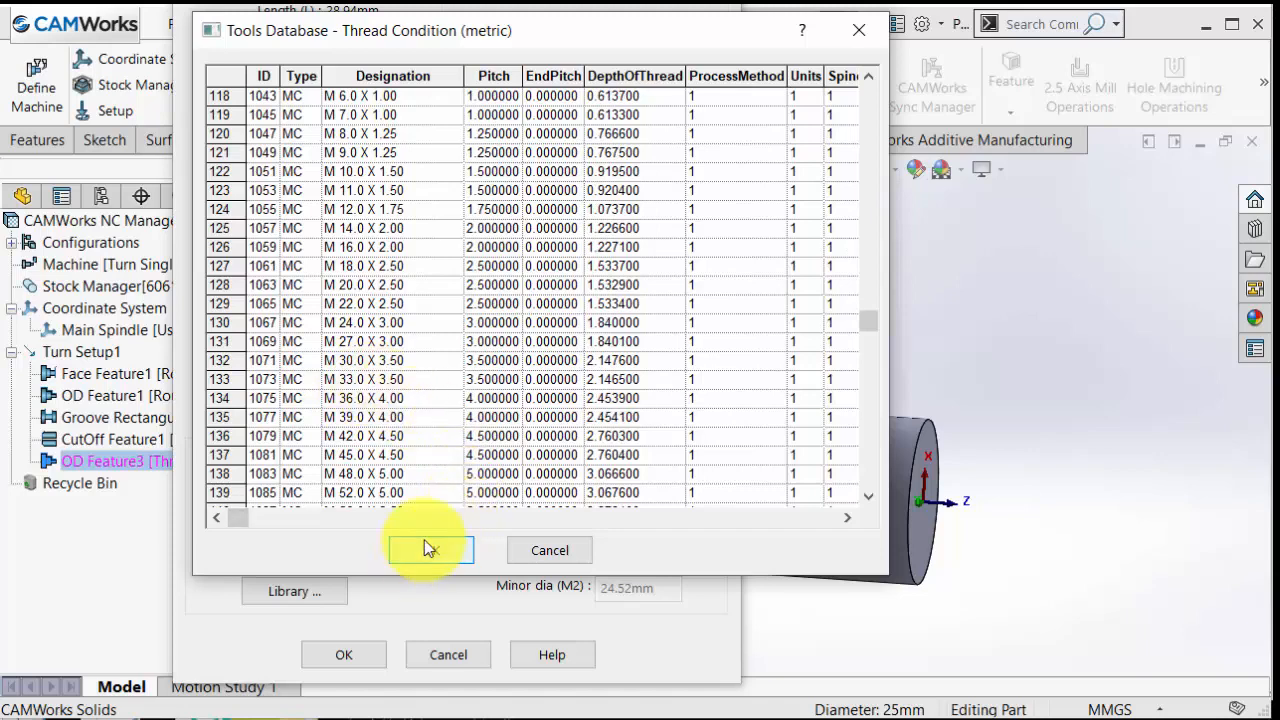
click(429, 550)
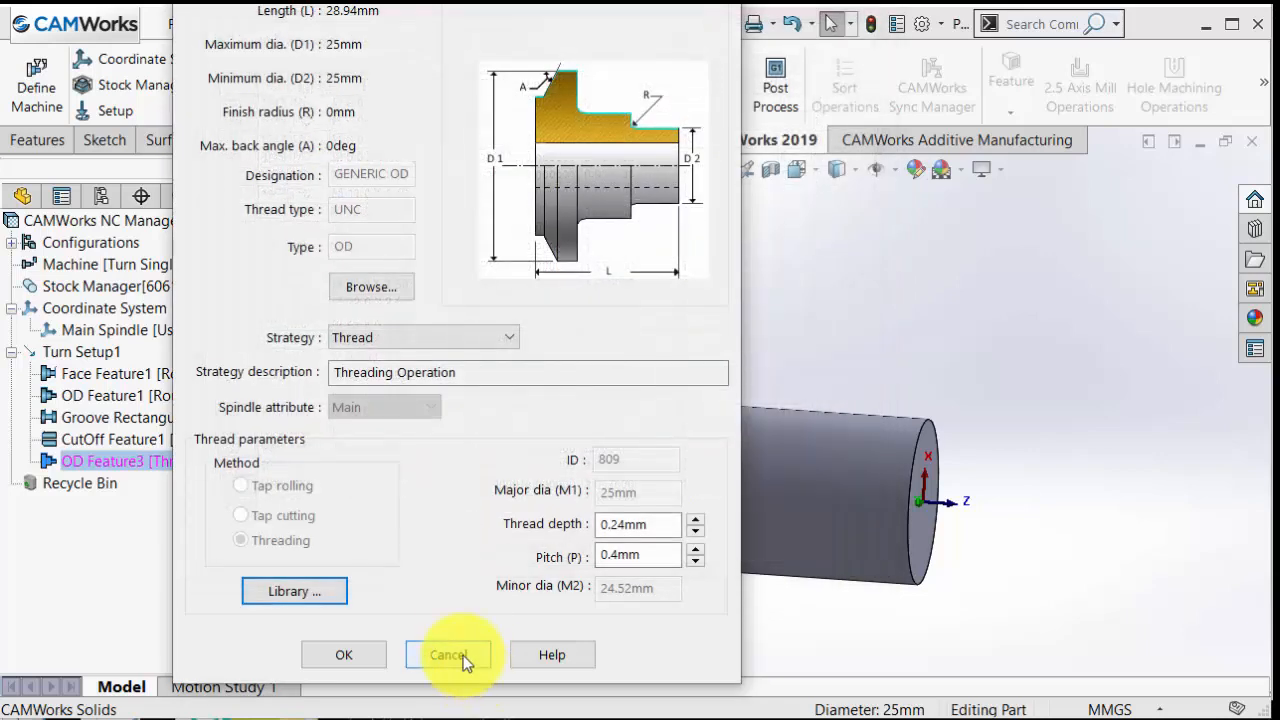
click(449, 654)
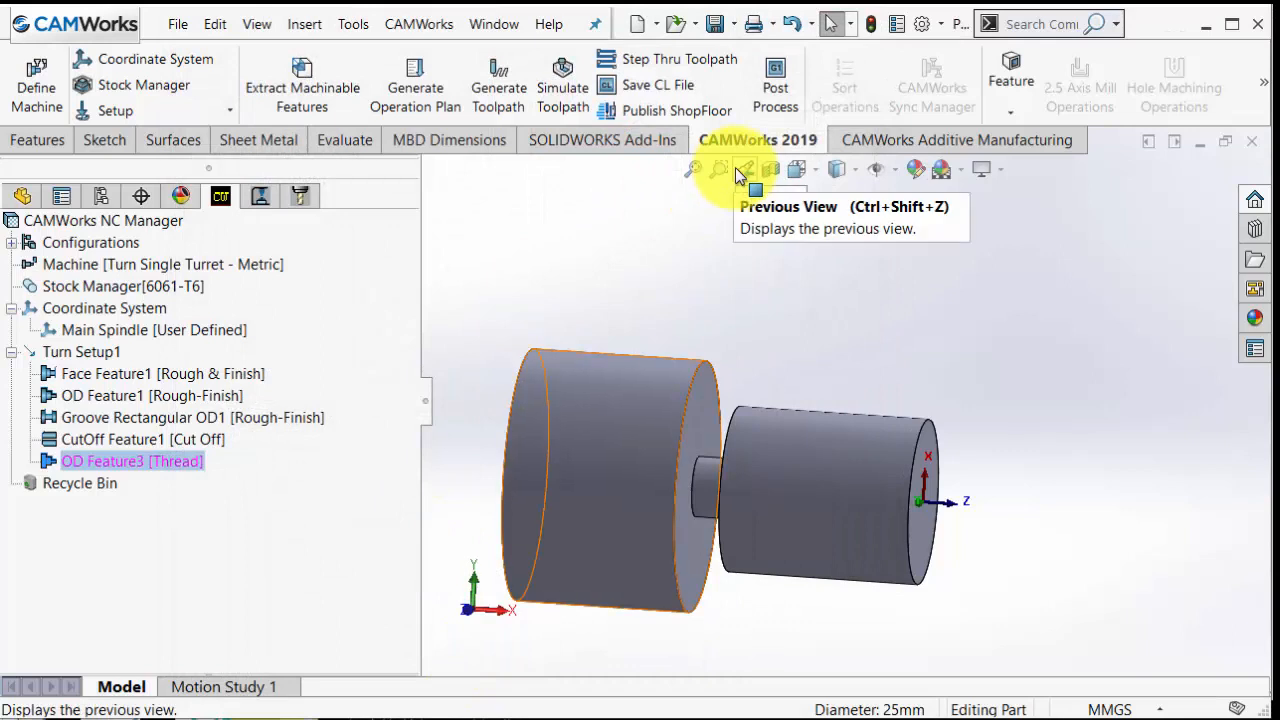
mouse_move(1265, 100)
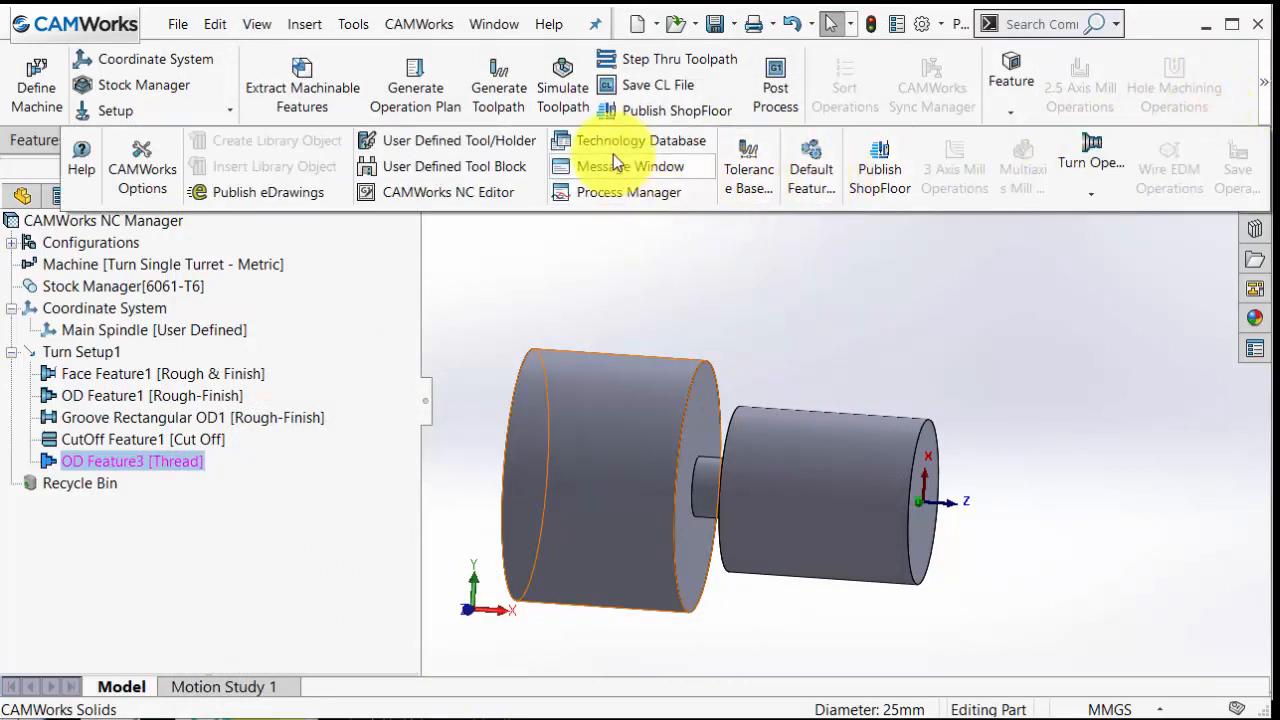
Open Turn Thread Condition Operations in the Technology Database and start a blank MC condition.
click(631, 140)
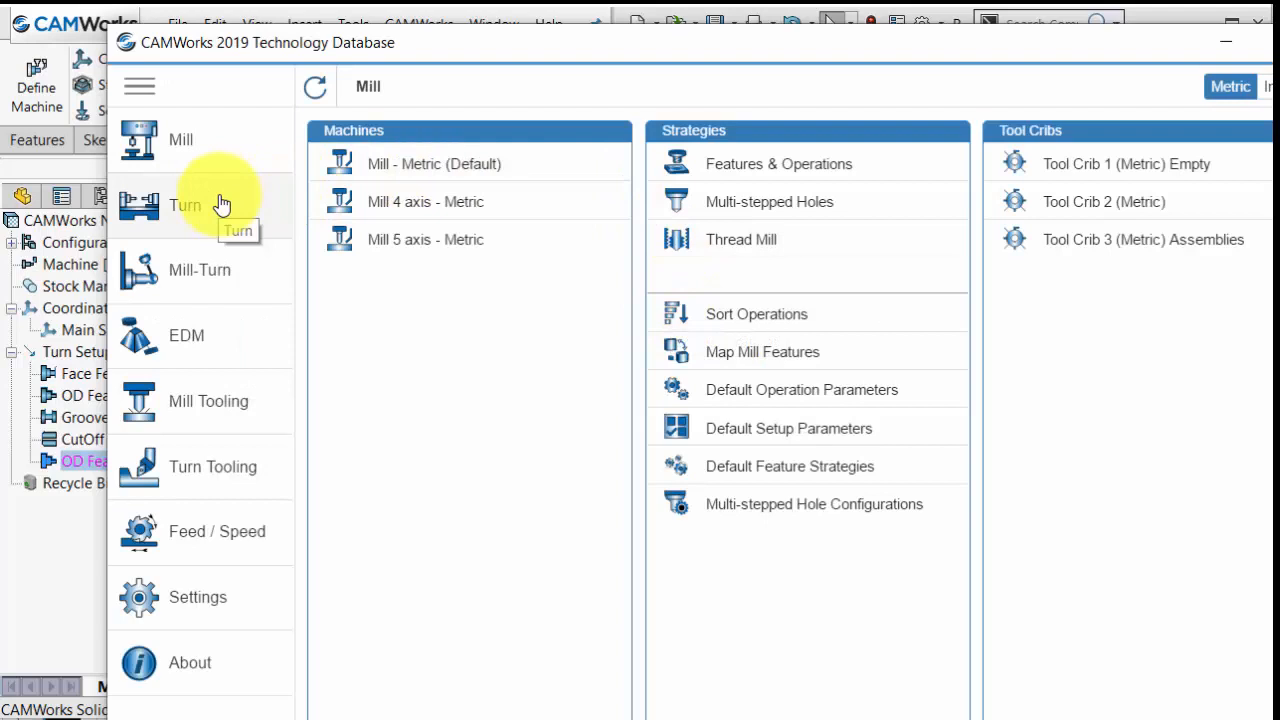
click(185, 205)
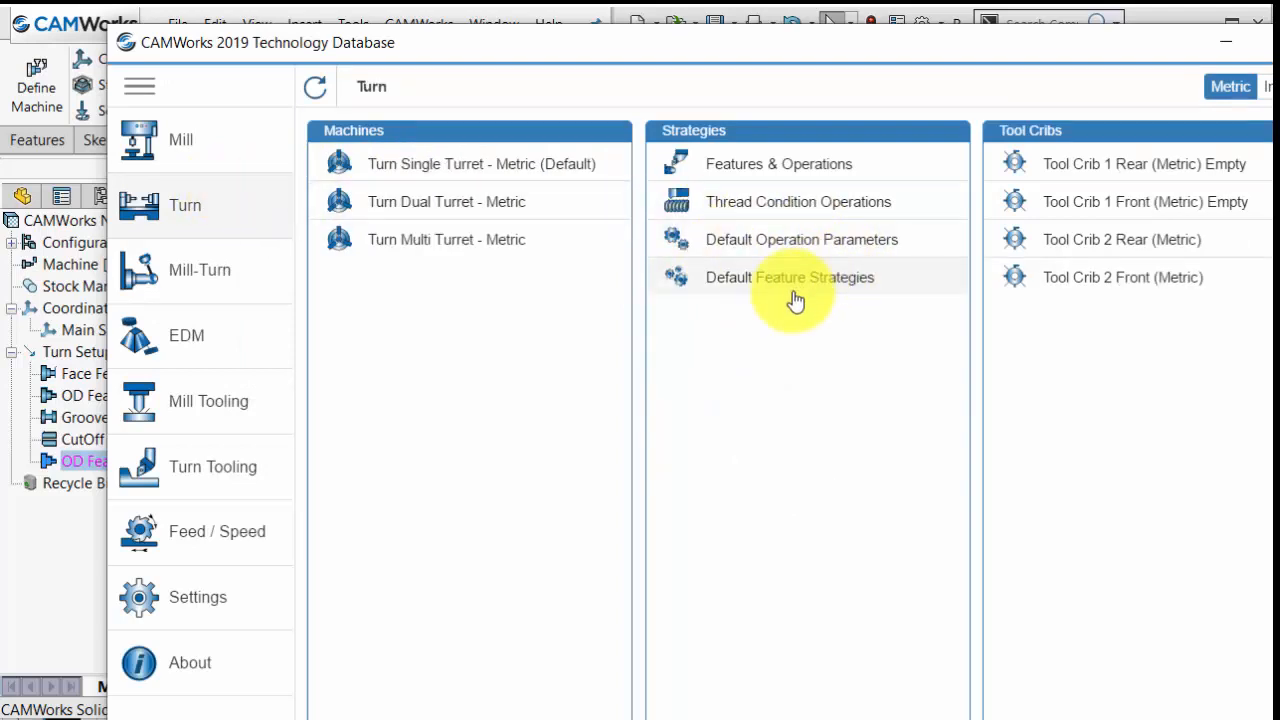
mouse_move(783, 213)
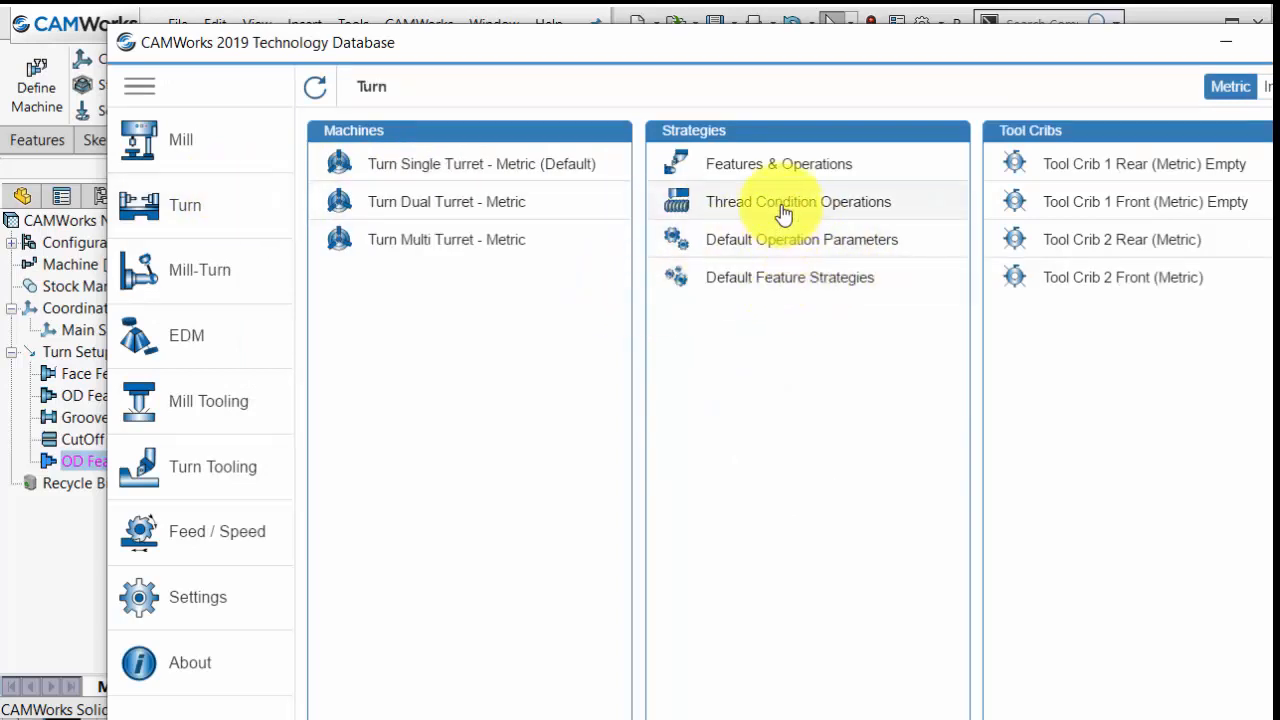
click(798, 201)
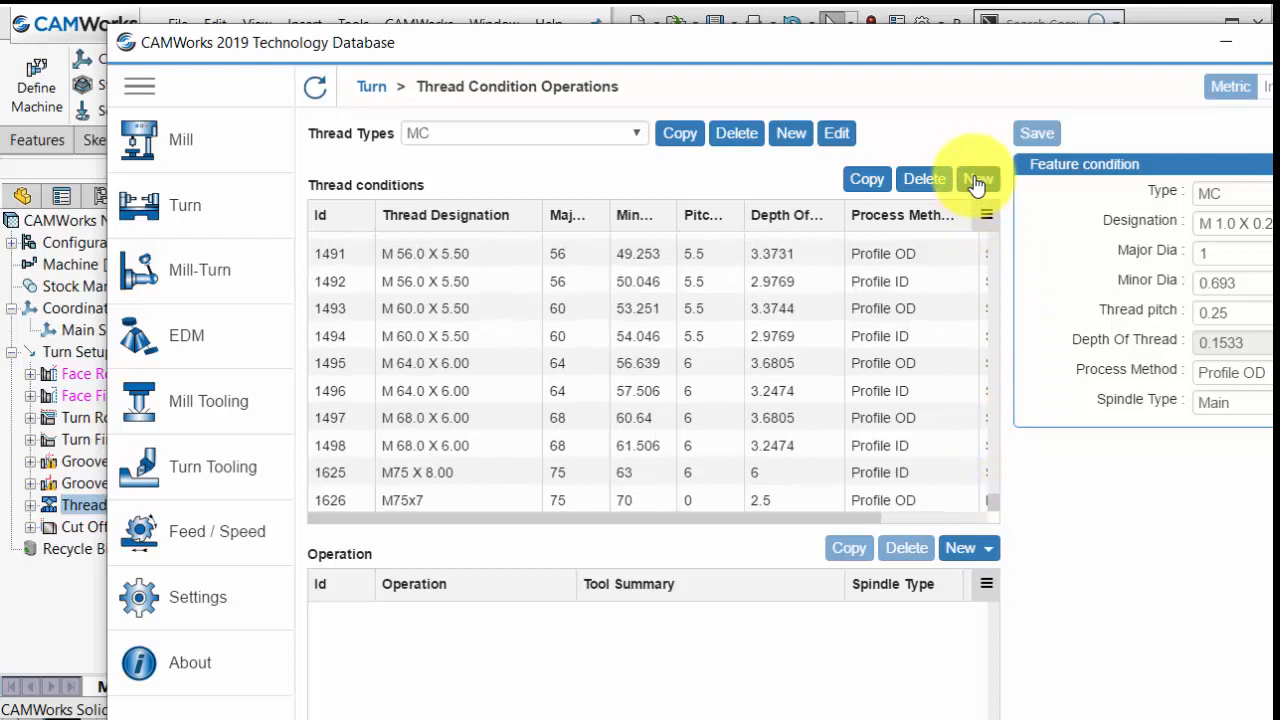
click(977, 179)
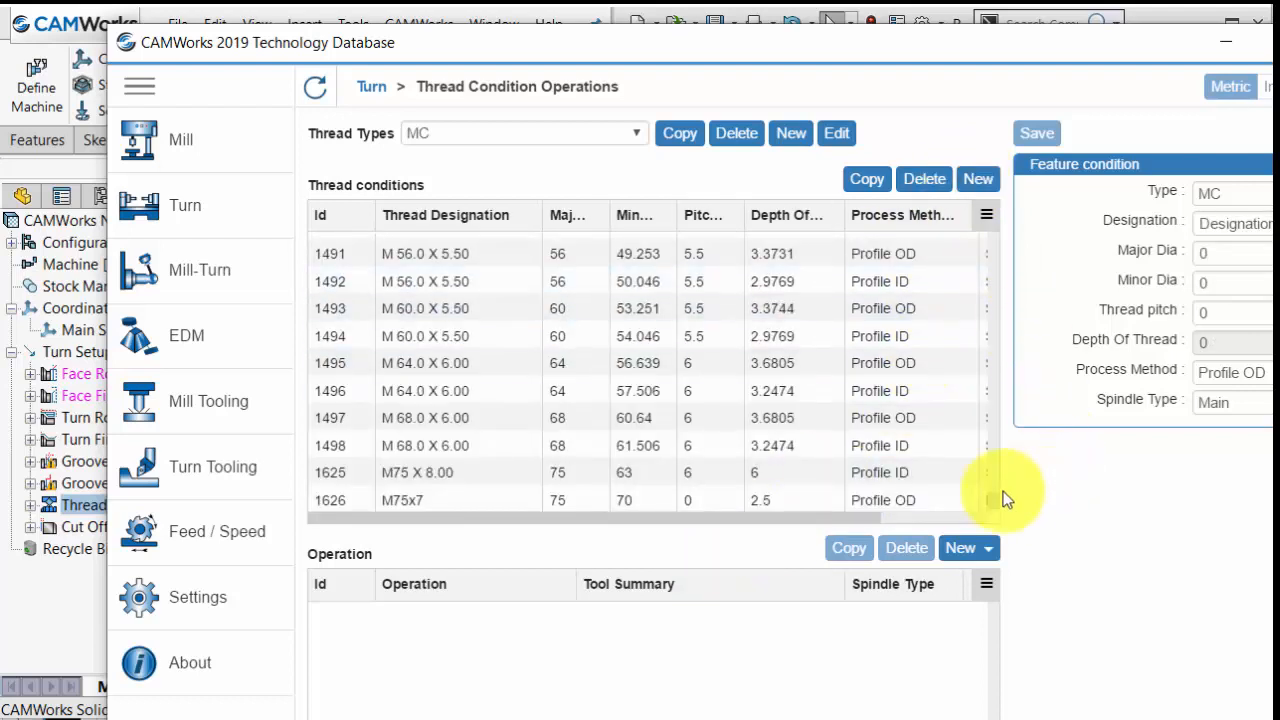
Create a new thread condition designated M25X3 and continue to its thread dimensions.
click(978, 179)
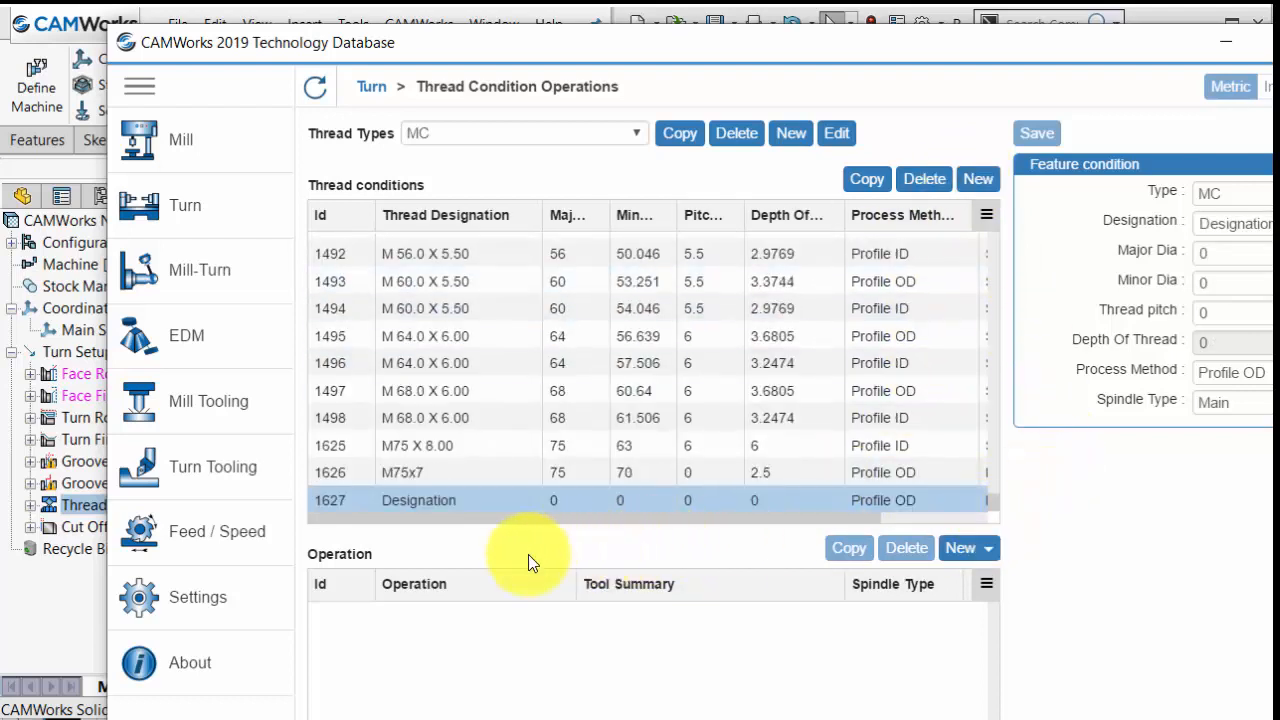
mouse_move(330, 518)
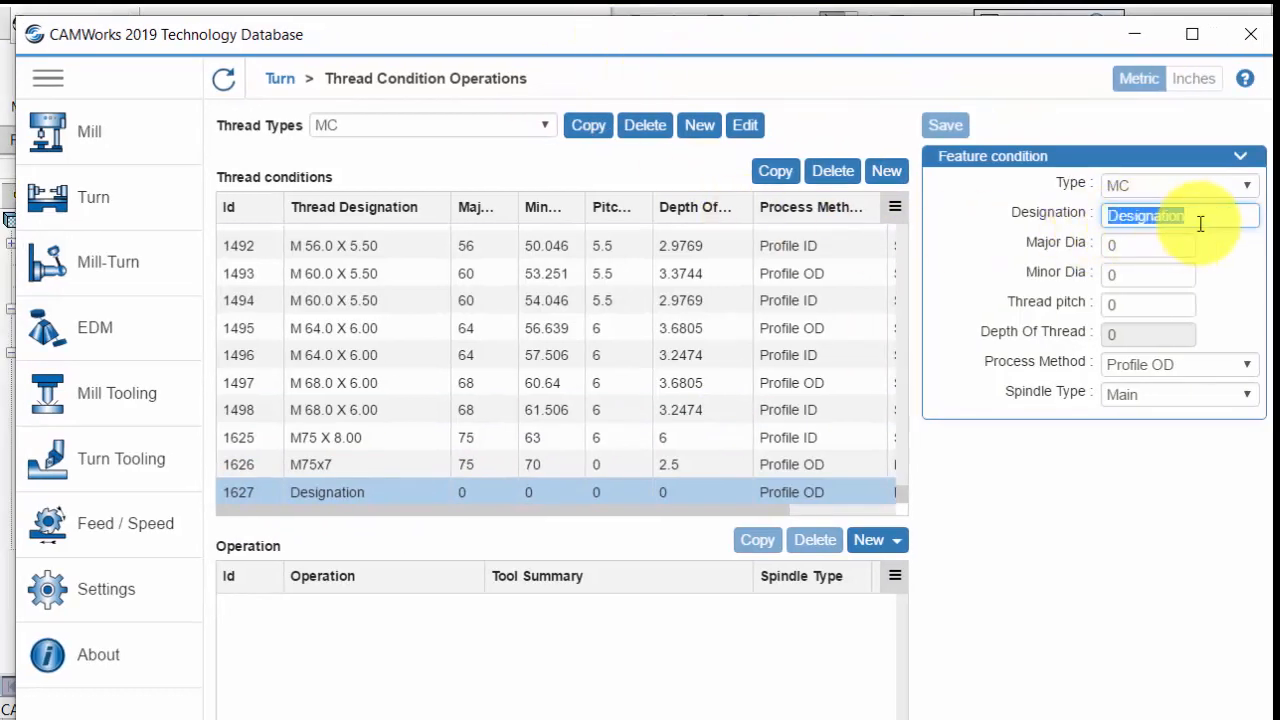
text(M25)
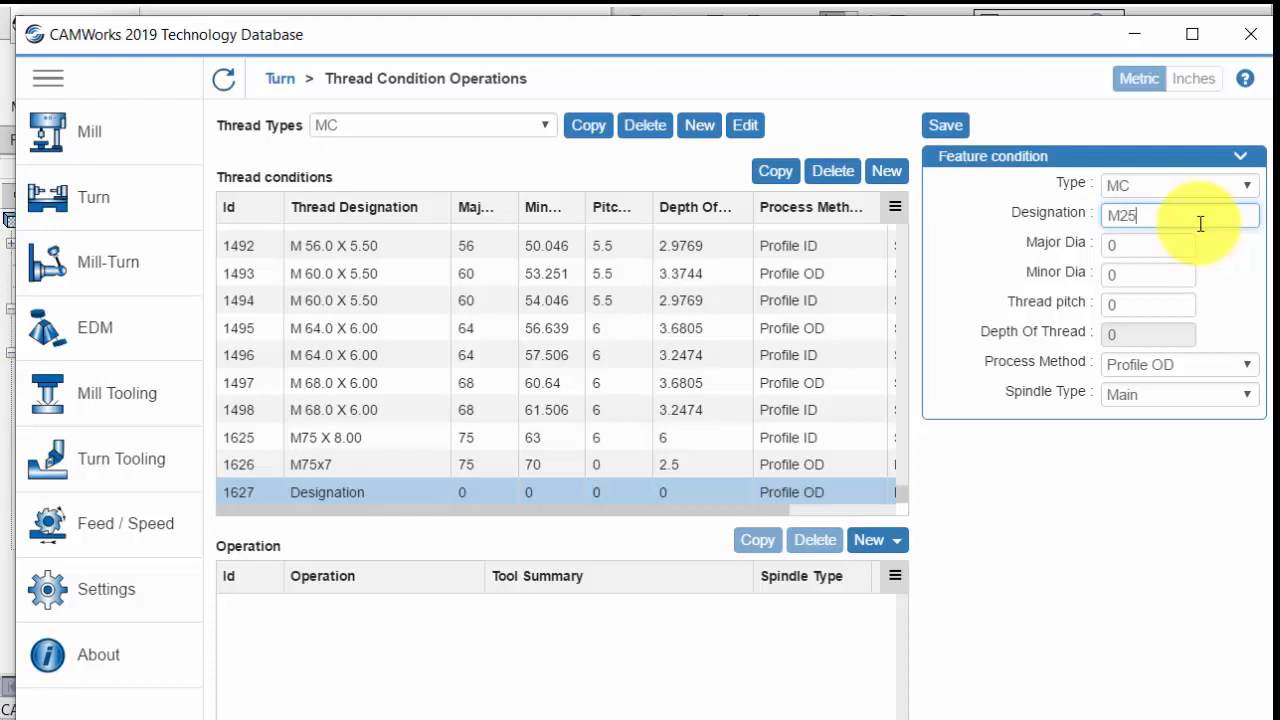
text(X3)
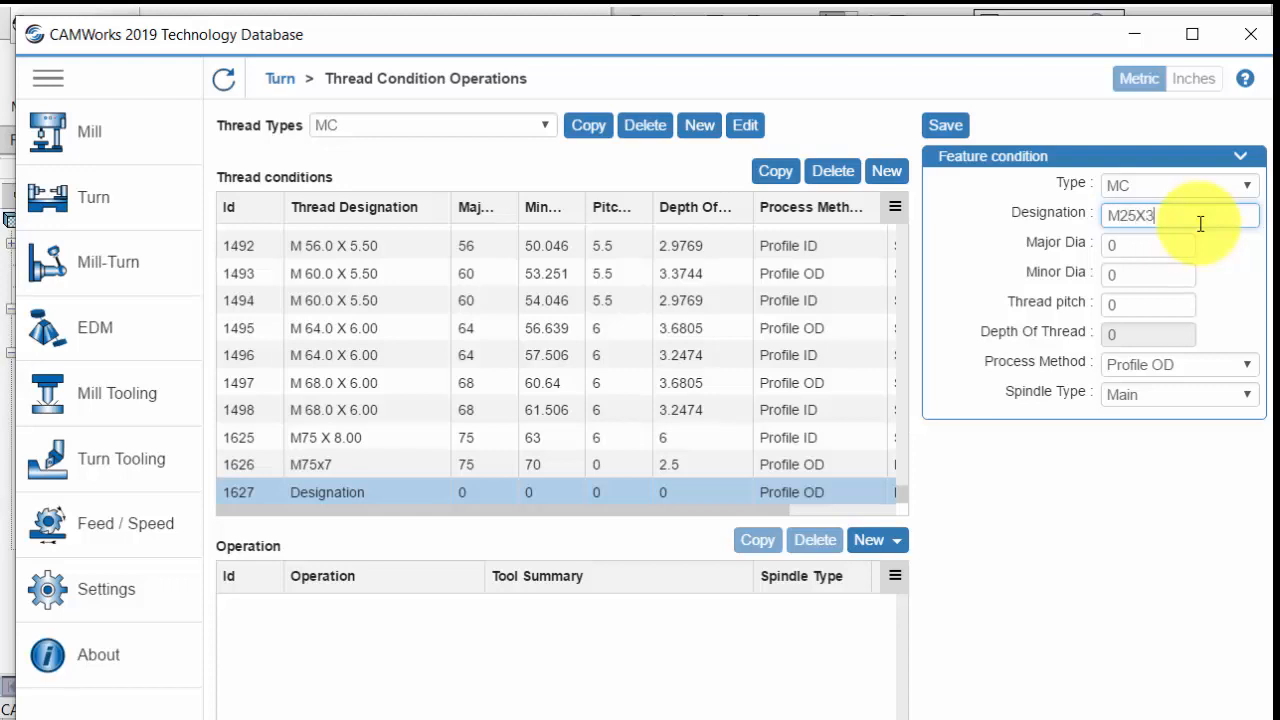
click(1148, 245)
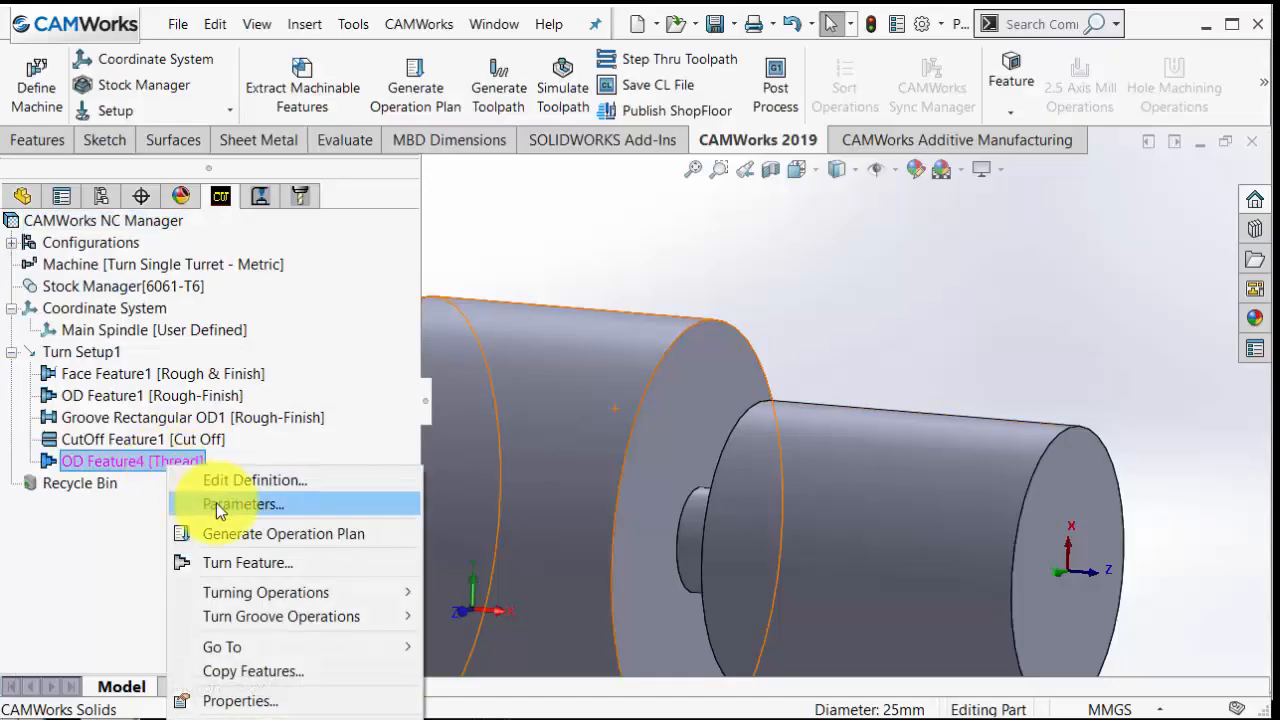
Choose M25X3 from OD Feature4's thread condition library in its parameters.
click(242, 504)
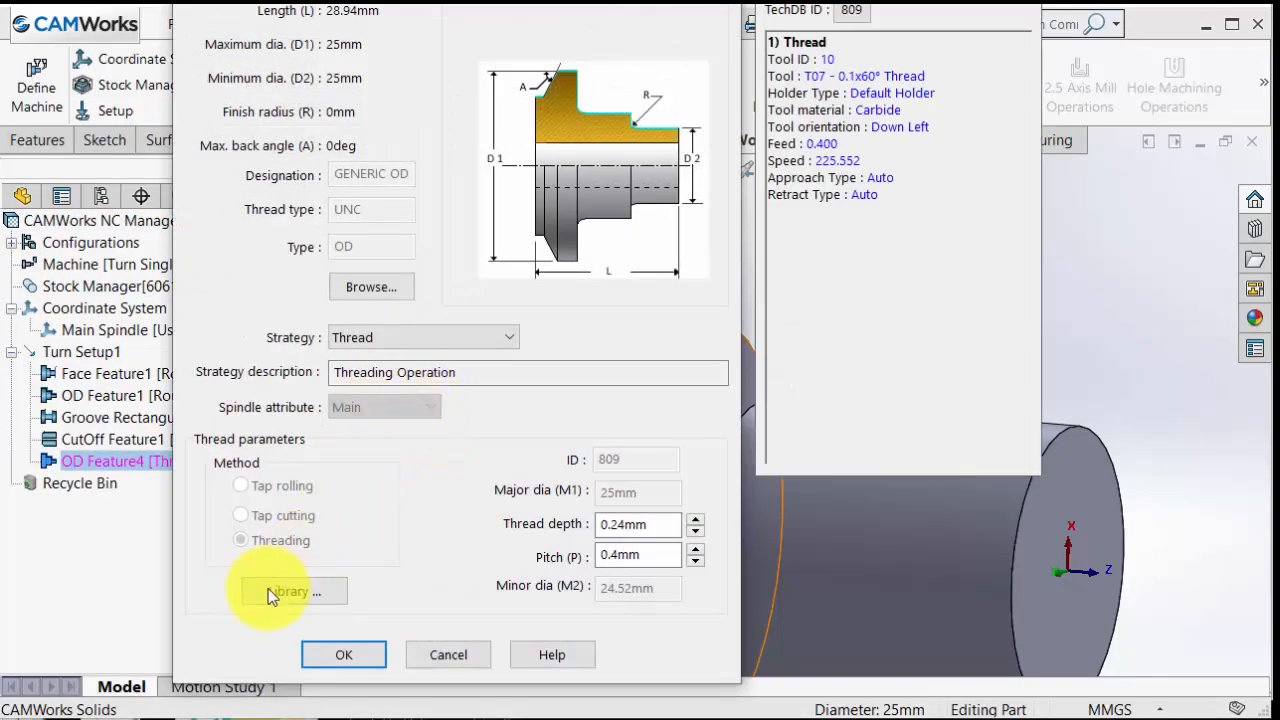
click(289, 591)
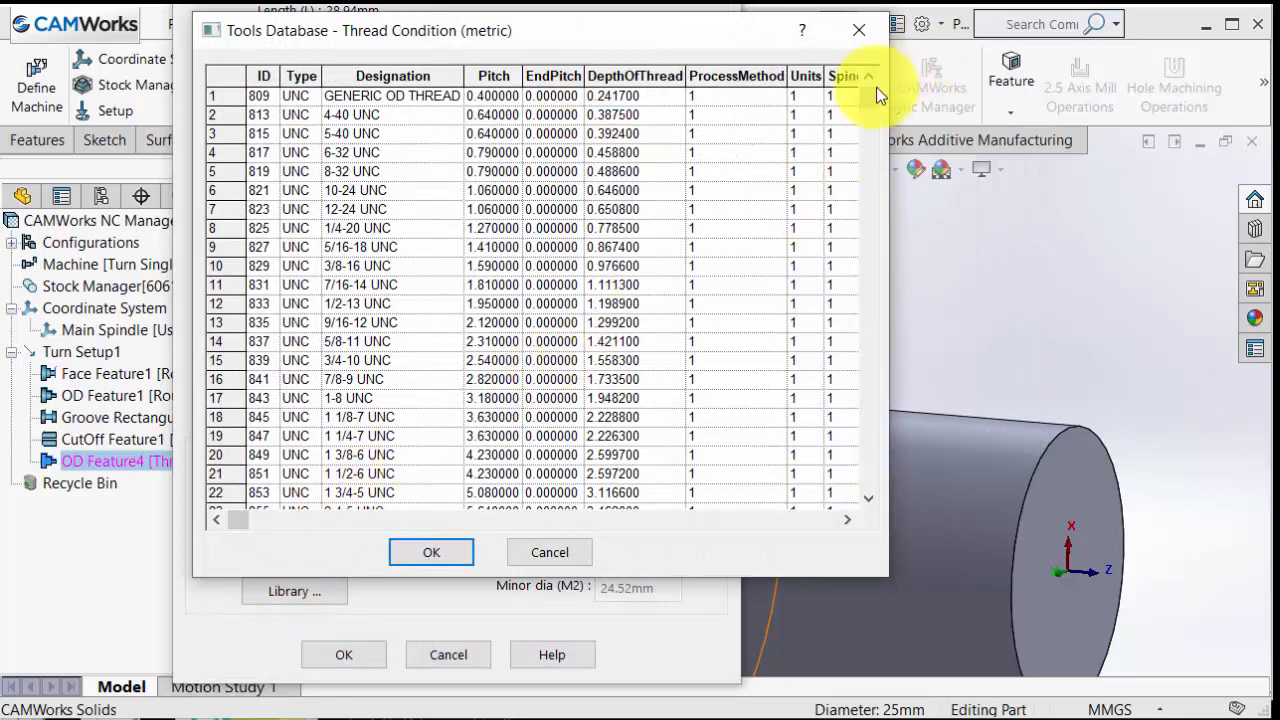
scroll(down, 3)
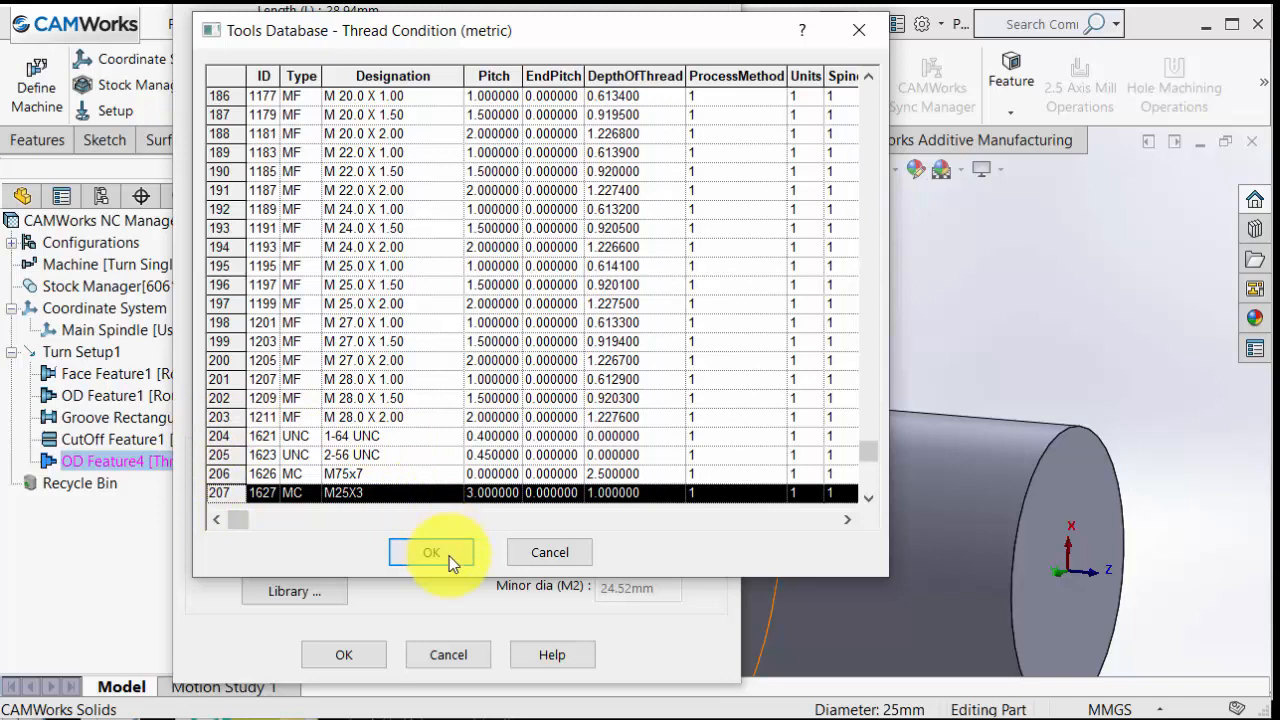
click(431, 552)
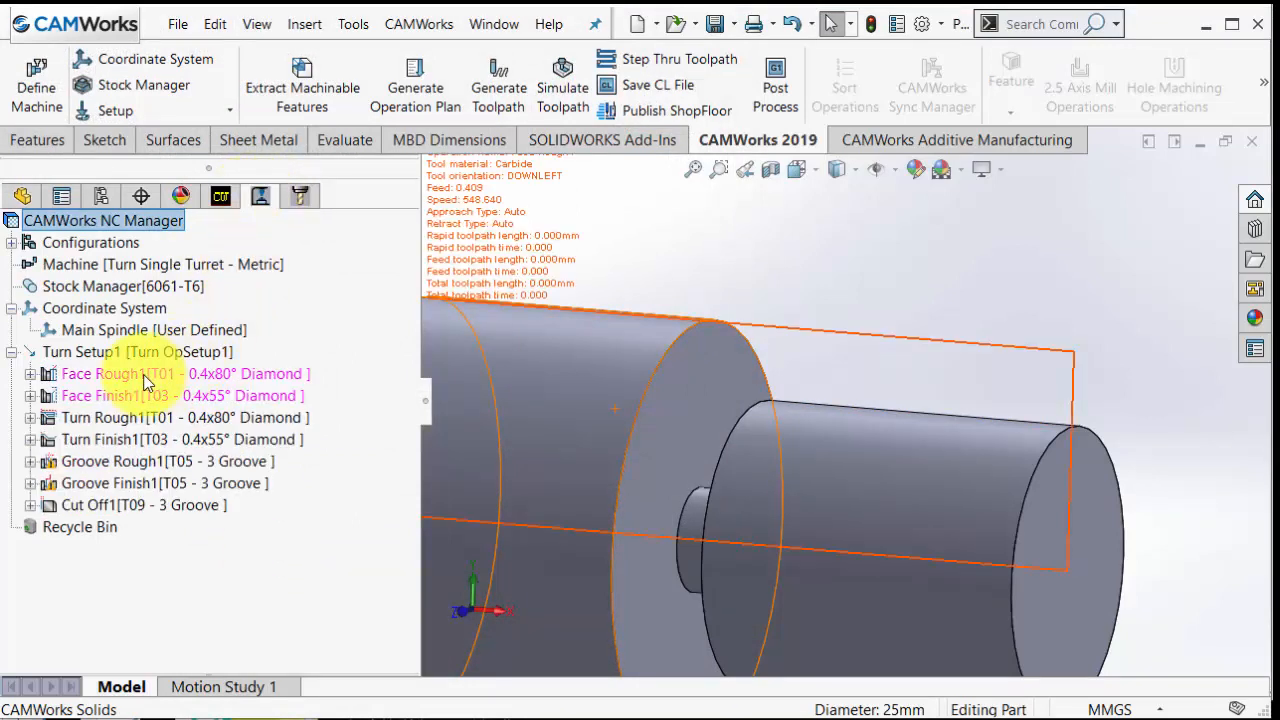
Add a Threading operation to Turn Setup1 and generate the Thread1 toolpath.
right_click(78, 351)
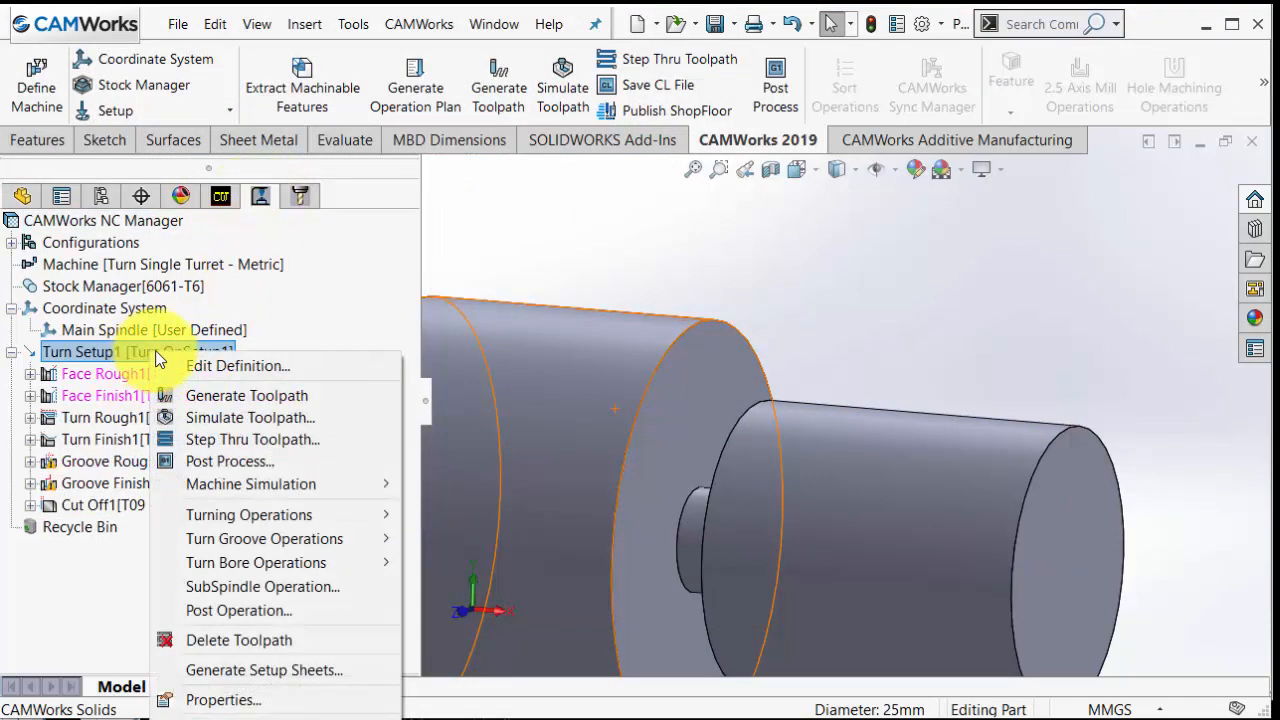
mouse_move(248, 514)
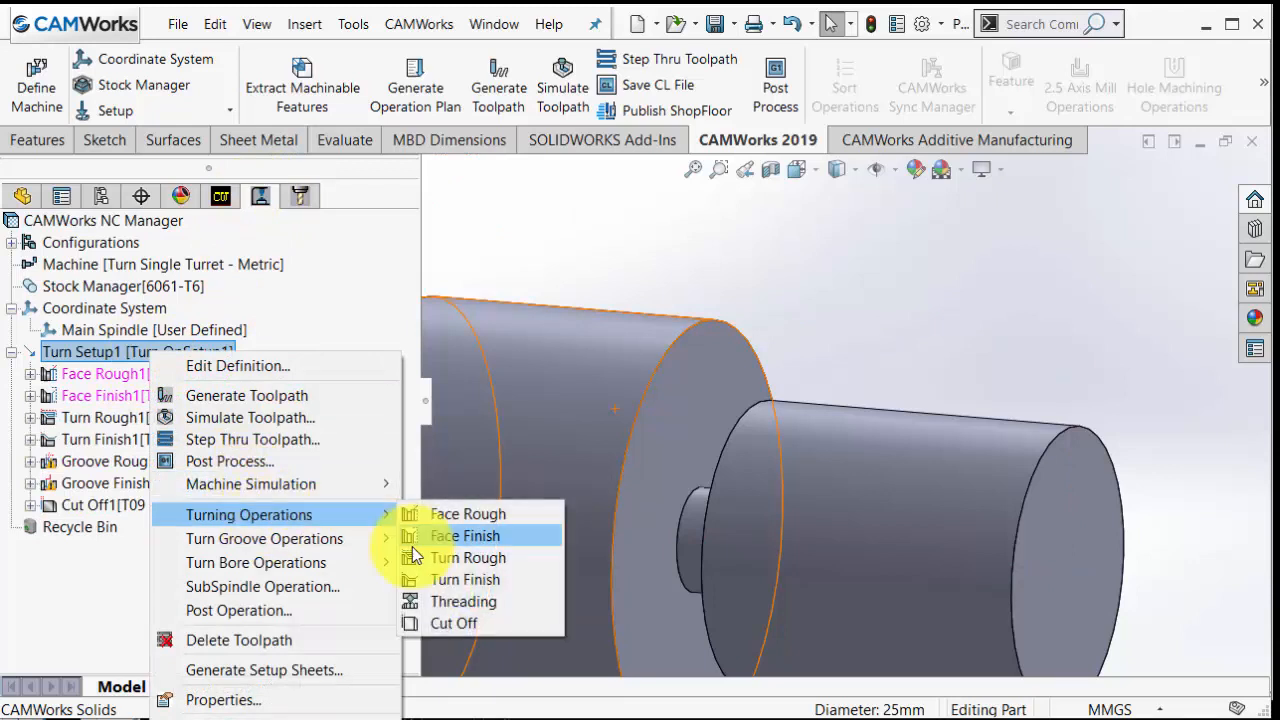
click(464, 601)
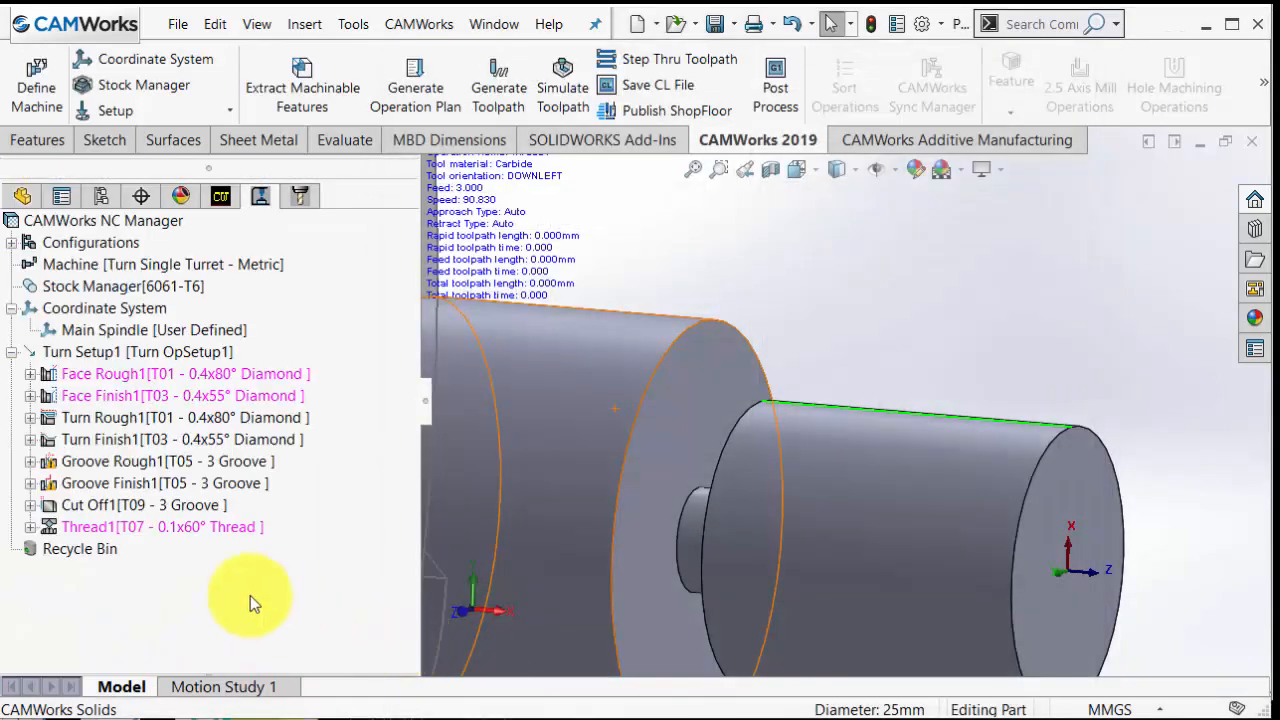
right_click(155, 527)
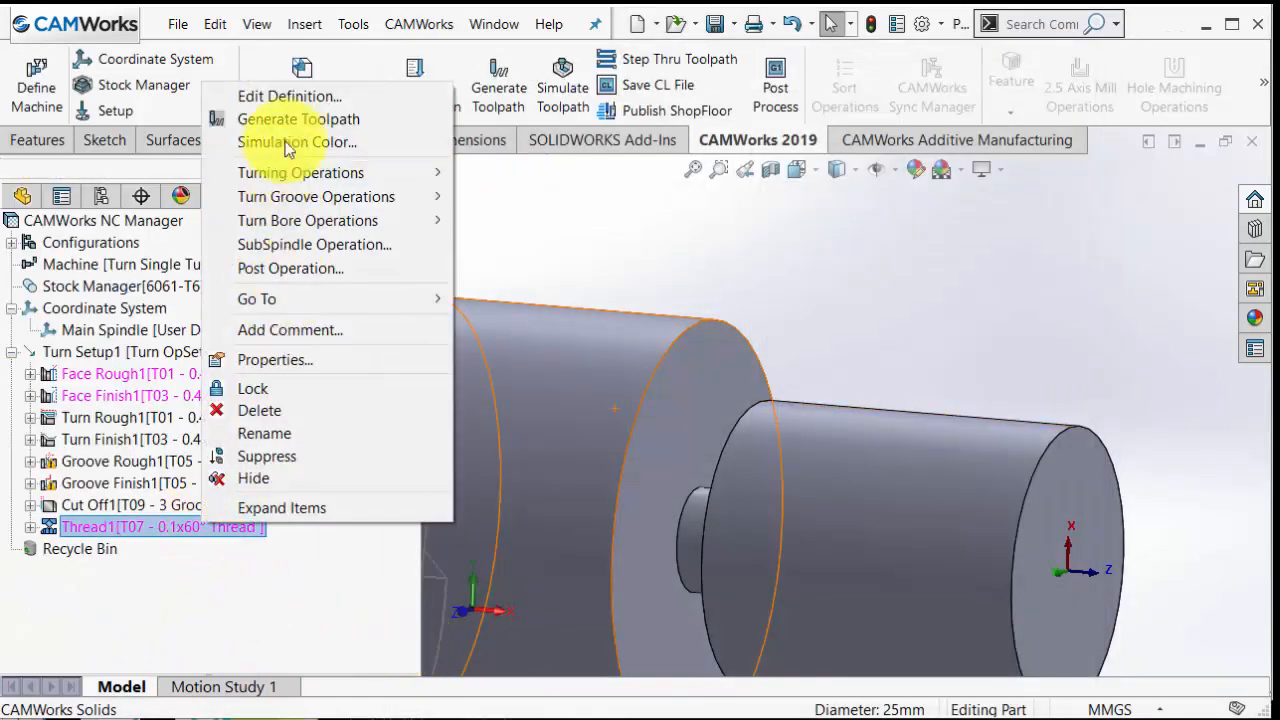
click(298, 119)
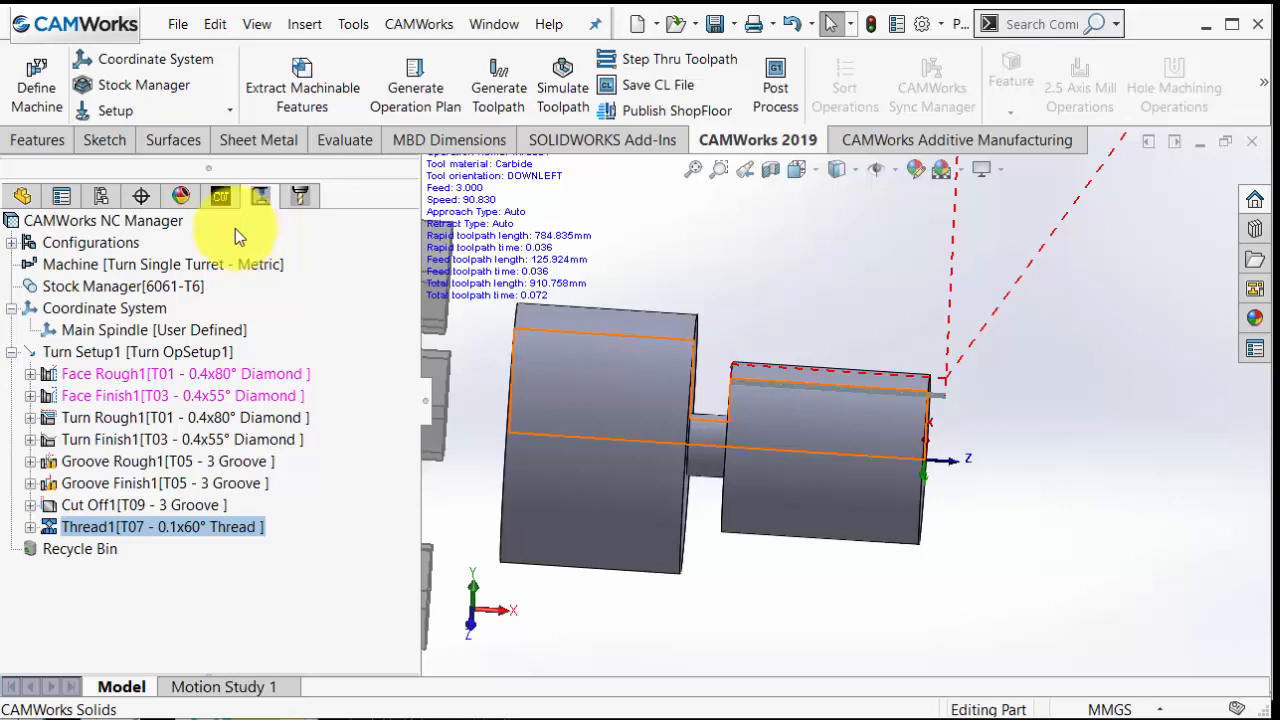
Save the thread operation to the database, overwriting the existing feature condition.
click(220, 196)
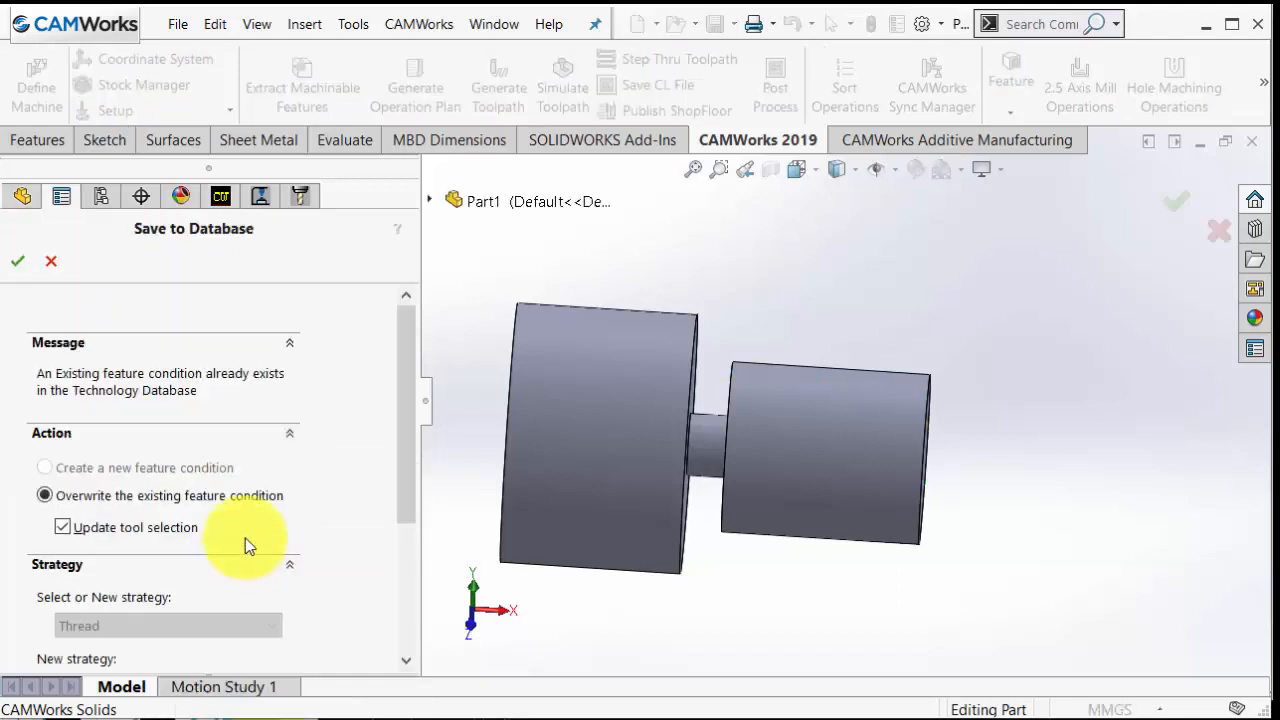
scroll(down, 3)
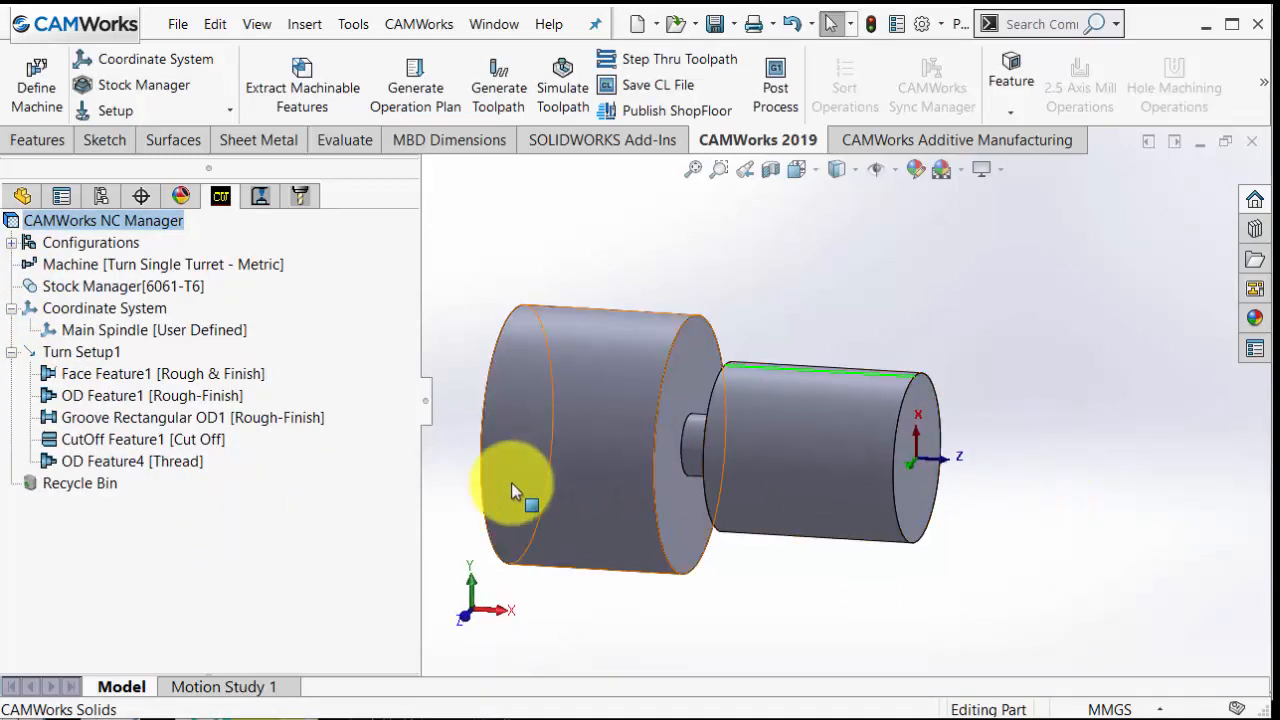
Delete OD Feature4 [Thread], then empty the Recycle Bin, confirming both.
right_click(120, 461)
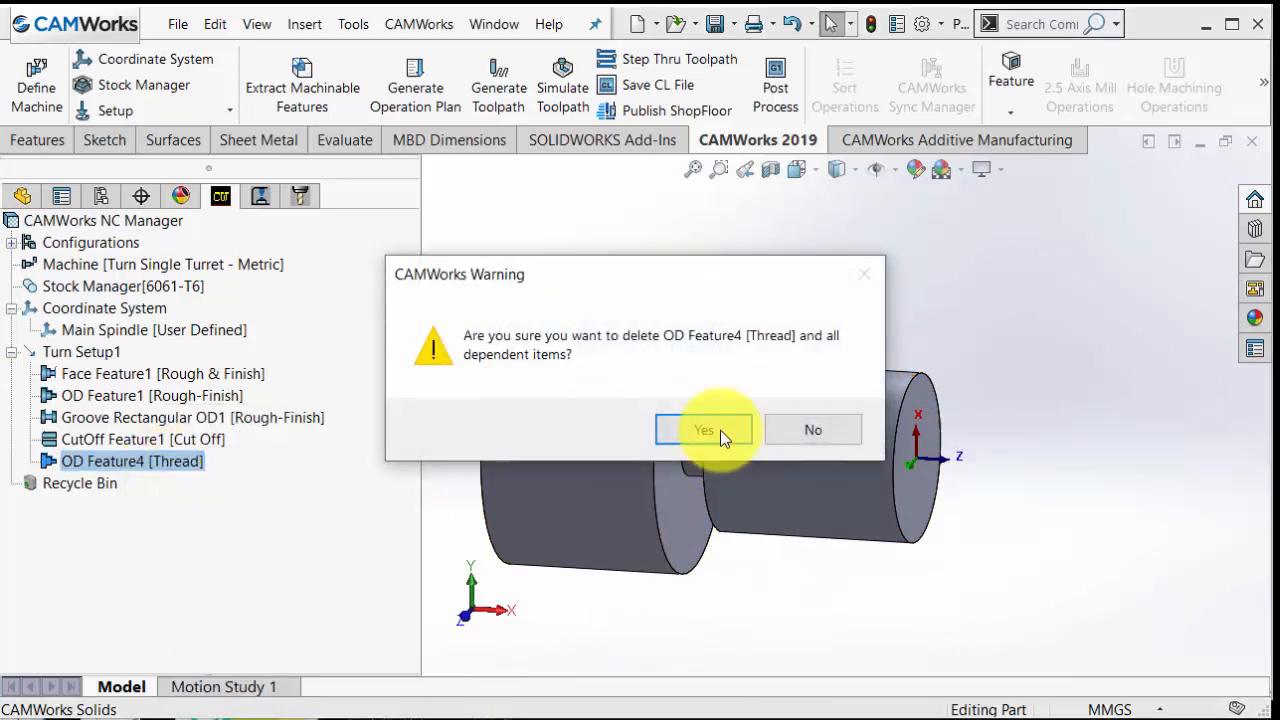
click(703, 429)
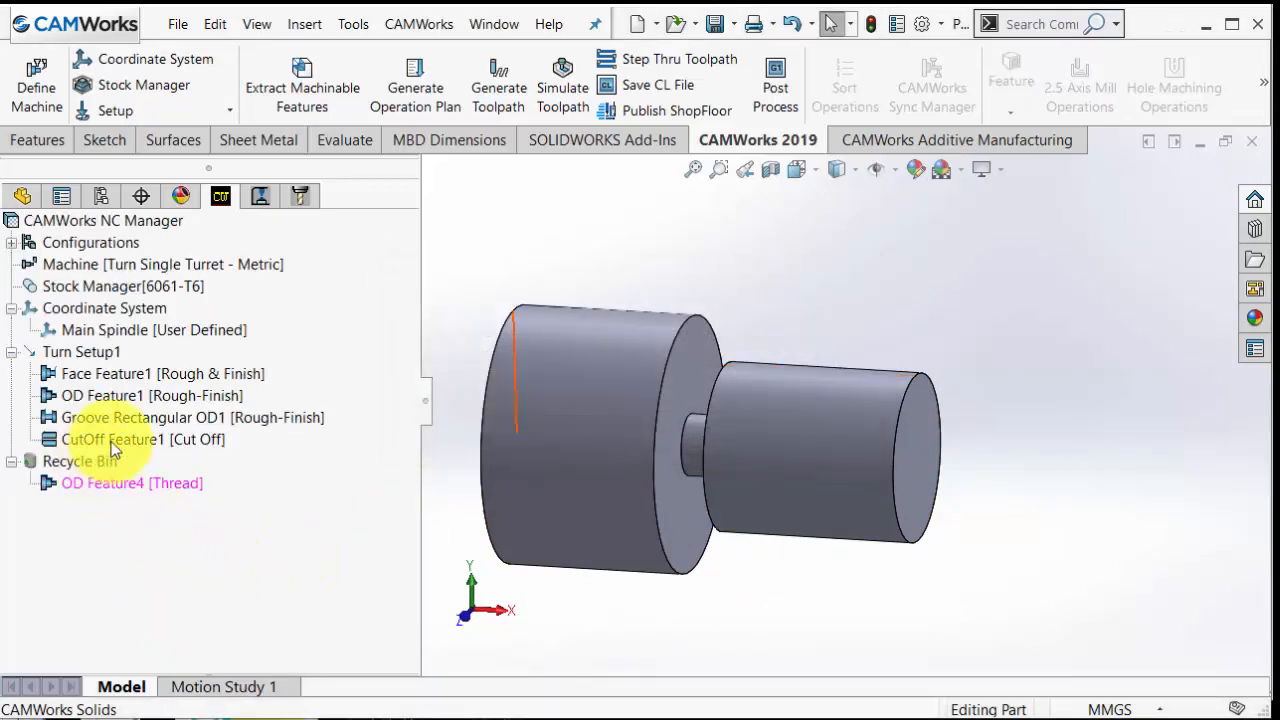
right_click(79, 460)
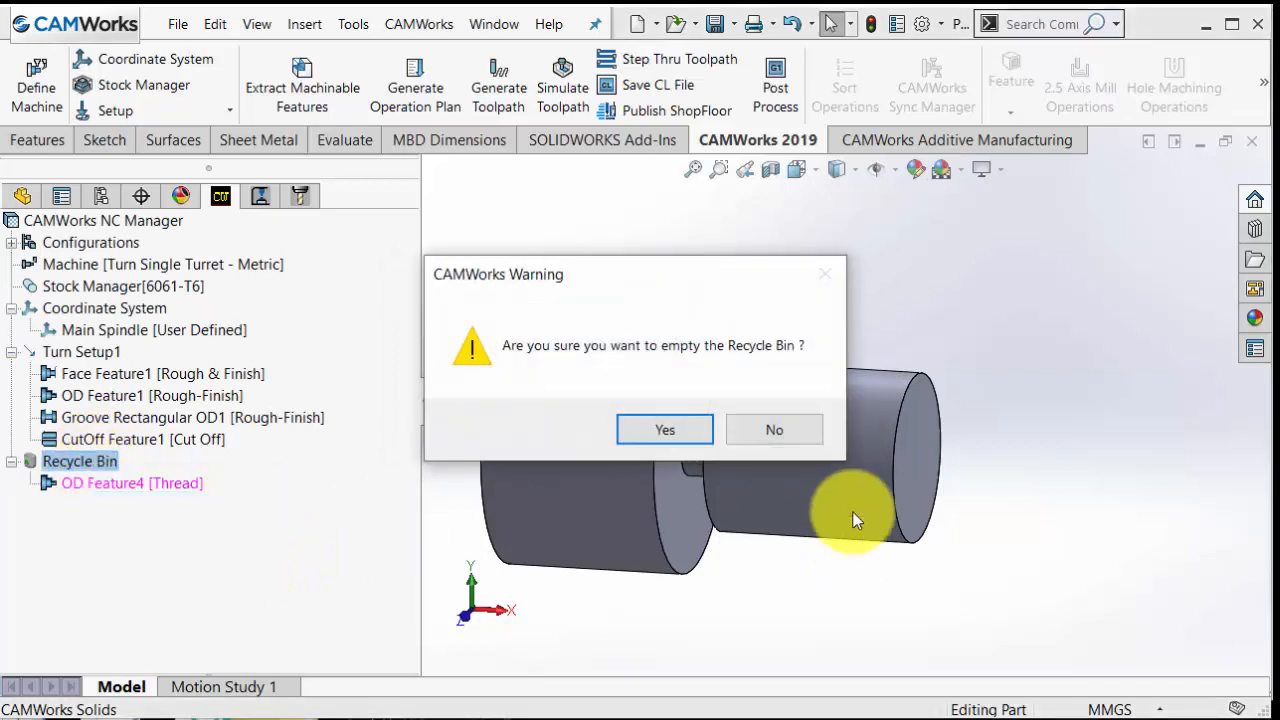
click(664, 429)
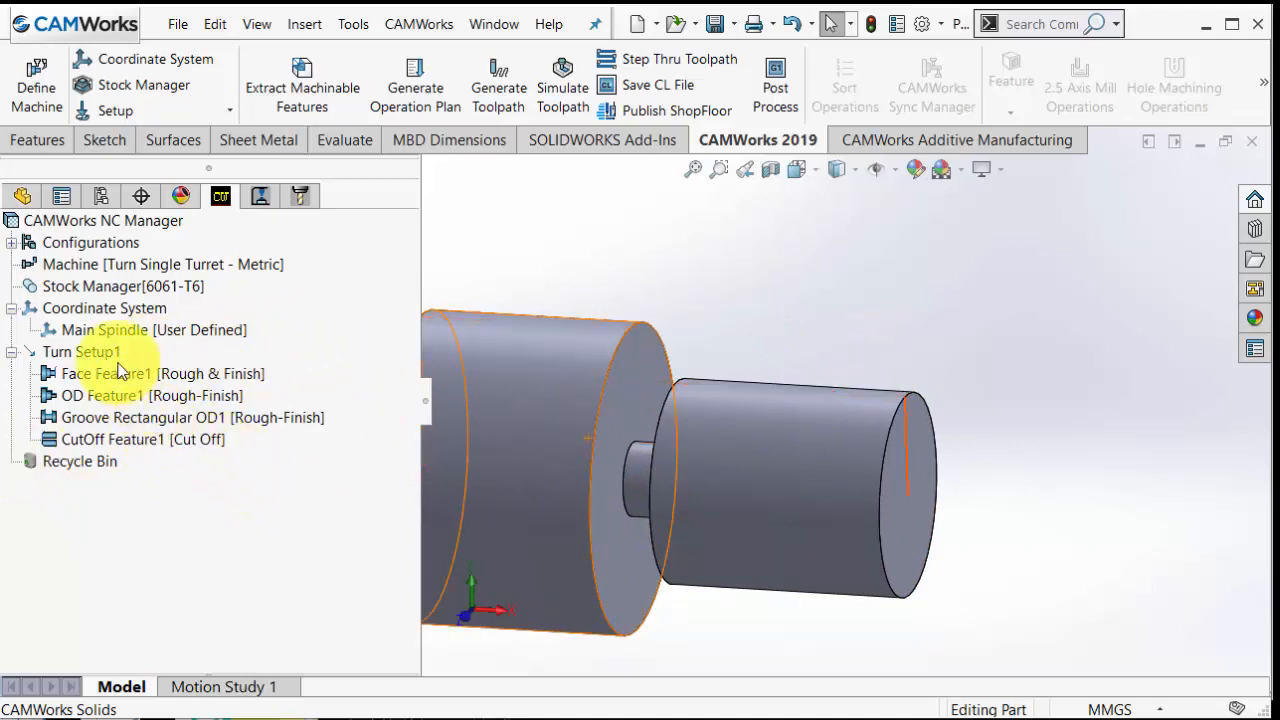
Create thread feature OD Feature5 using M25X3 and generate the Thread1 toolpath.
right_click(80, 351)
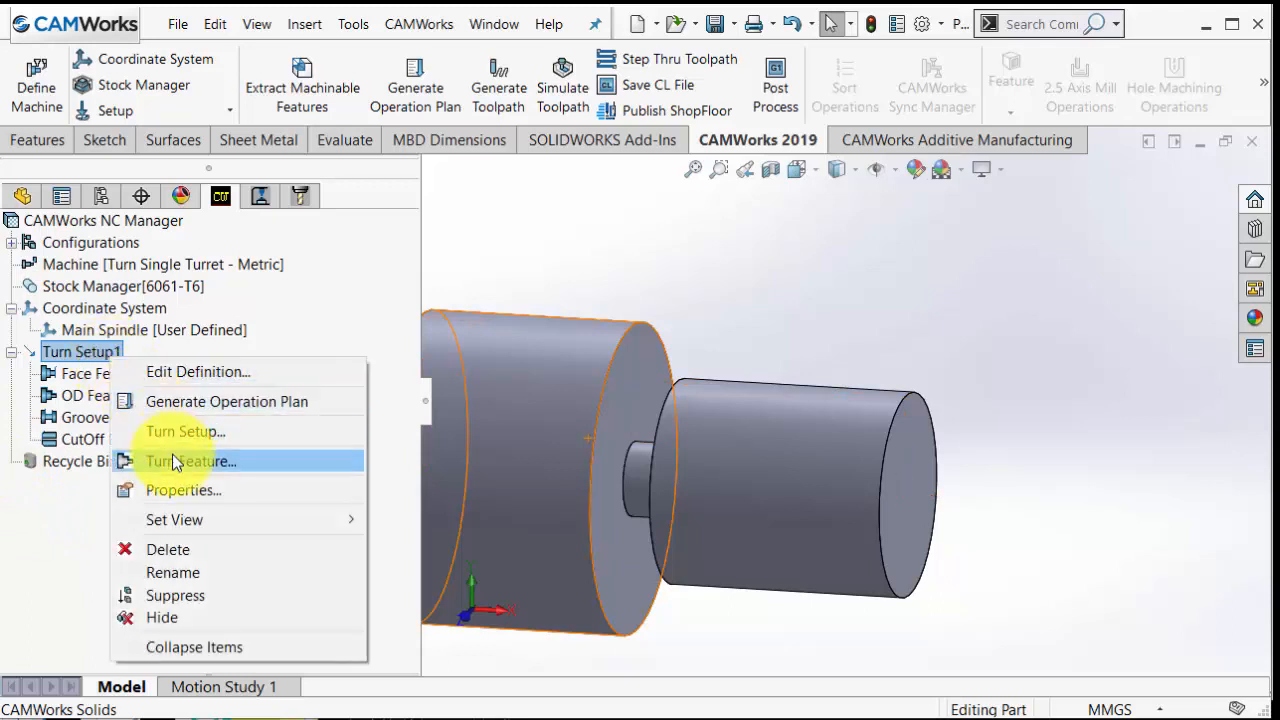
mouse_move(185, 431)
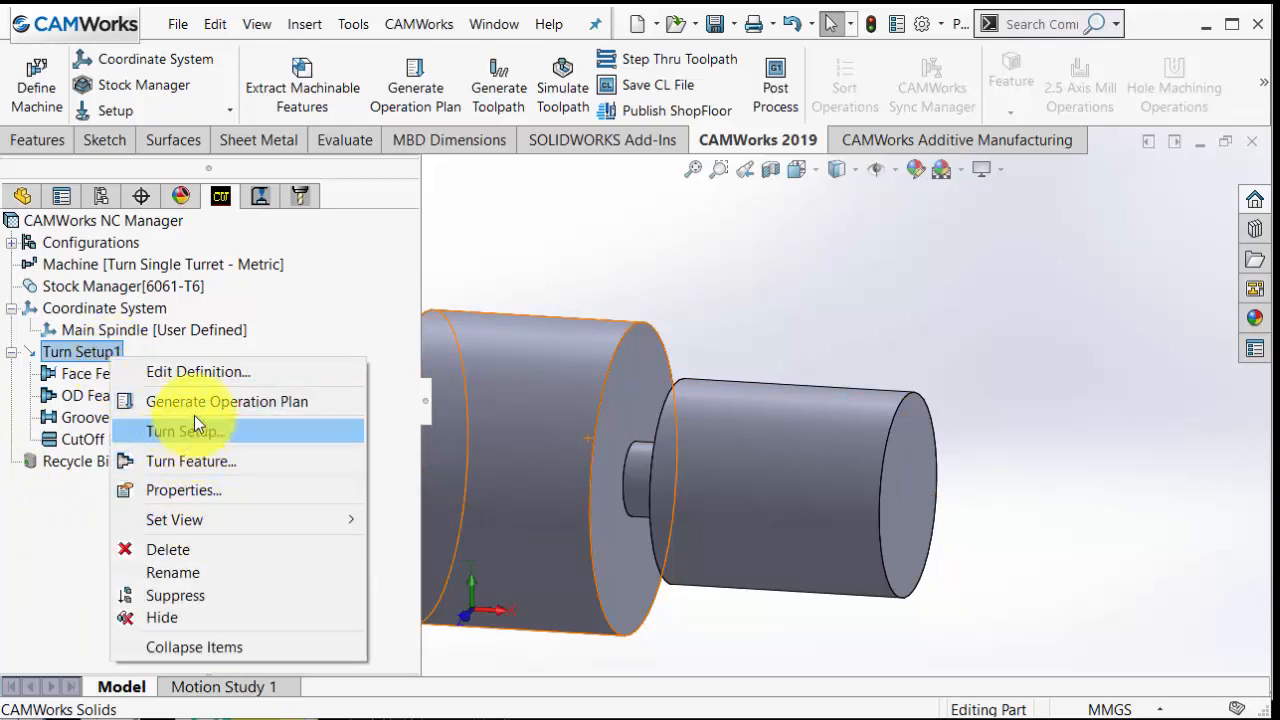
click(190, 461)
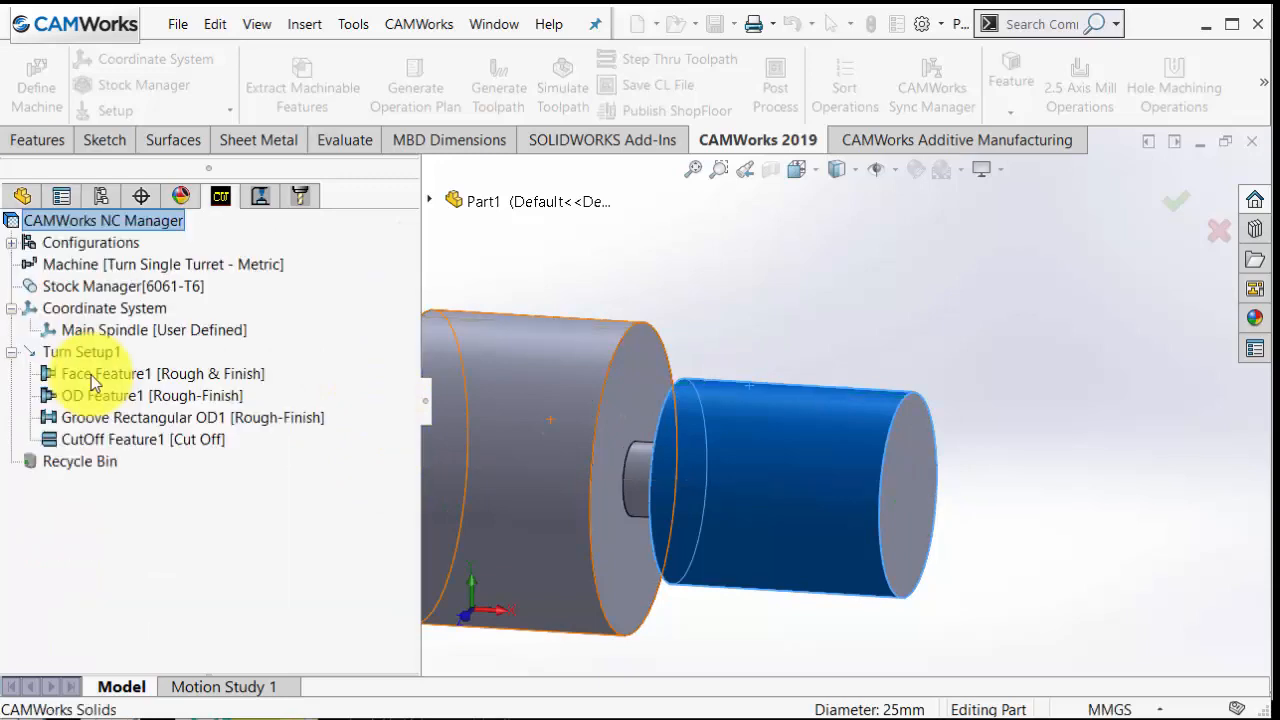
right_click(130, 461)
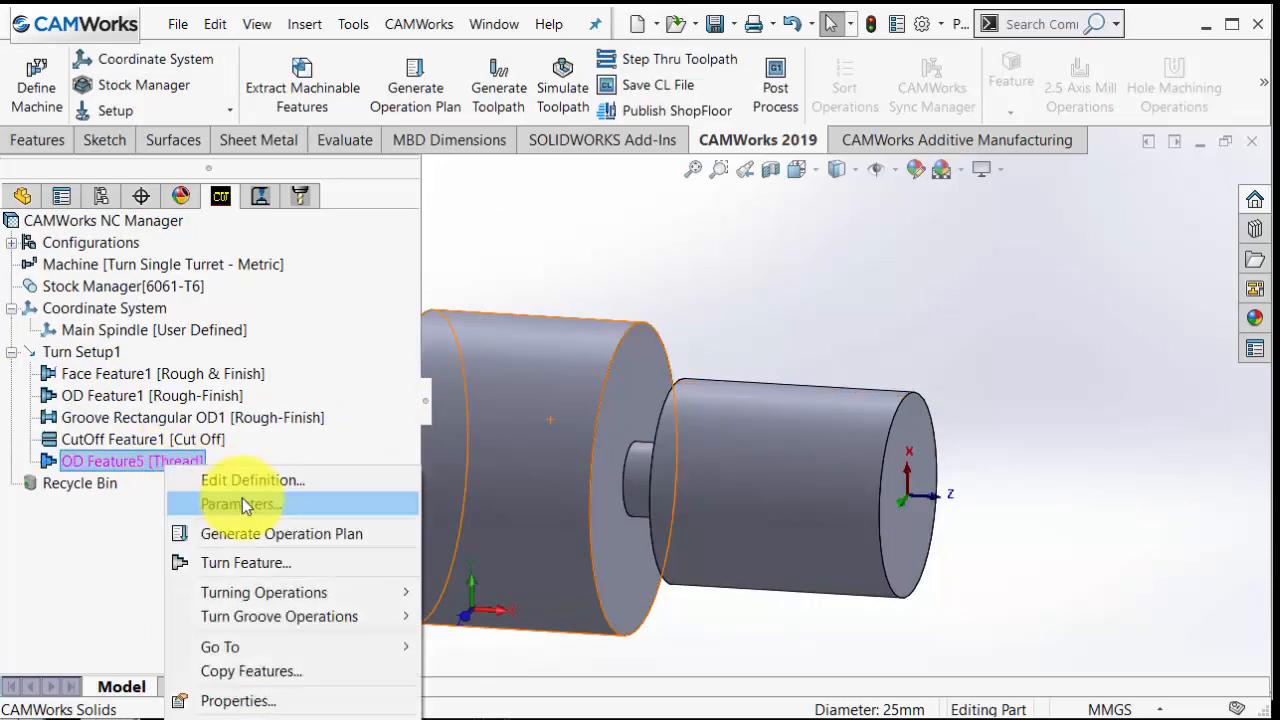
click(240, 504)
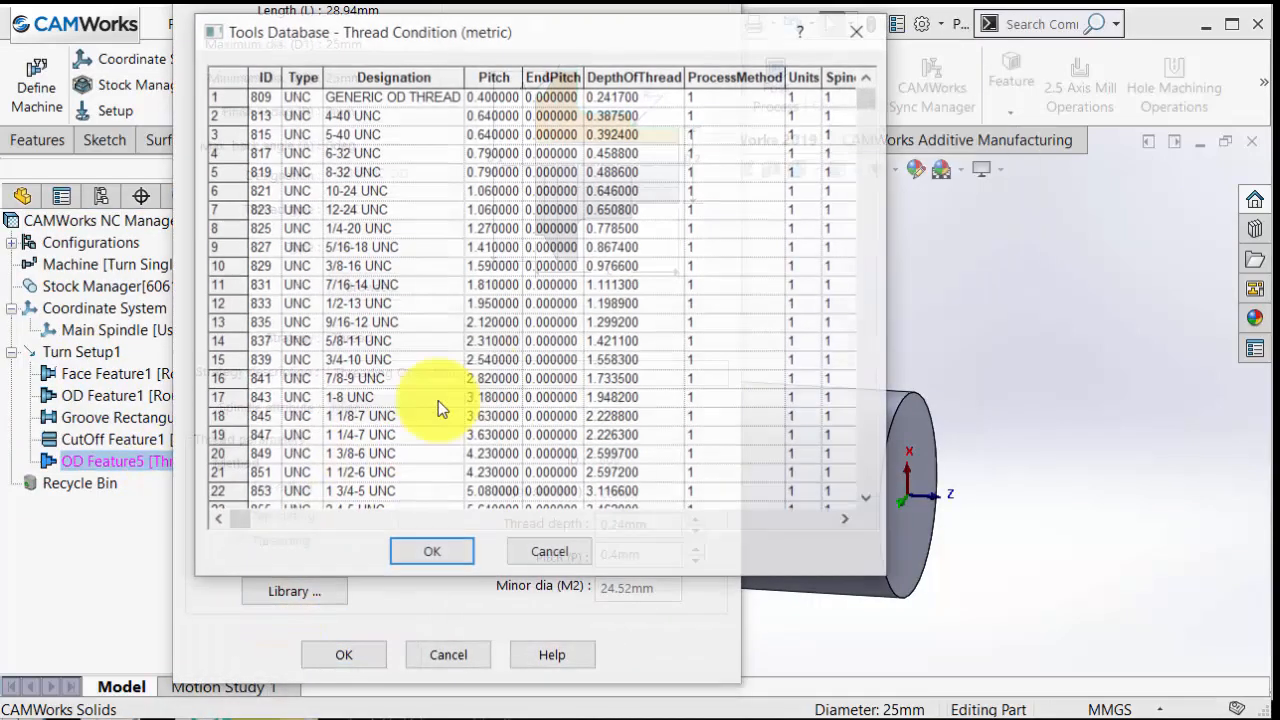
scroll(down, 3)
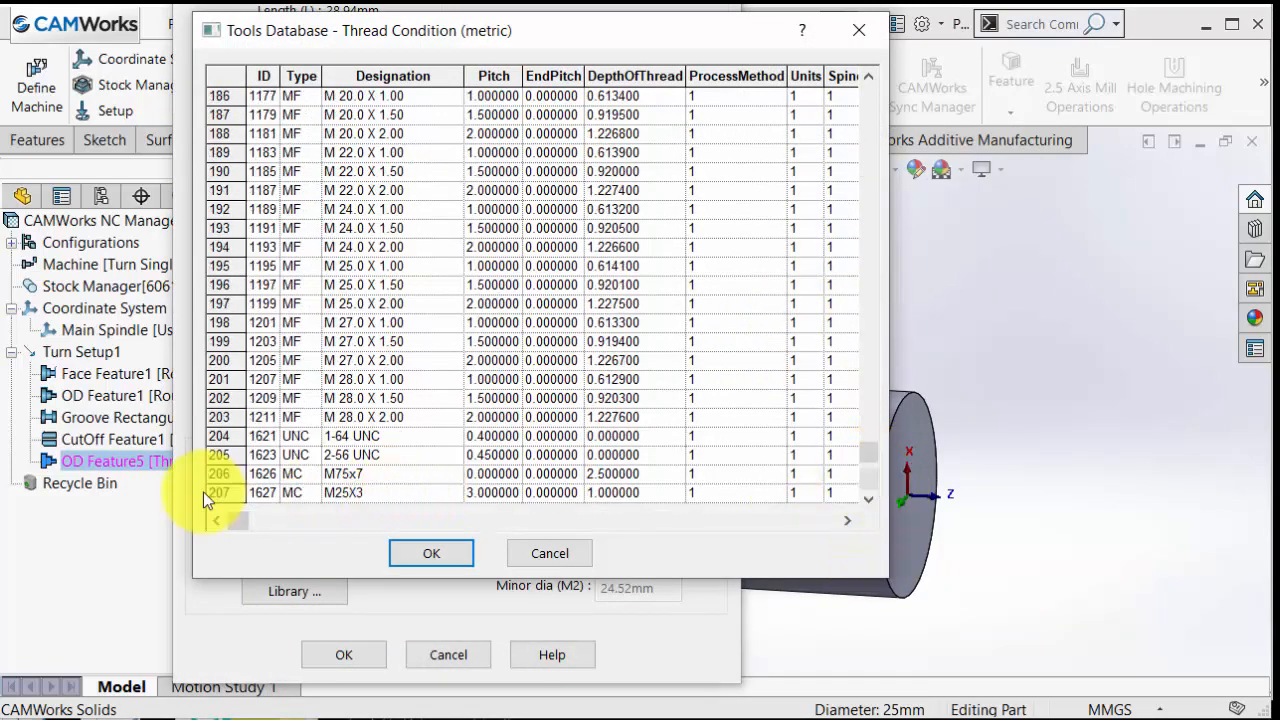
click(431, 553)
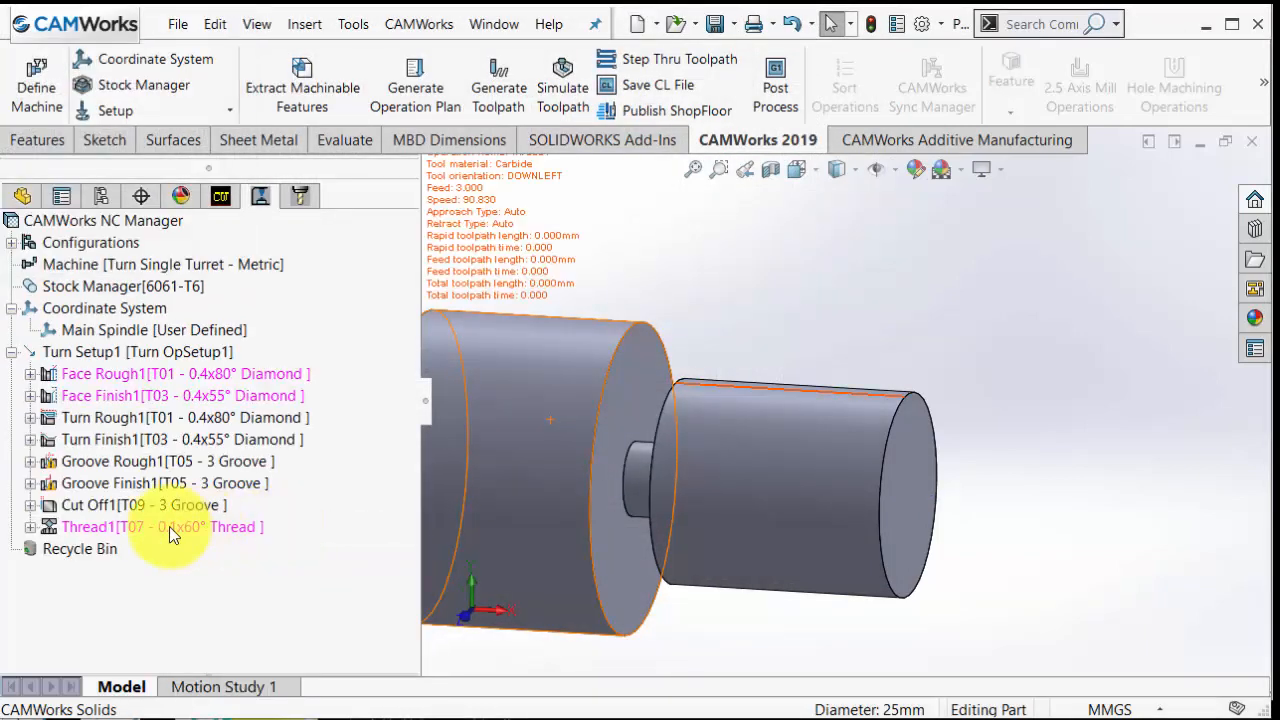
right_click(163, 527)
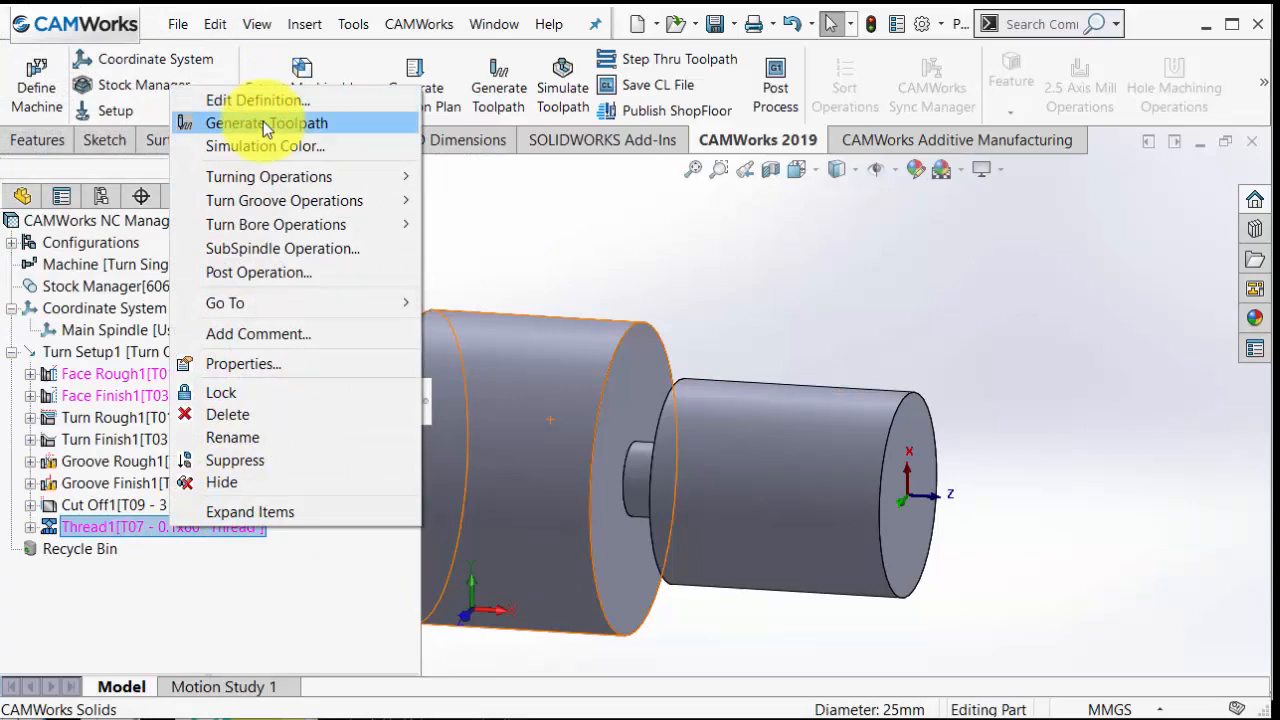
click(266, 122)
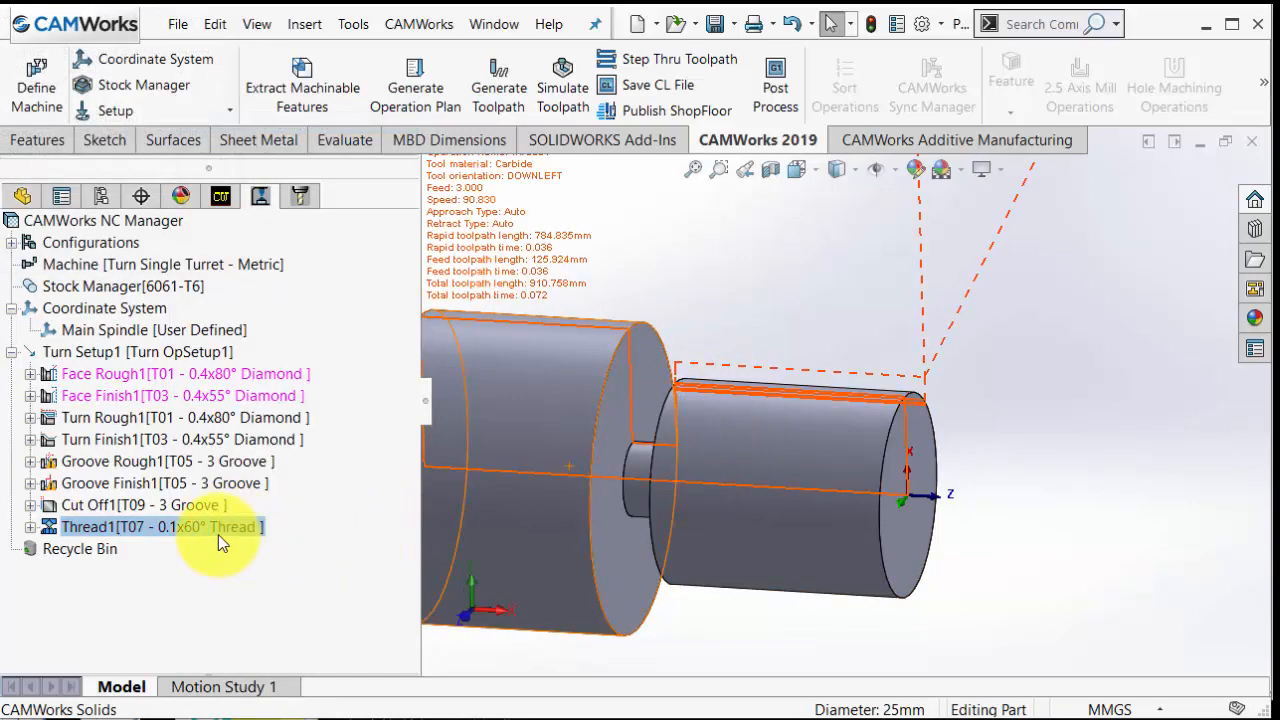